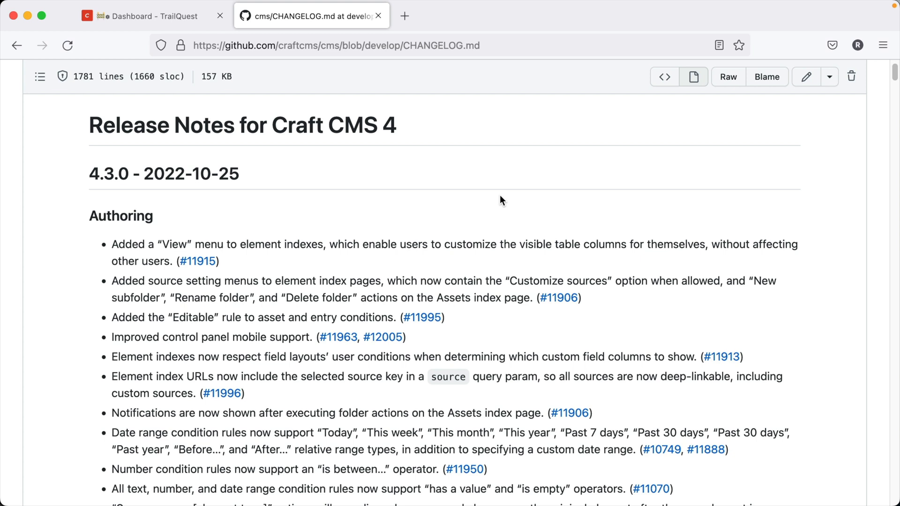
mouse_move(483, 325)
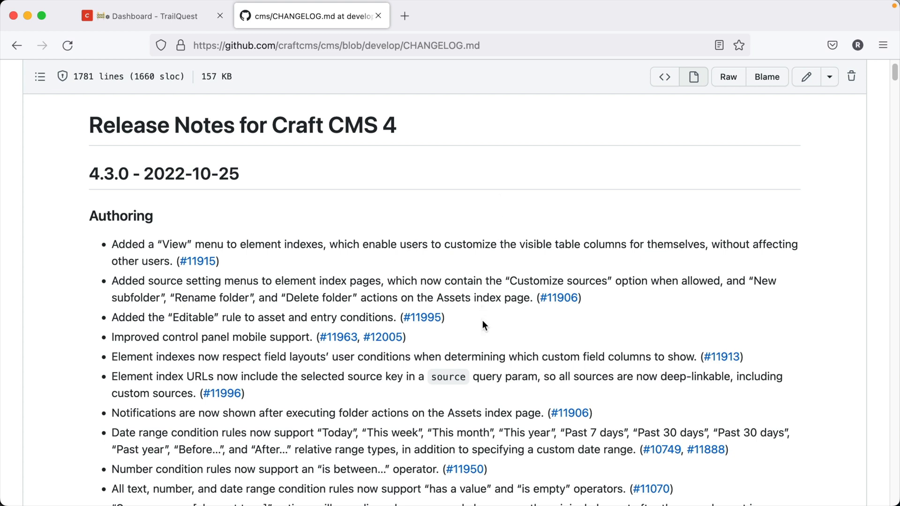
mouse_move(92, 257)
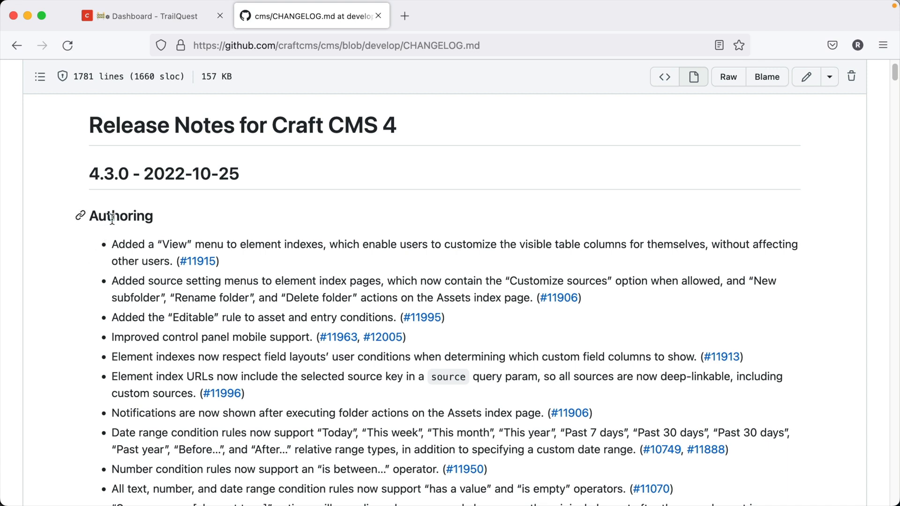
Step: Scroll through the release notes, marking the Fixes section heading
scroll("down", 3)
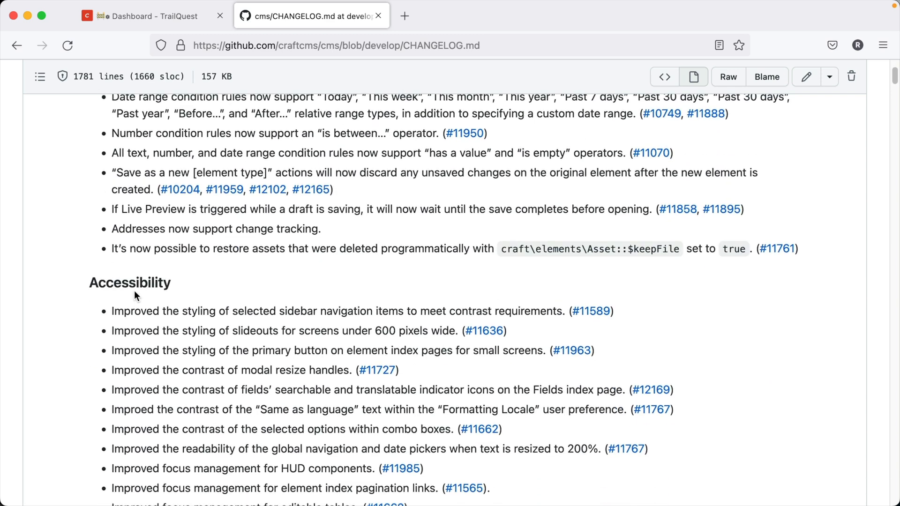
scroll("down", 3)
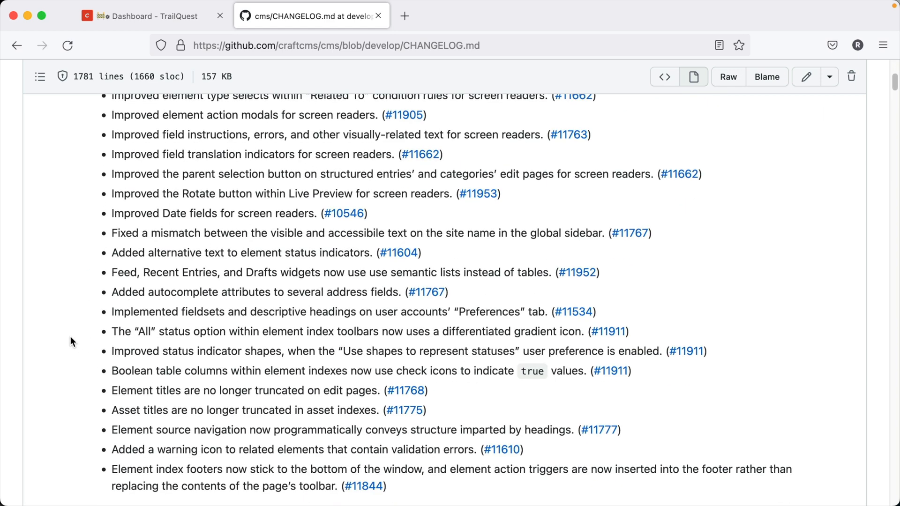
scroll("down", 3)
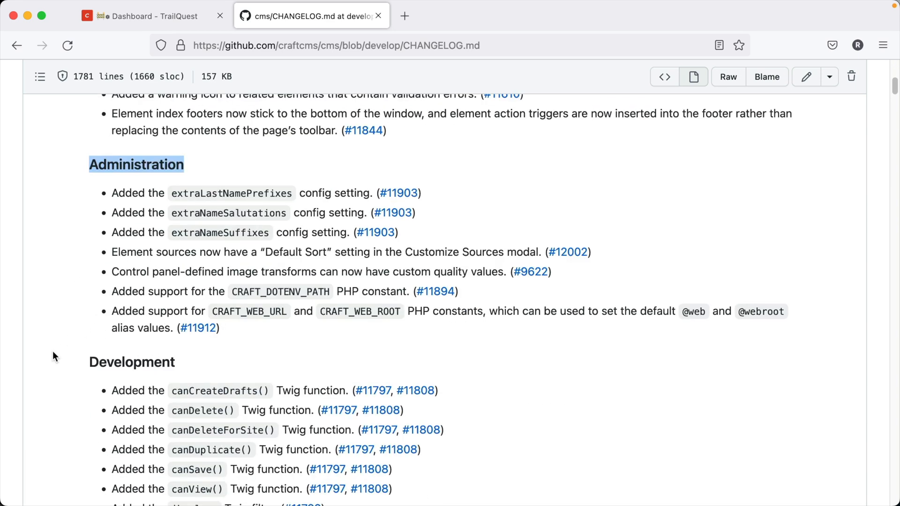
scroll("down", 3)
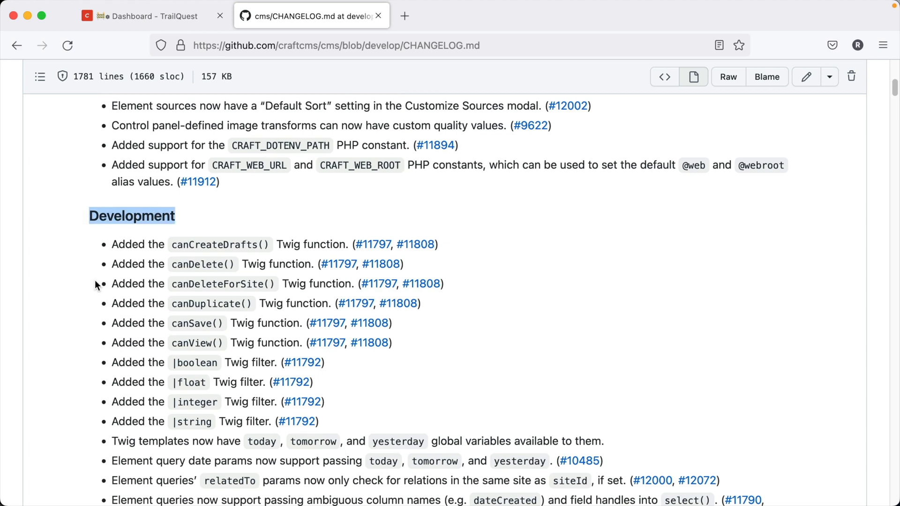
scroll("down", 3)
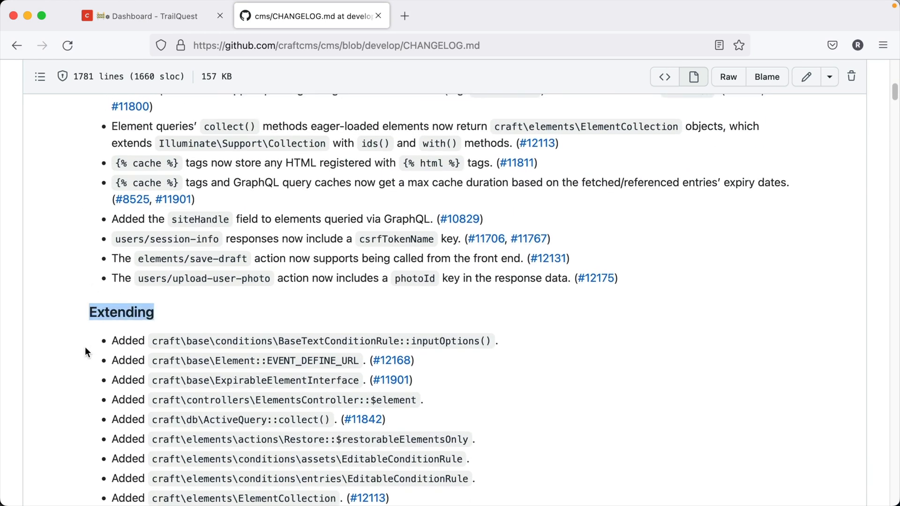
scroll("down", 3)
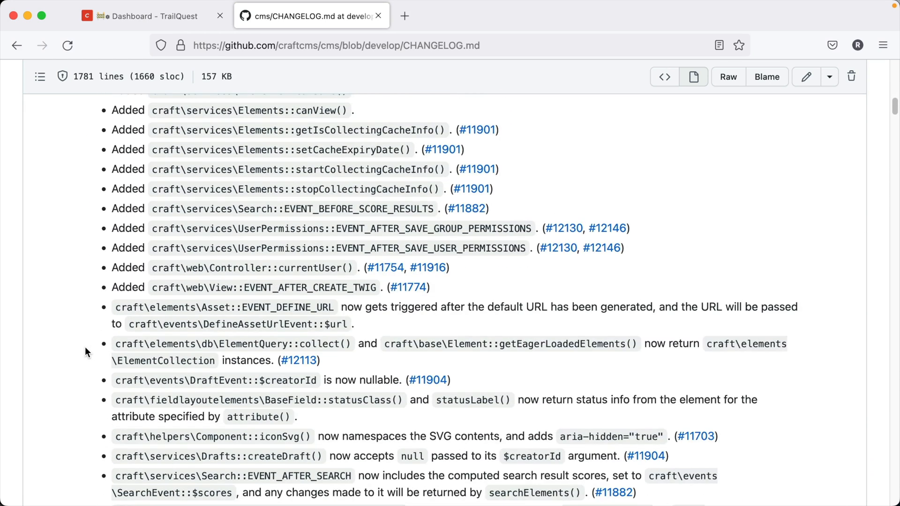
scroll("down", 3)
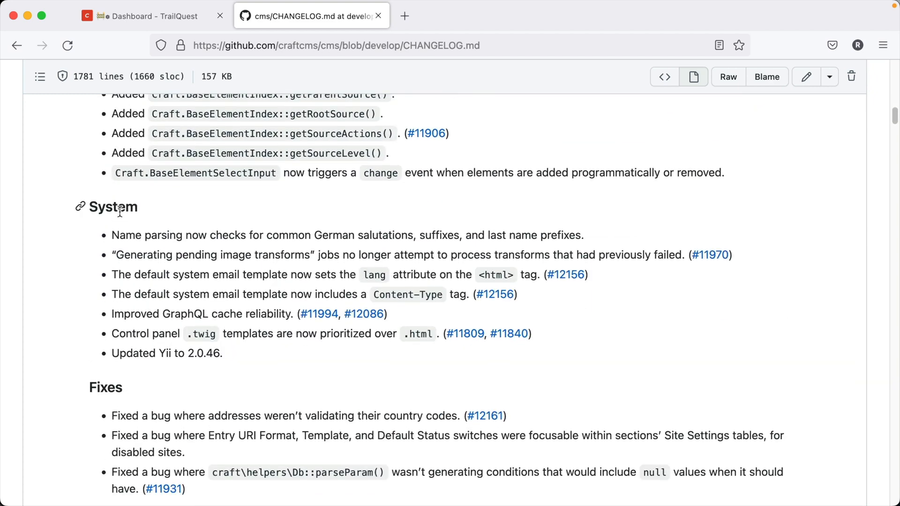
double_click(105, 386)
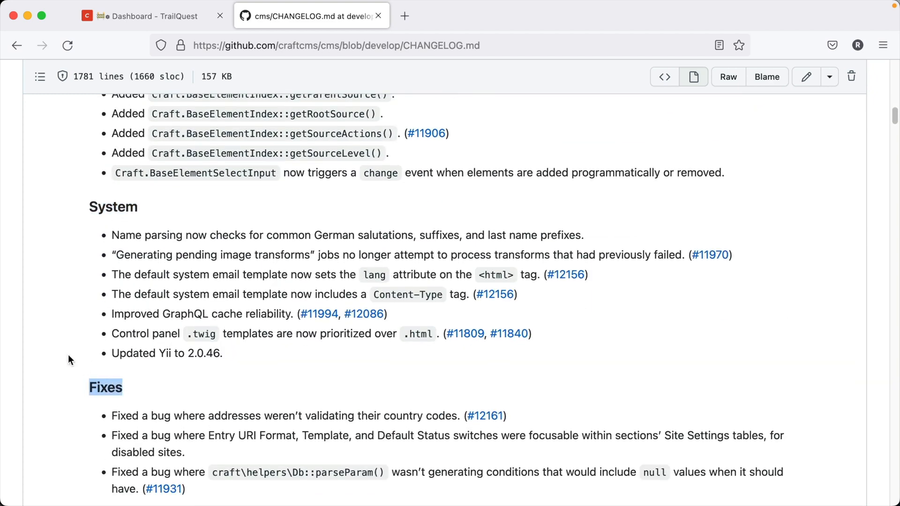
scroll("down", 3)
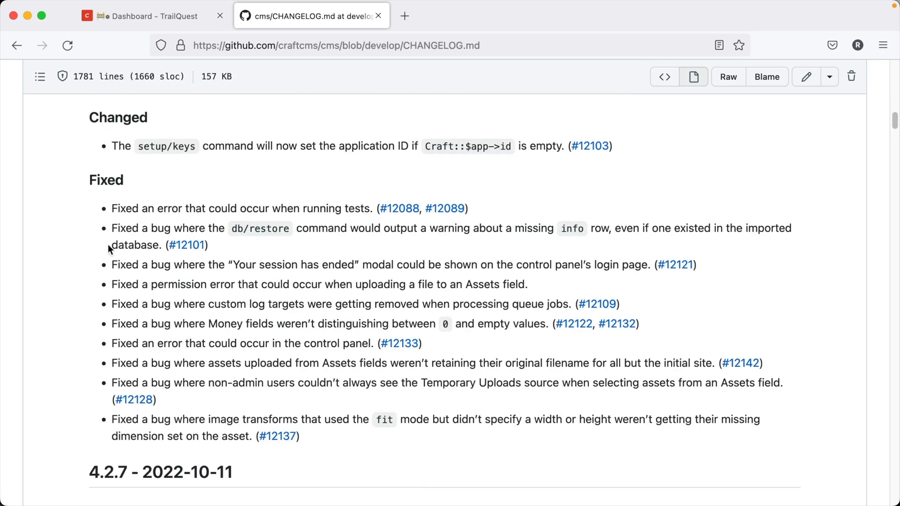
mouse_move(132, 109)
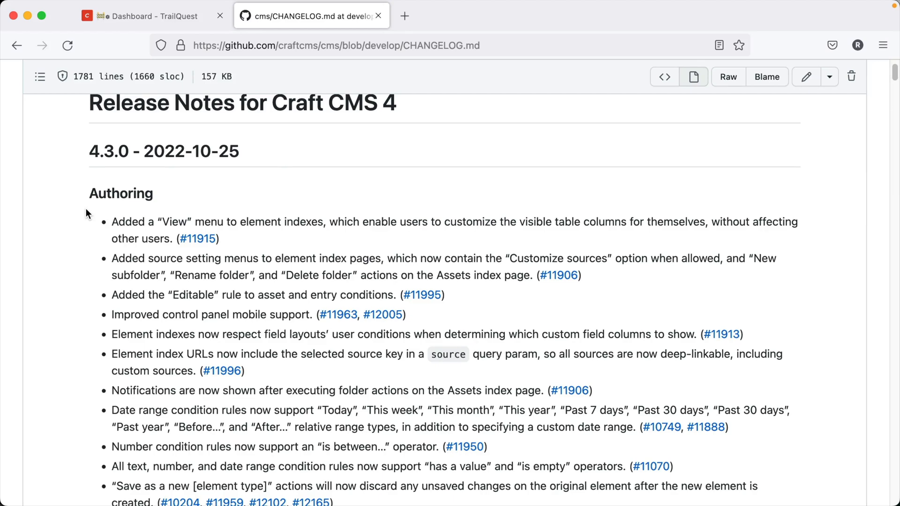
scroll("down", 3)
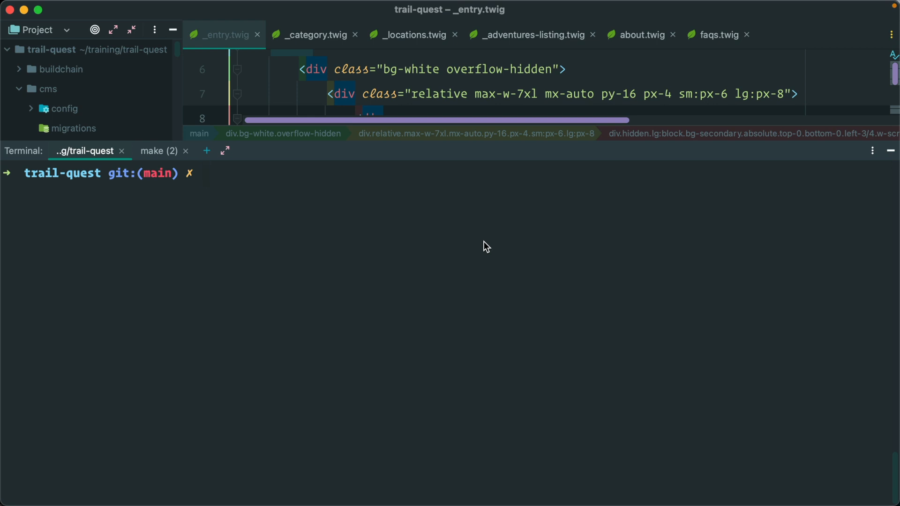
Step: Create and check out the feature/craft-43-update git branch
type("git branch")
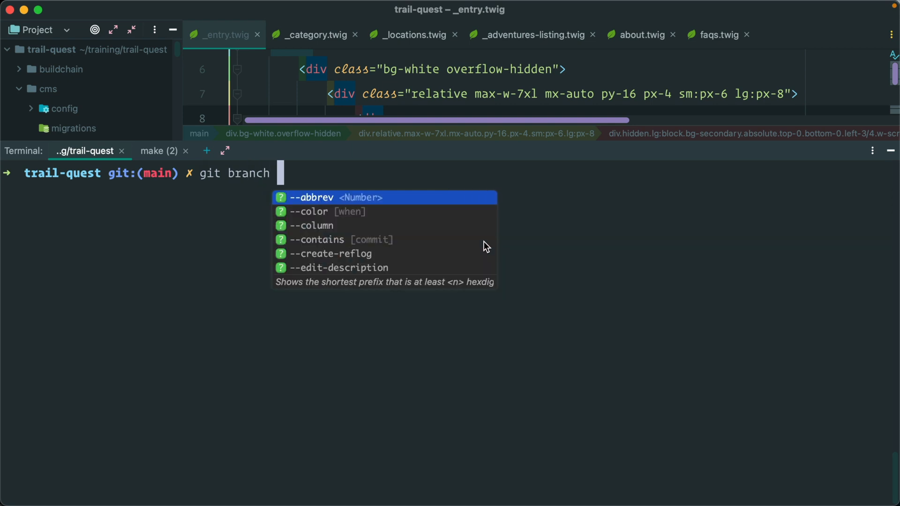
type("feature/c")
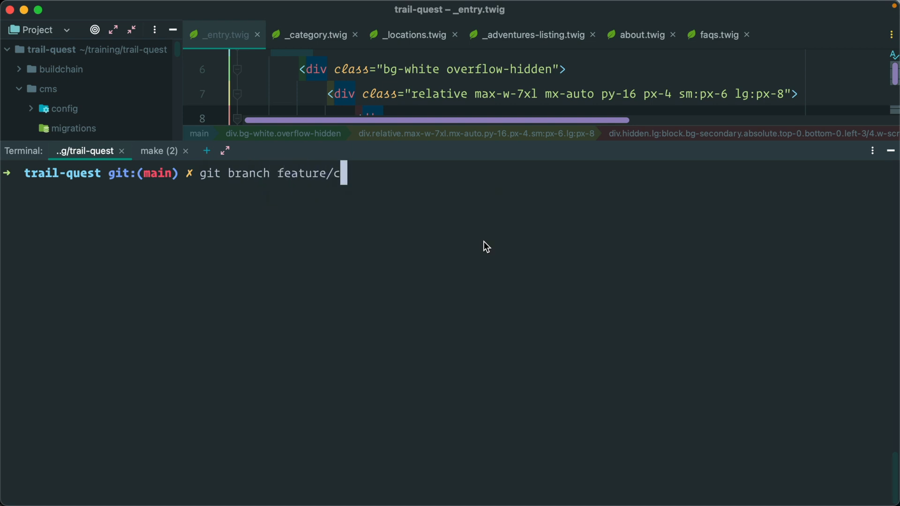
type("raft-4")
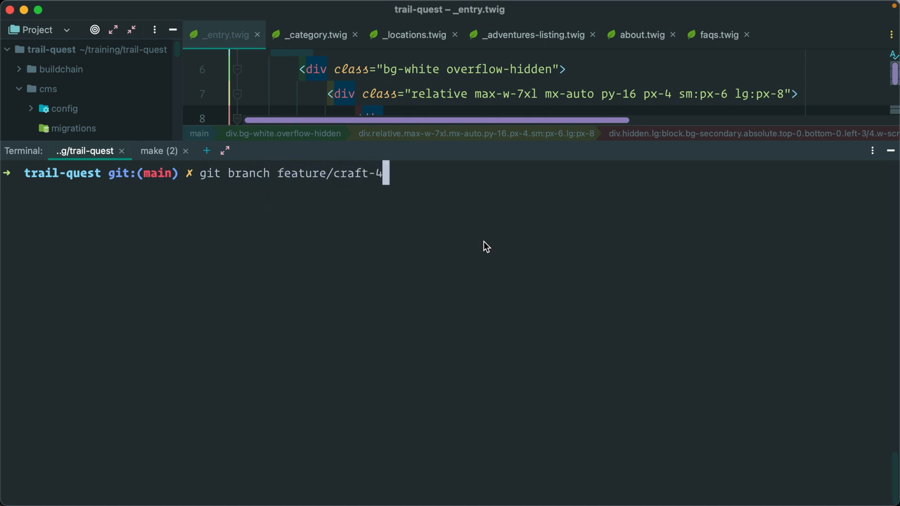
type("3-update")
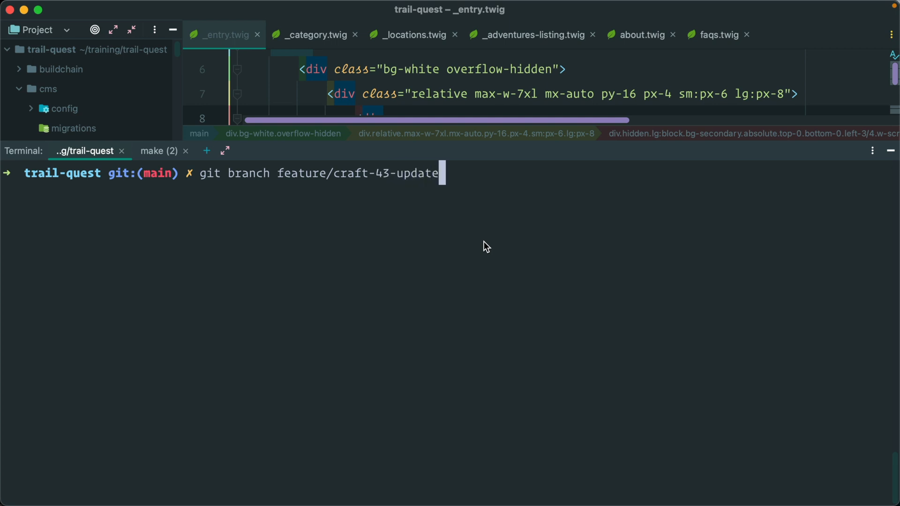
type("git check")
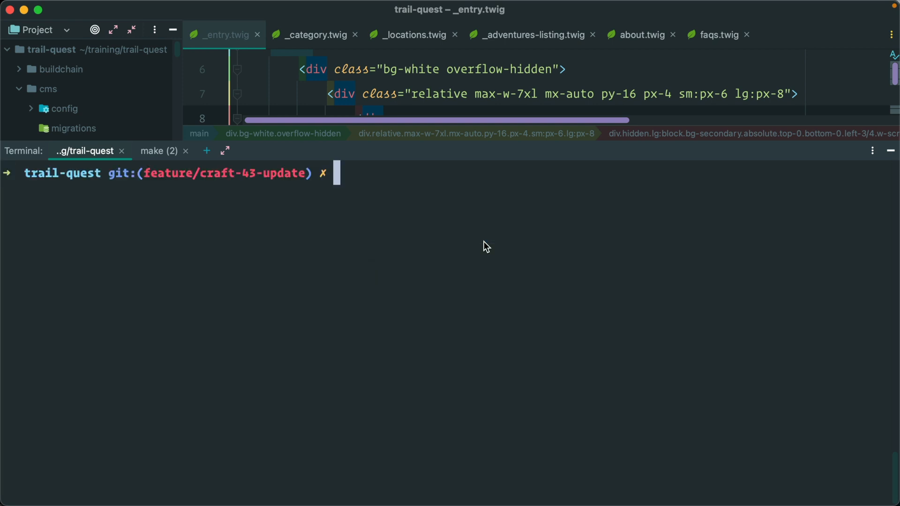
Step: Run make craft update/info, listing craft 4.3.0 and seomatic 4.0.10 as available
type("make")
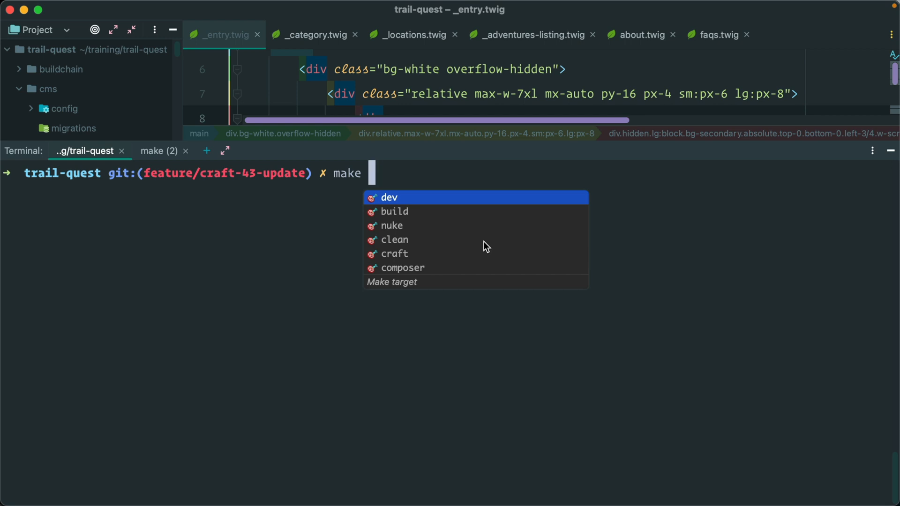
type("craft update/")
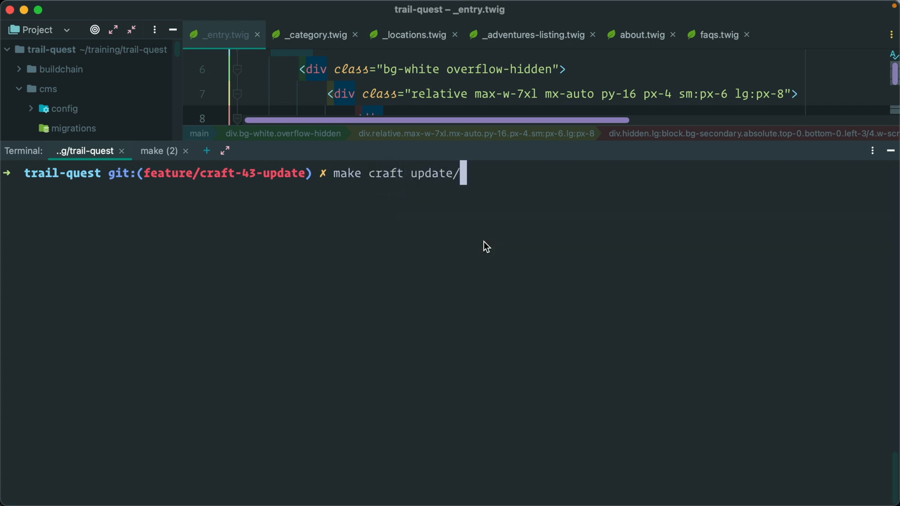
type("info")
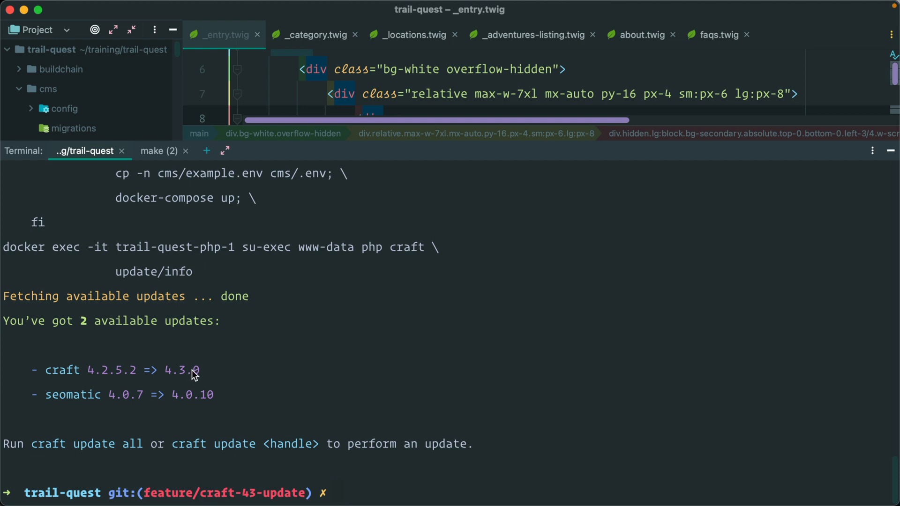
mouse_move(269, 391)
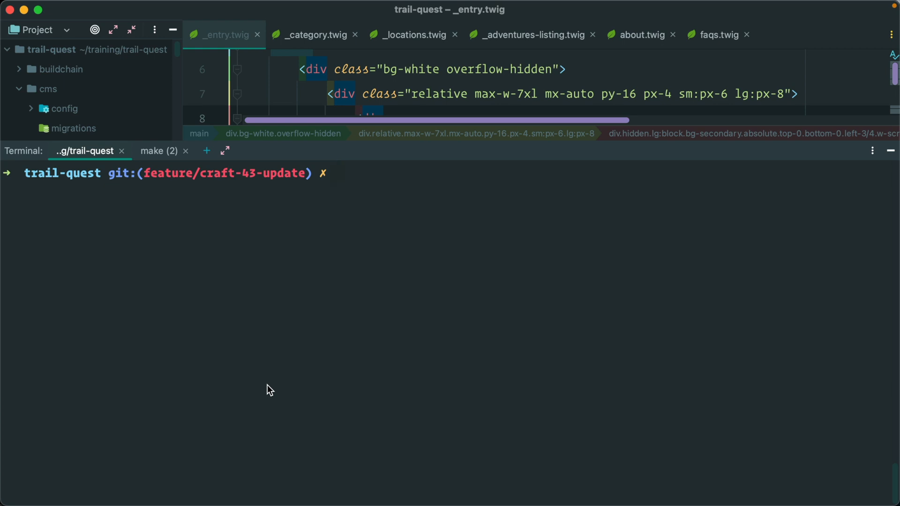
Step: Install updates with make composer, then run make craft migrate/all to confirm no pending migrations
type("make")
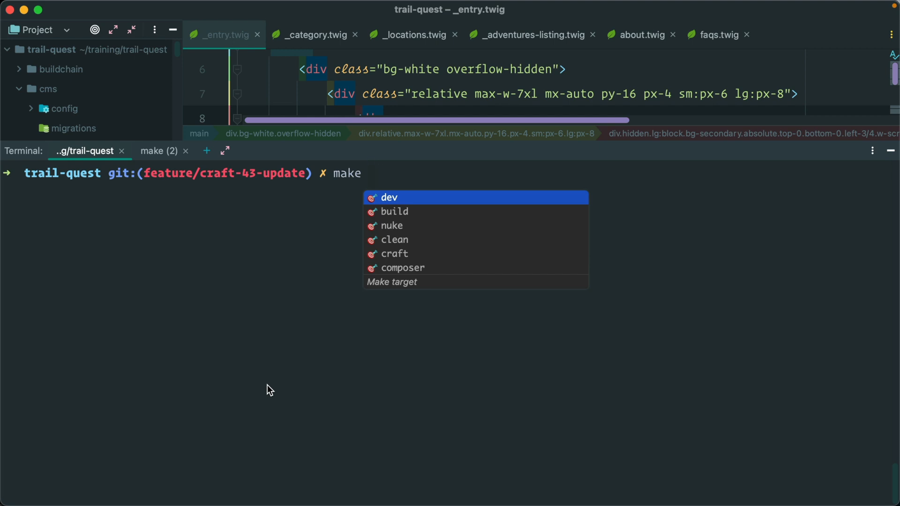
type("composer")
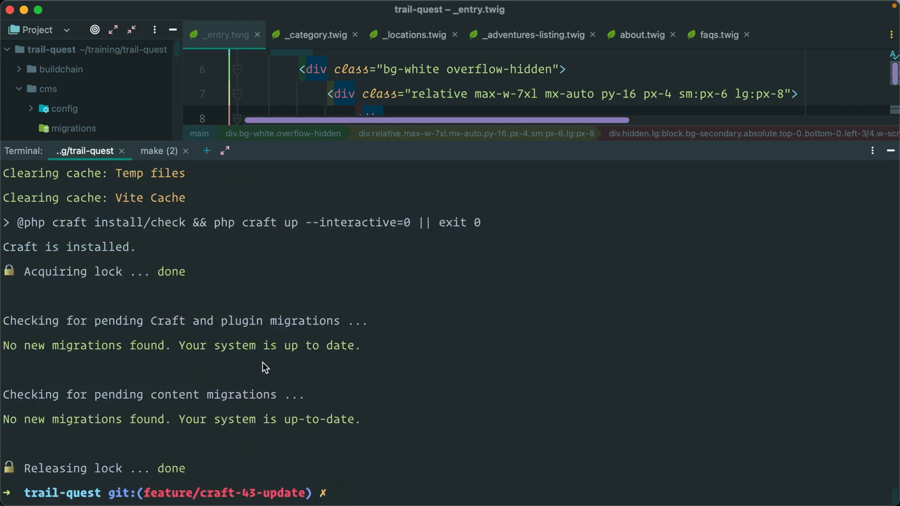
mouse_move(335, 485)
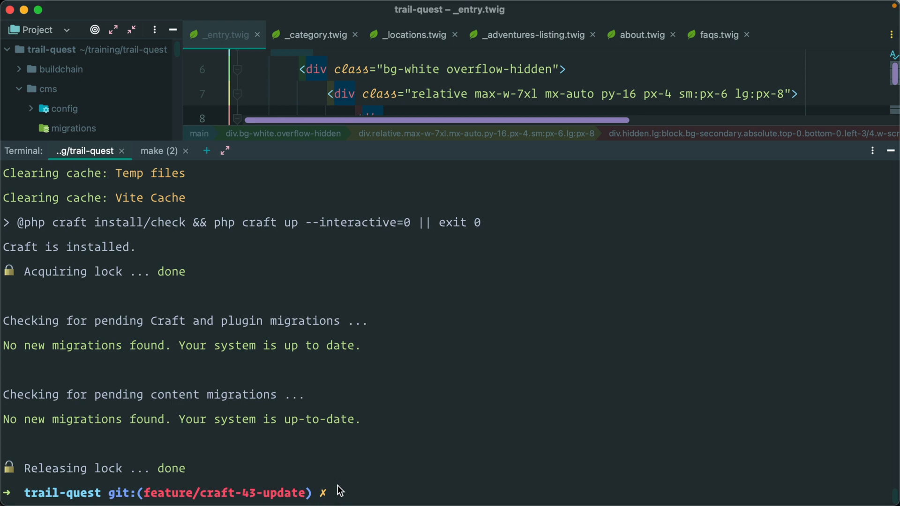
type("make craft migrate/all")
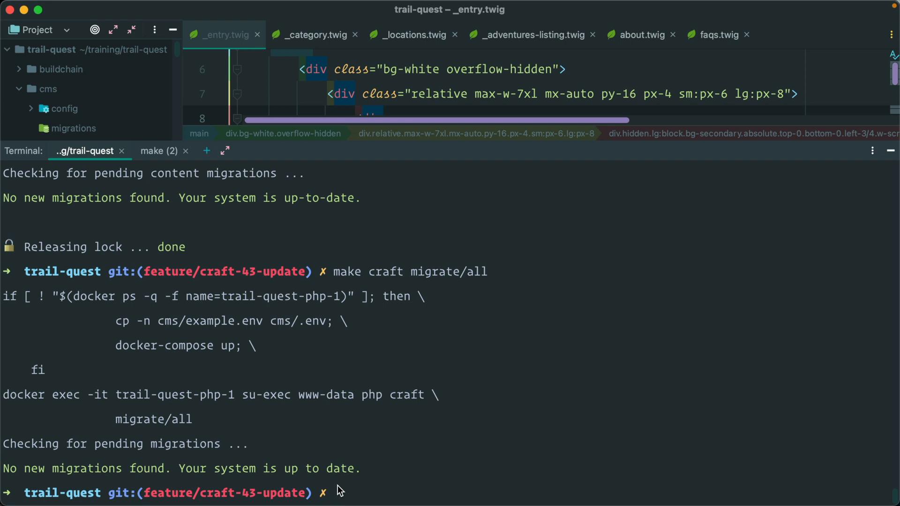
mouse_move(212, 301)
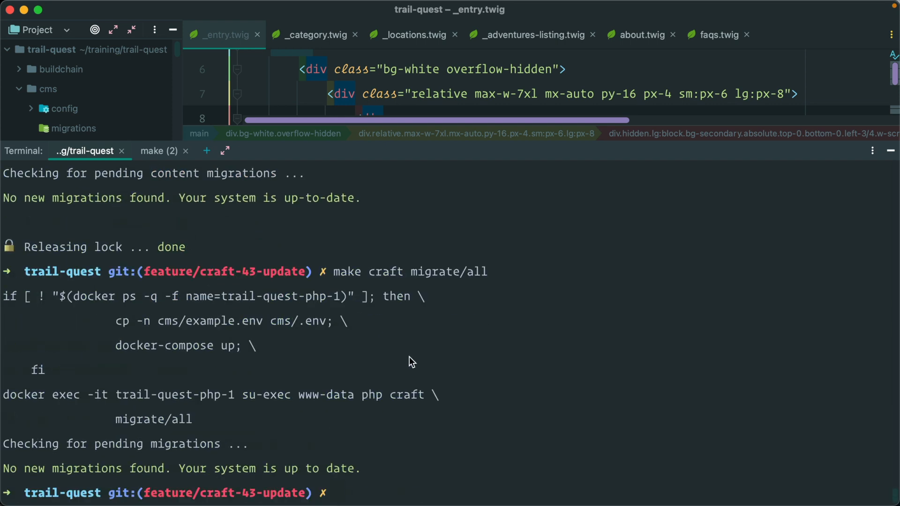
mouse_move(396, 493)
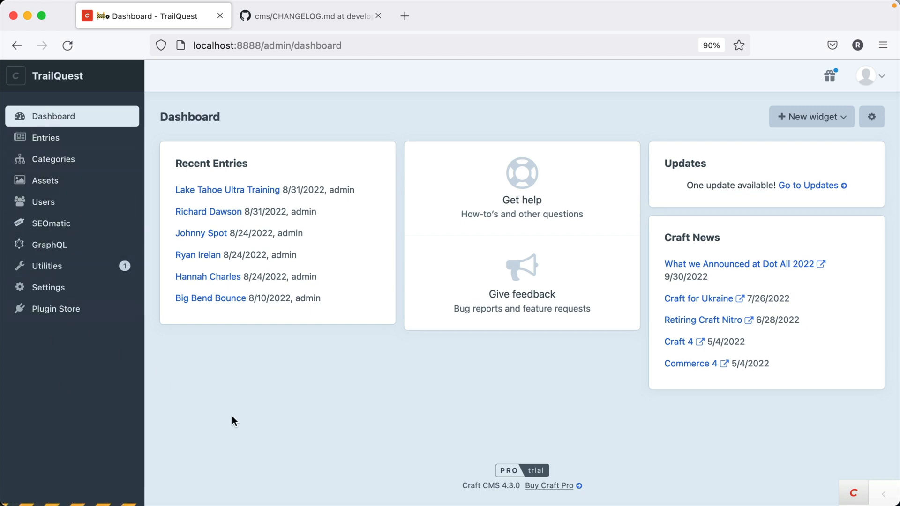
mouse_move(257, 422)
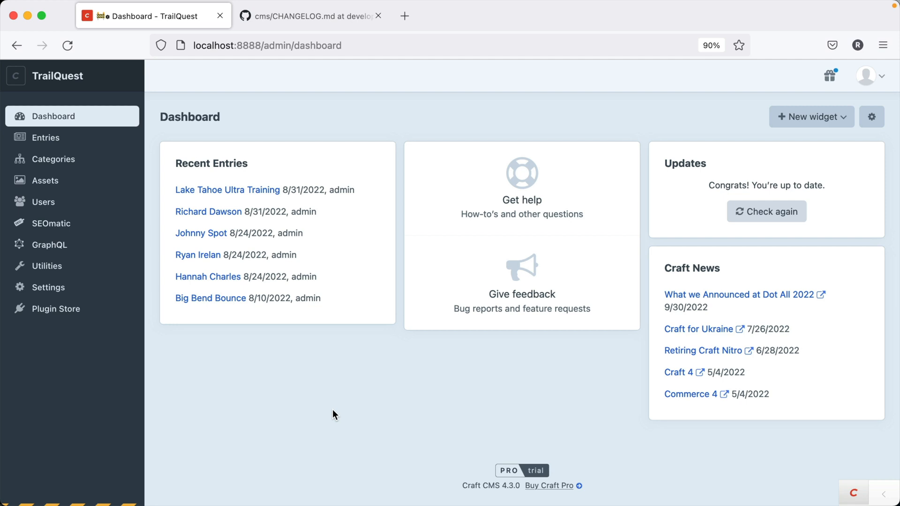
mouse_move(45, 137)
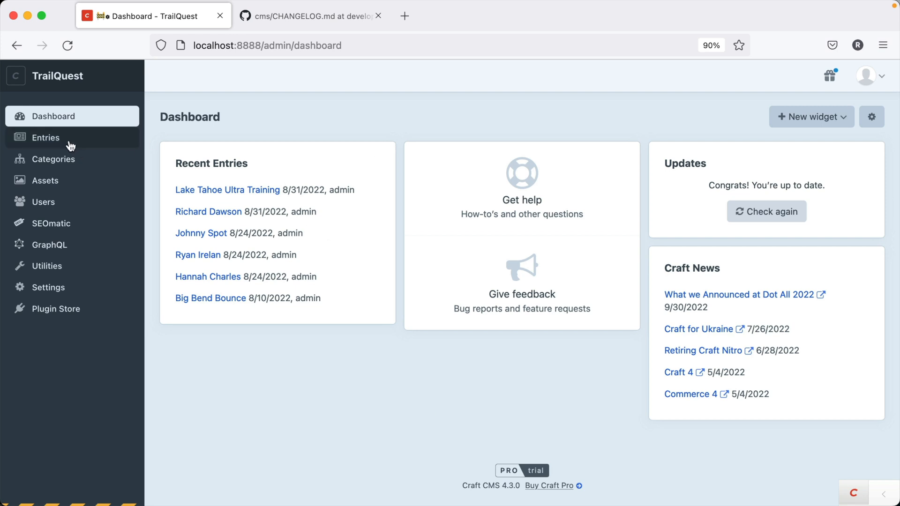
Step: Go from the dashboard to the Entries listing showing all 9 TrailQuest entries
left_click(45, 138)
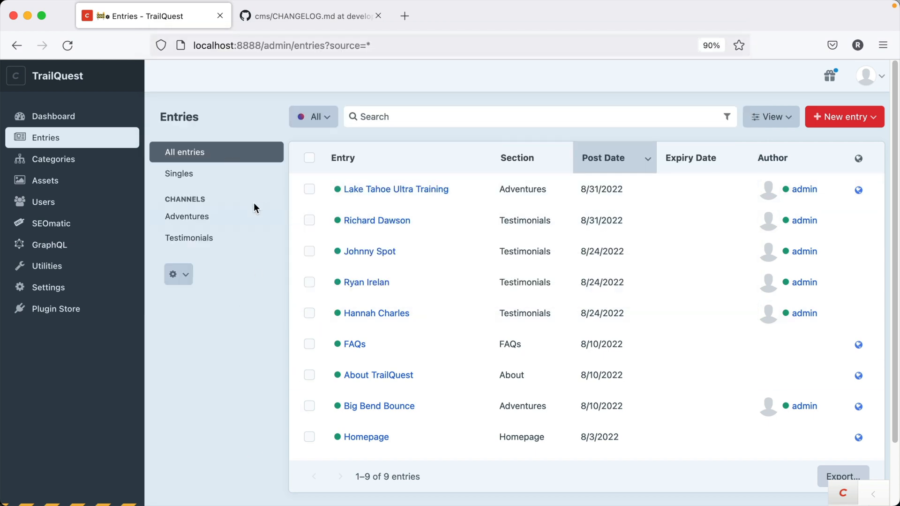
mouse_move(178, 273)
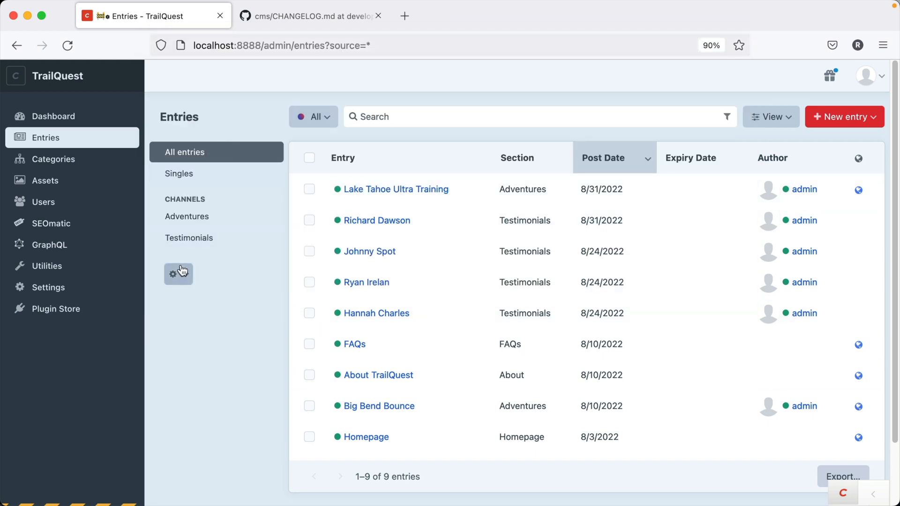
Step: Add a custom entry source labelled My Stuff, filtered to author ID 1, and save it
left_click(178, 274)
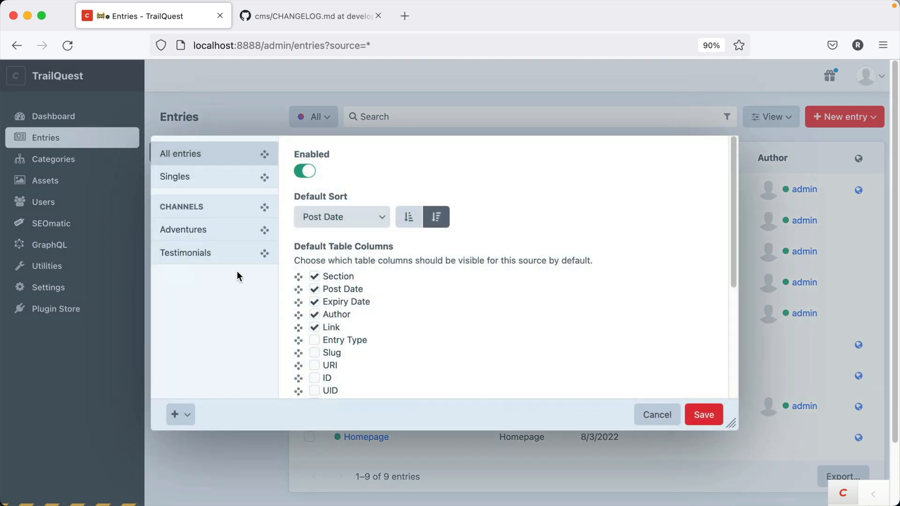
left_click(175, 414)
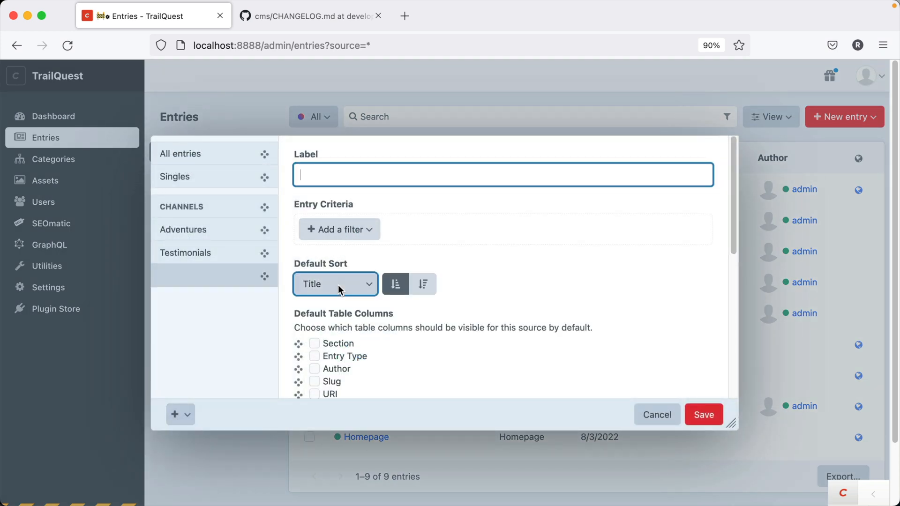
left_click(339, 229)
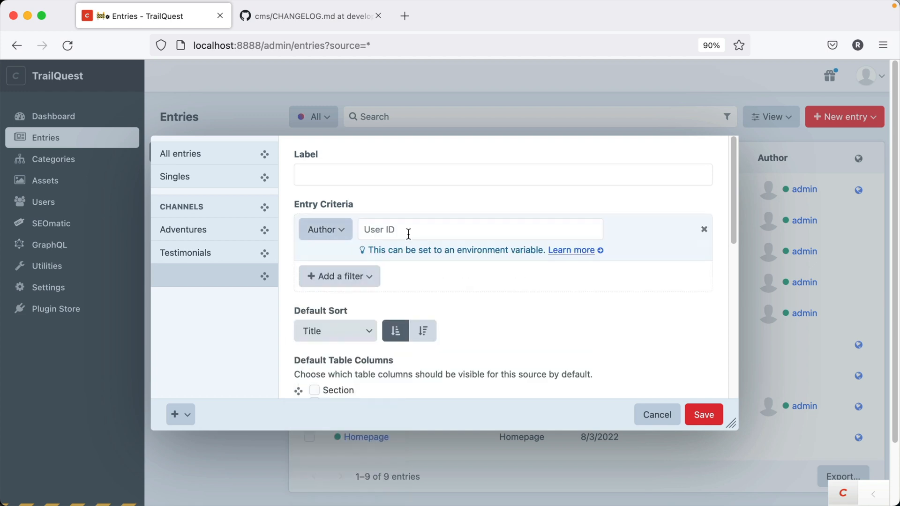
type("1")
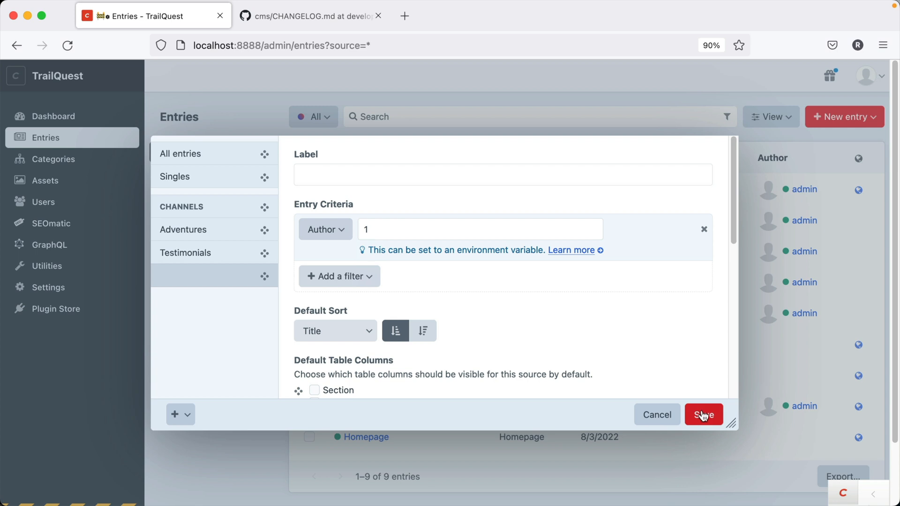
left_click(703, 414)
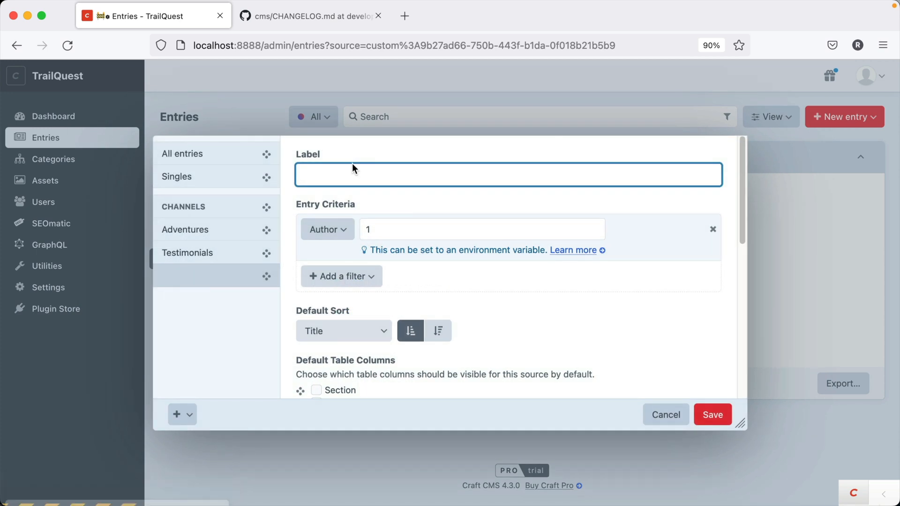
type("My Stuff")
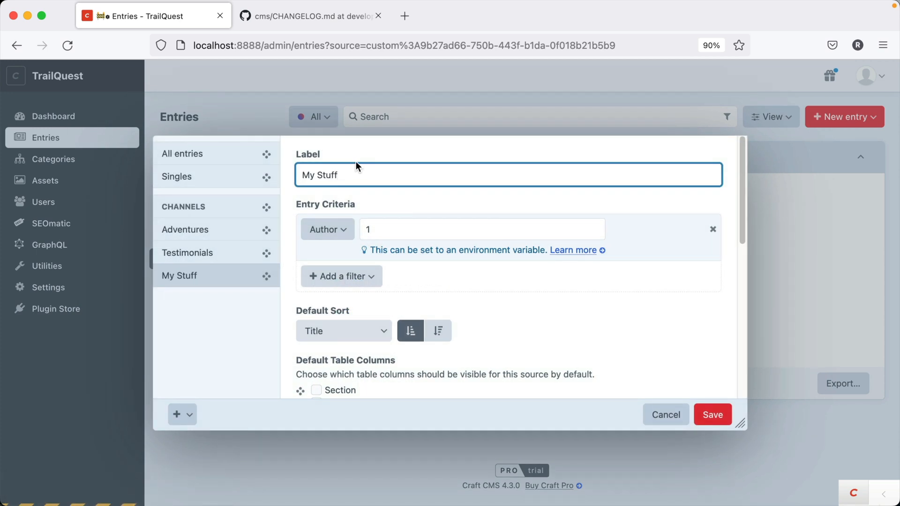
left_click(712, 414)
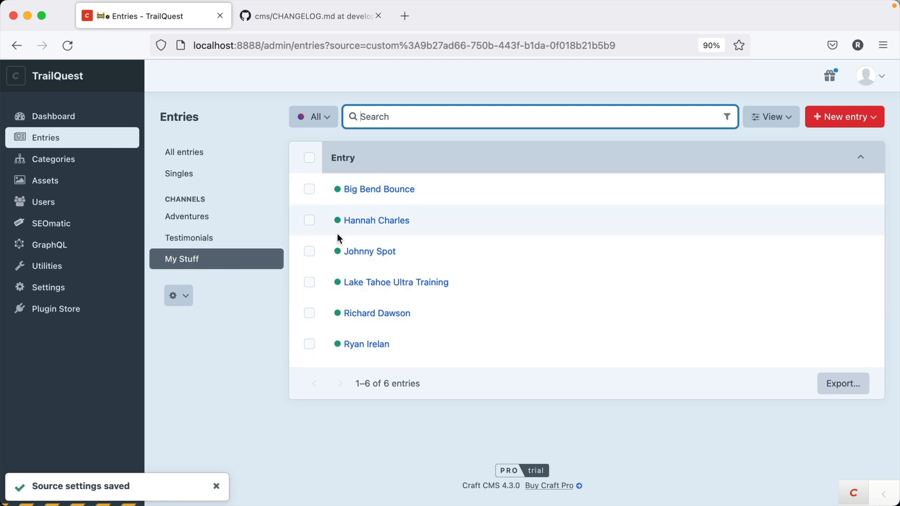
Step: Compare the All entries, Testimonials and My Stuff source listings
left_click(189, 237)
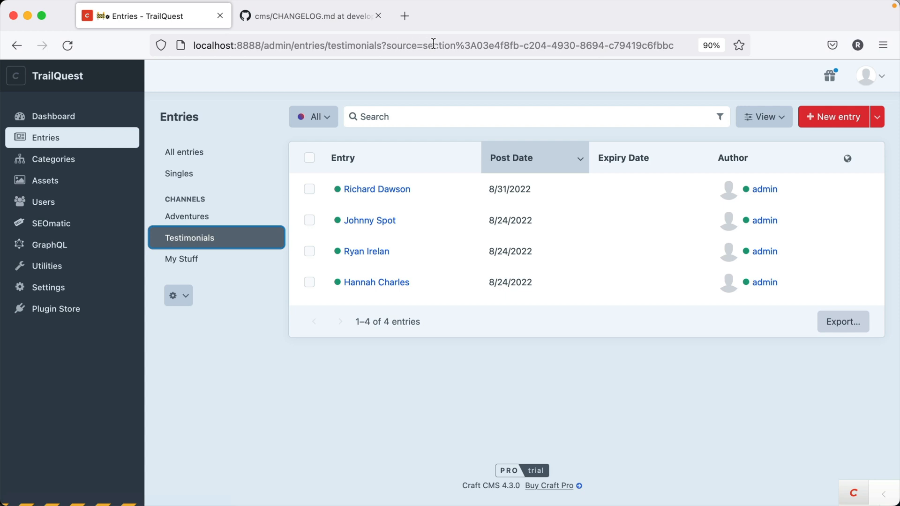
left_click(181, 258)
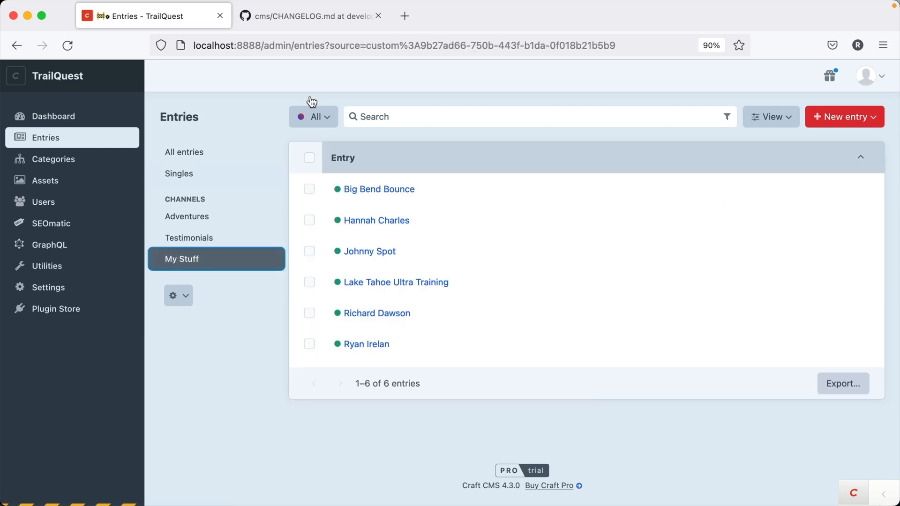
mouse_move(399, 45)
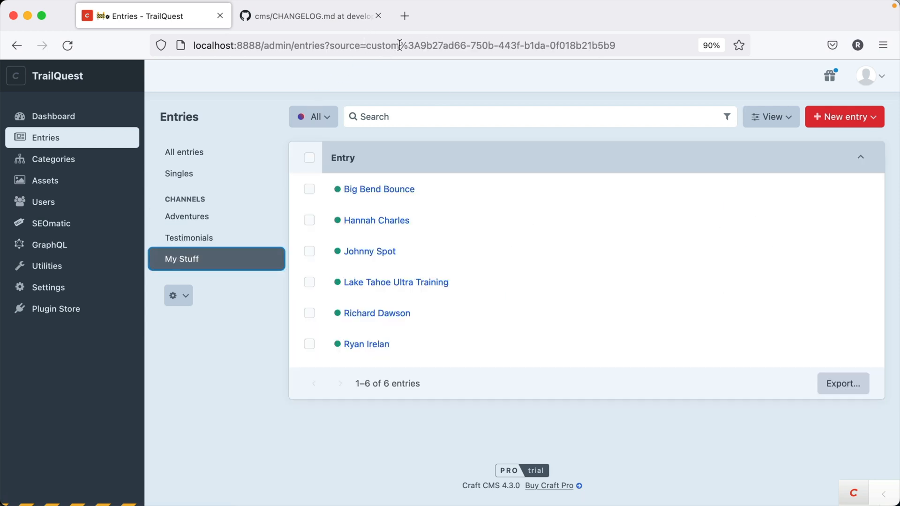
left_click(401, 46)
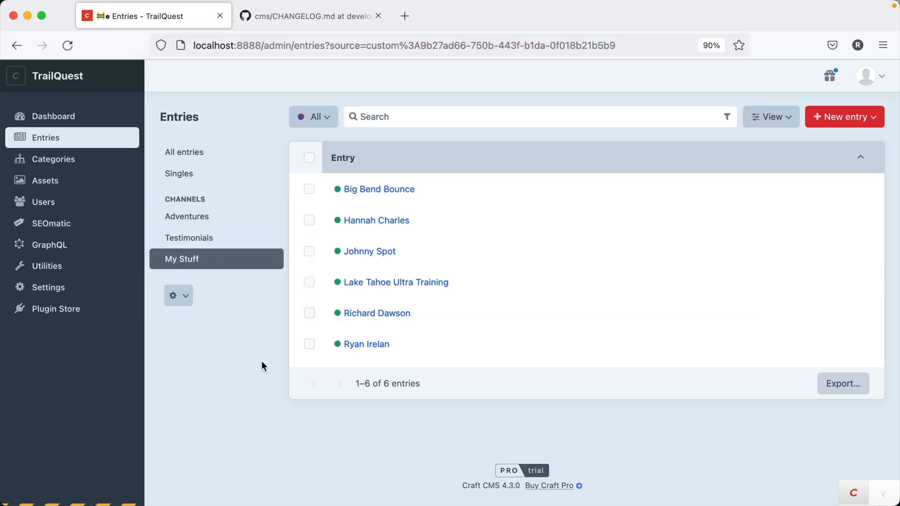
mouse_move(199, 261)
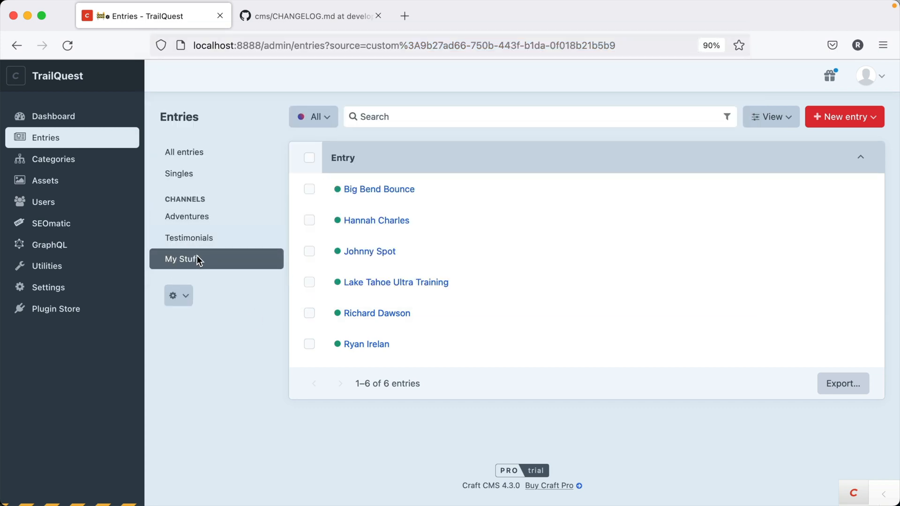
mouse_move(340, 106)
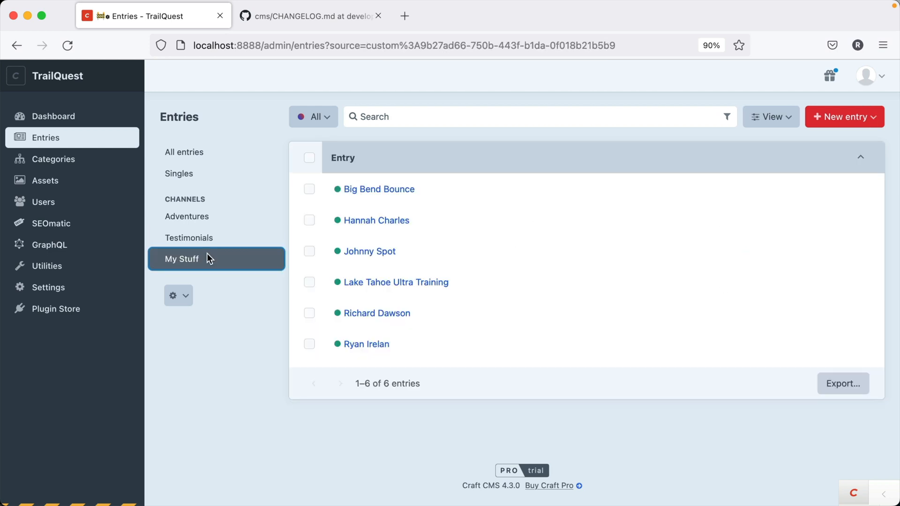
left_click(183, 152)
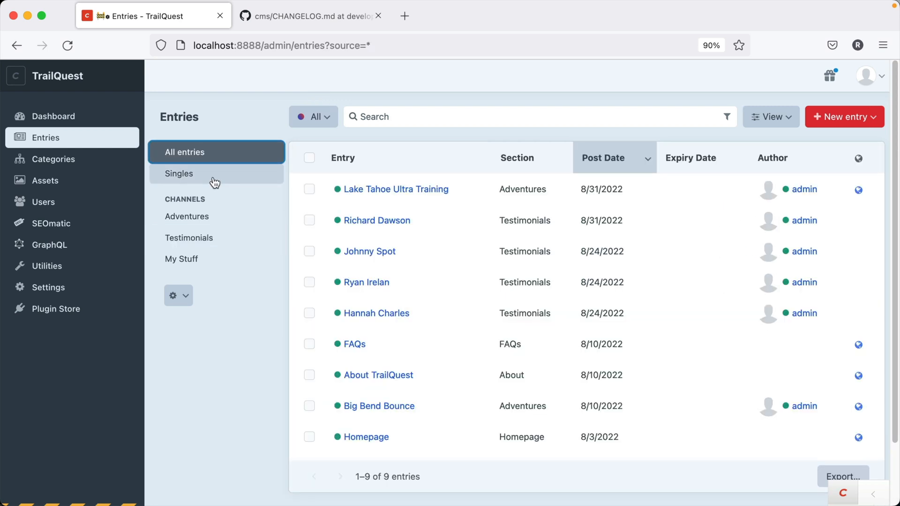
left_click(190, 238)
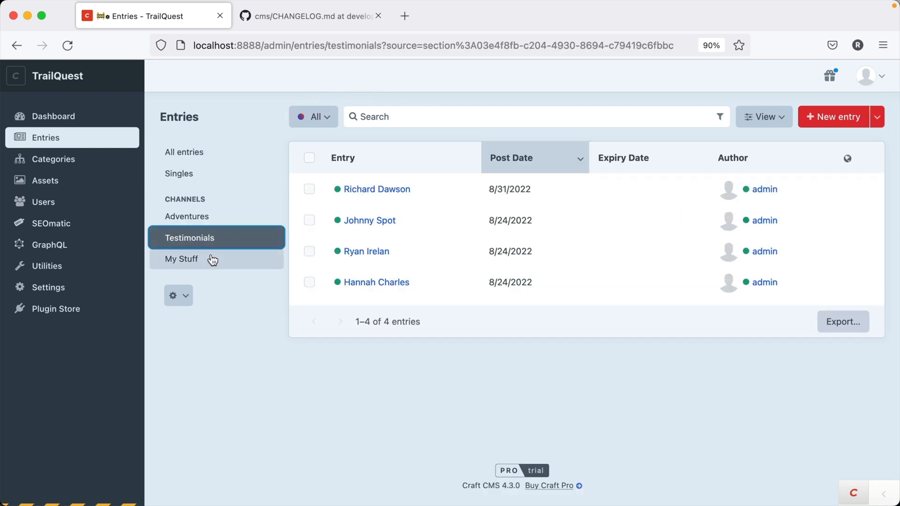
left_click(182, 258)
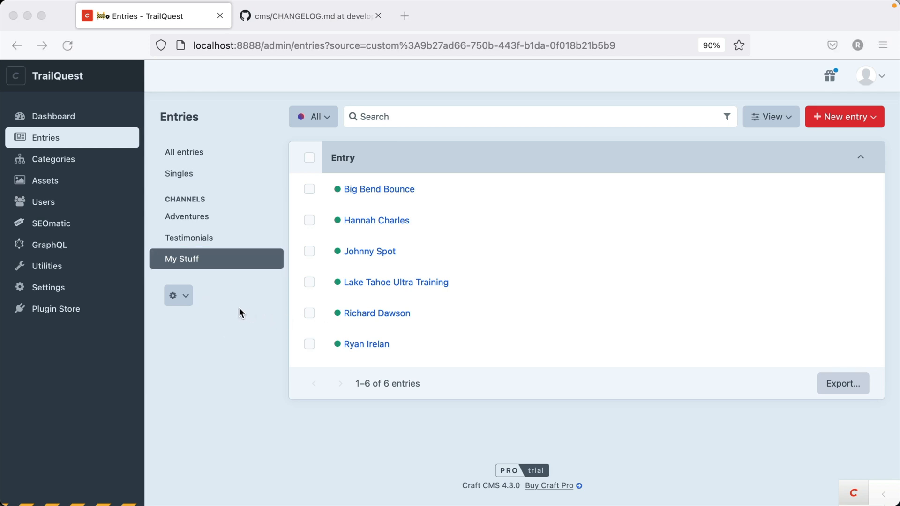
mouse_move(231, 268)
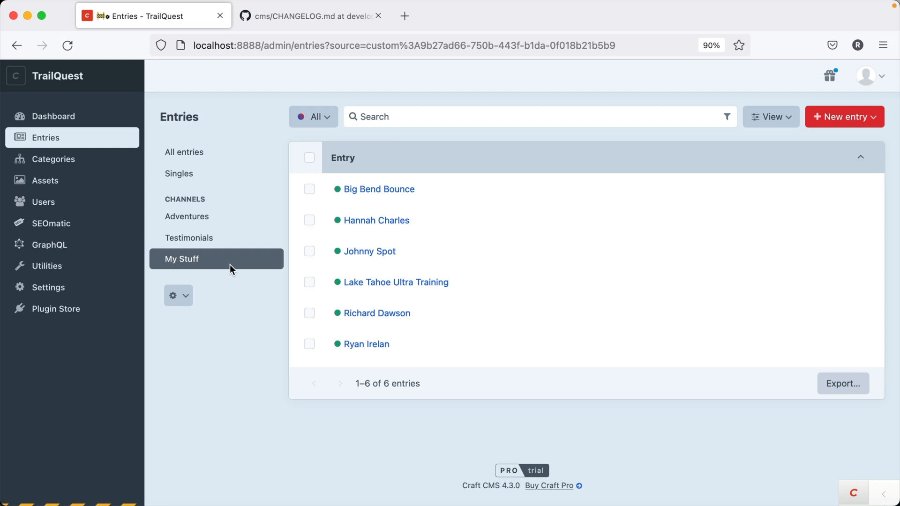
Step: Add a Today's Work source with a Date Created filter of Today and save it
left_click(178, 296)
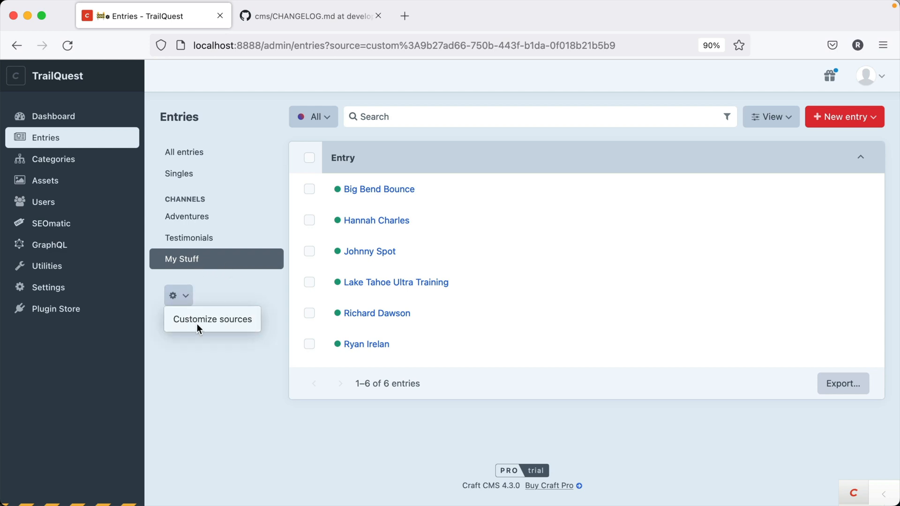
left_click(211, 319)
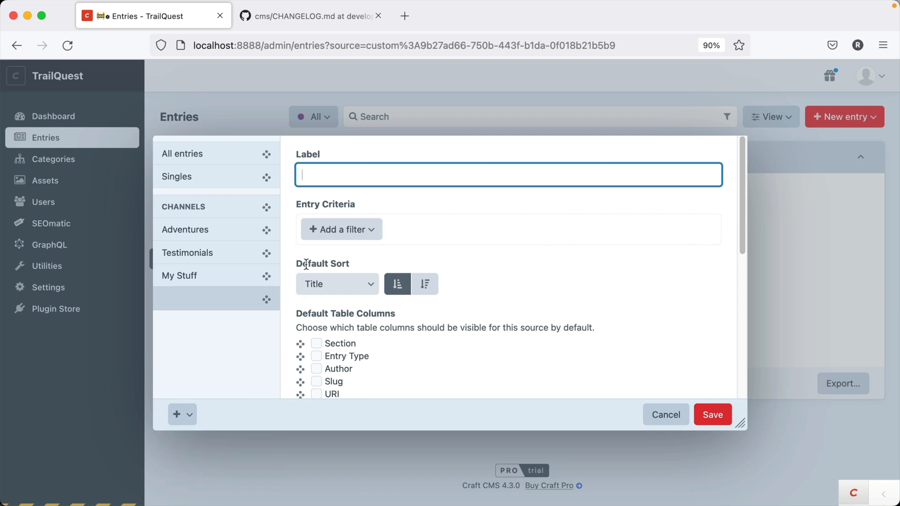
type("Today's Work")
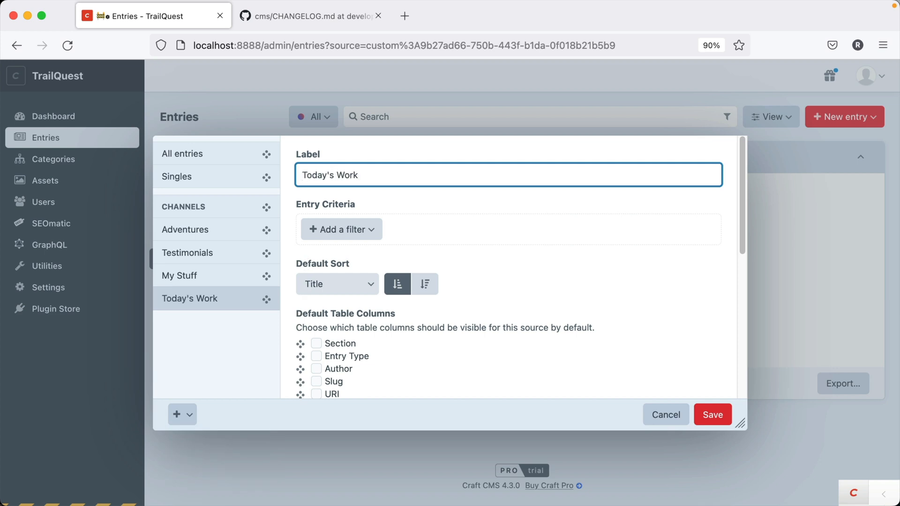
mouse_move(342, 229)
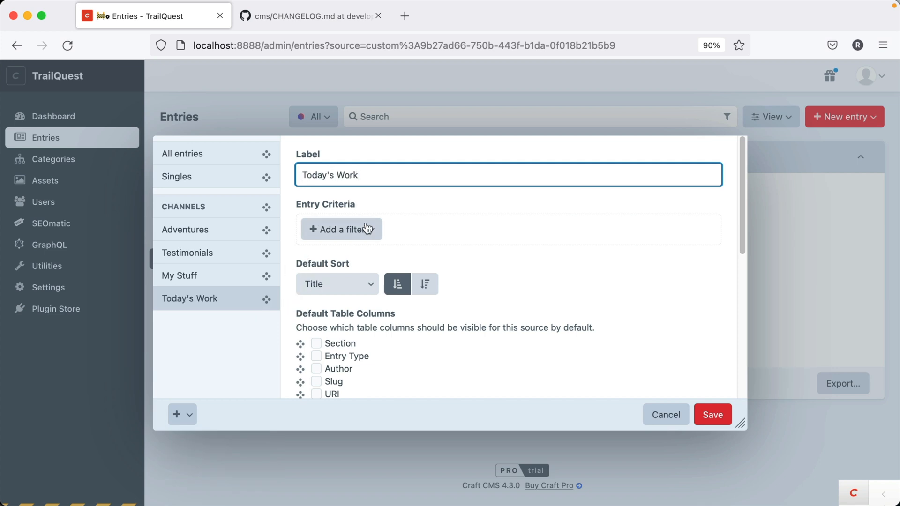
left_click(341, 229)
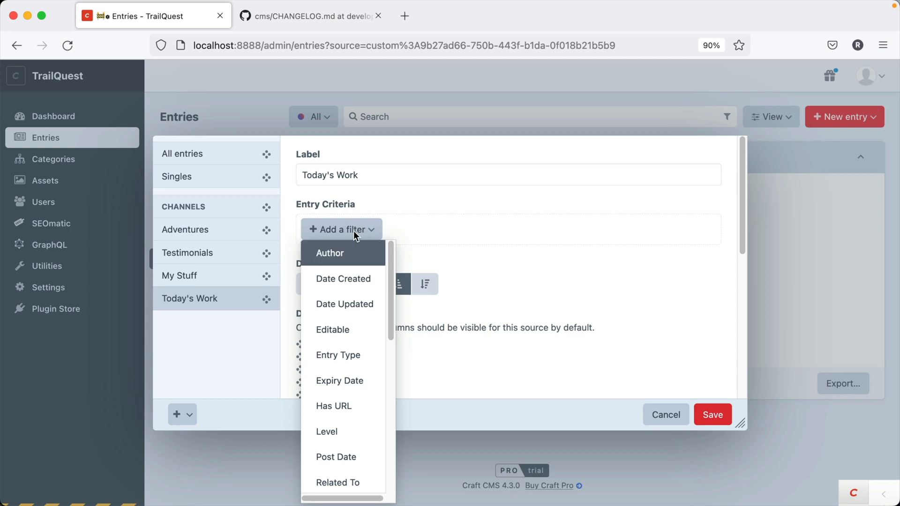
mouse_move(365, 219)
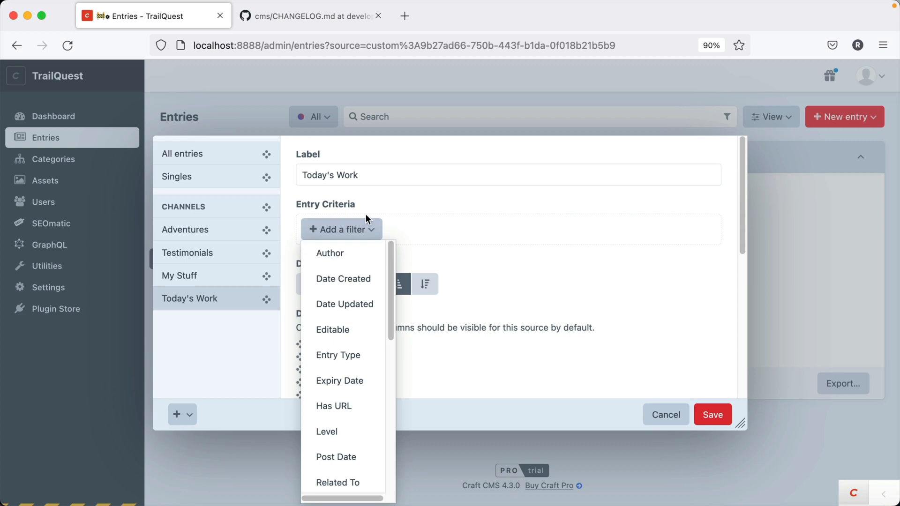
mouse_move(339, 381)
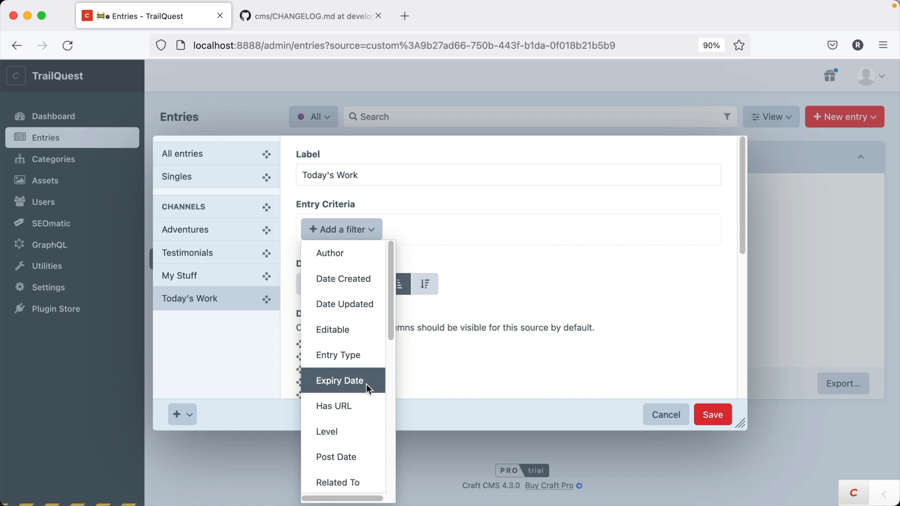
mouse_move(343, 279)
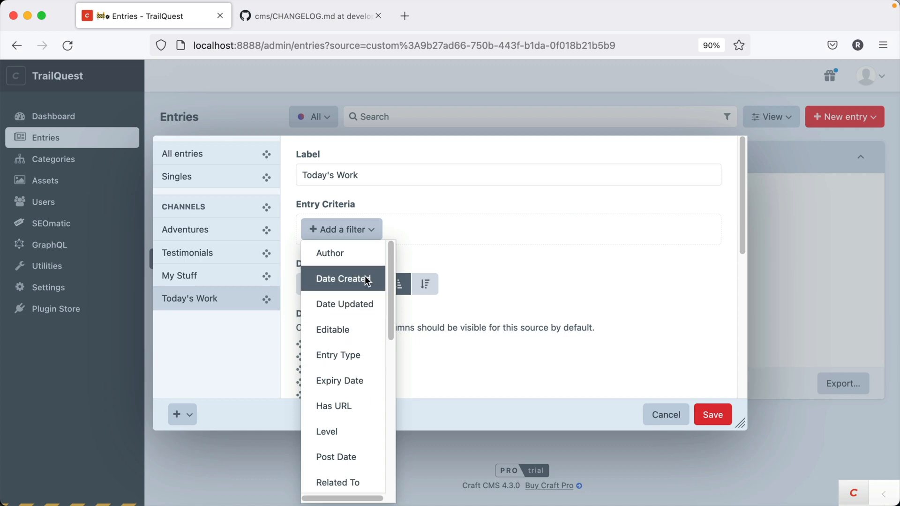
left_click(342, 278)
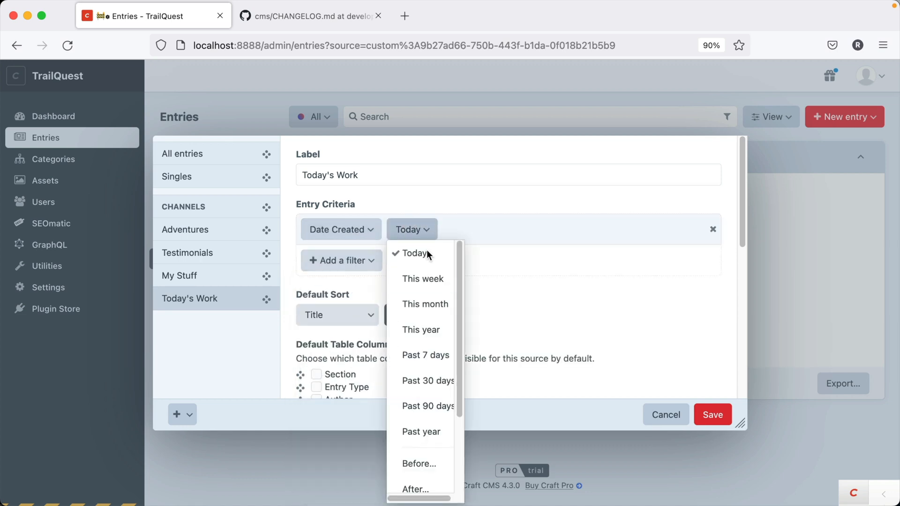
mouse_move(435, 246)
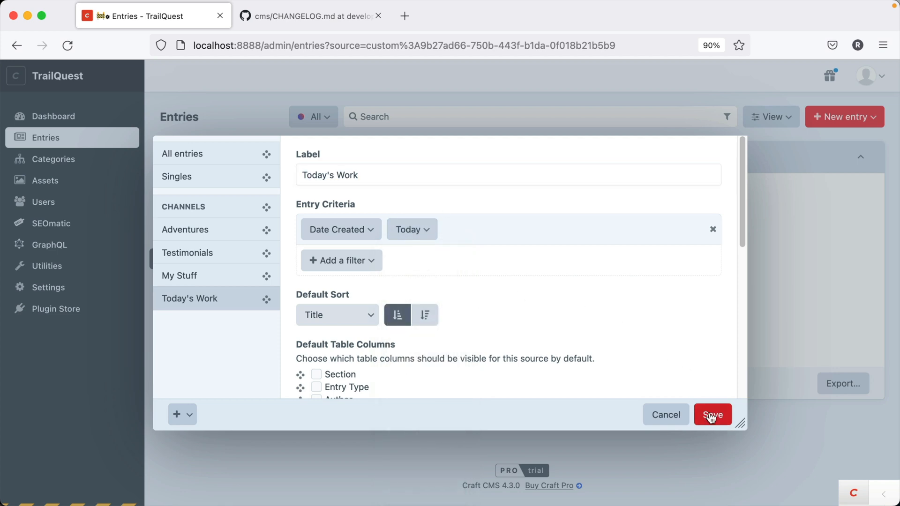
left_click(711, 415)
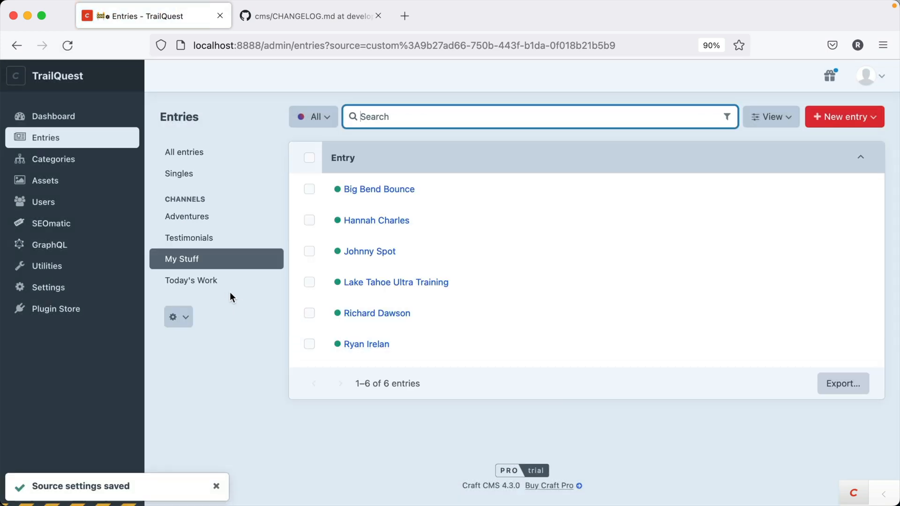
Step: View the empty Today's Work source, then reopen Customize sources from the gear menu
left_click(192, 280)
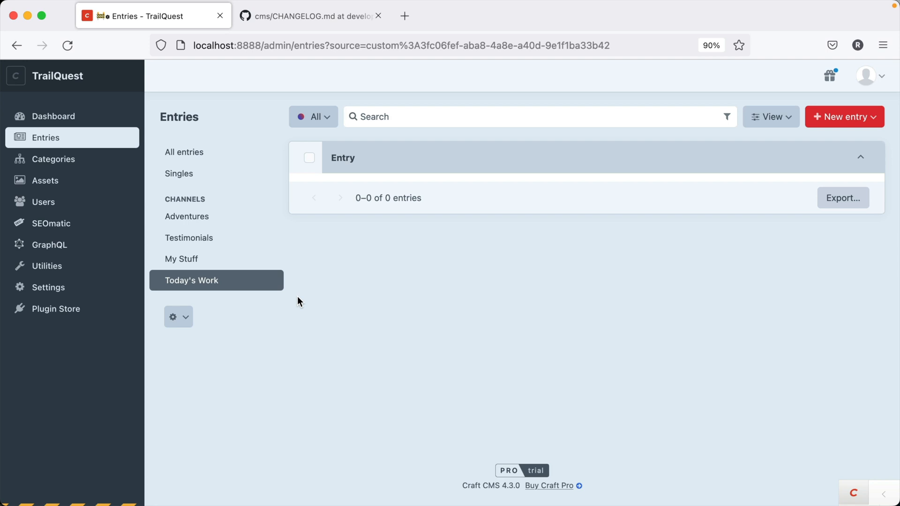
mouse_move(210, 136)
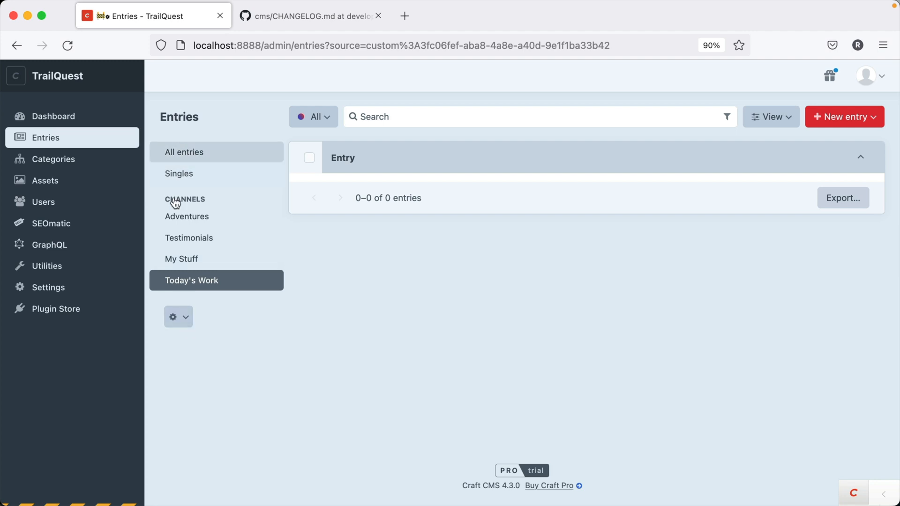
mouse_move(166, 316)
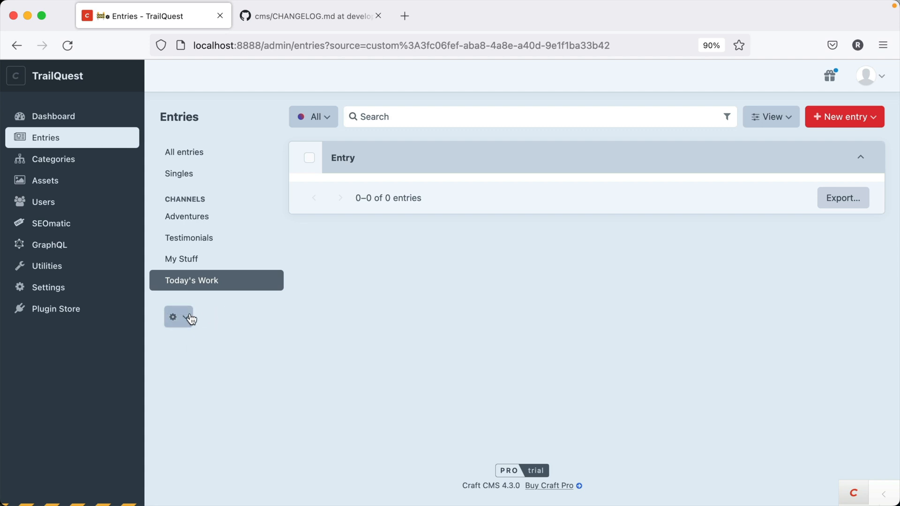
left_click(186, 317)
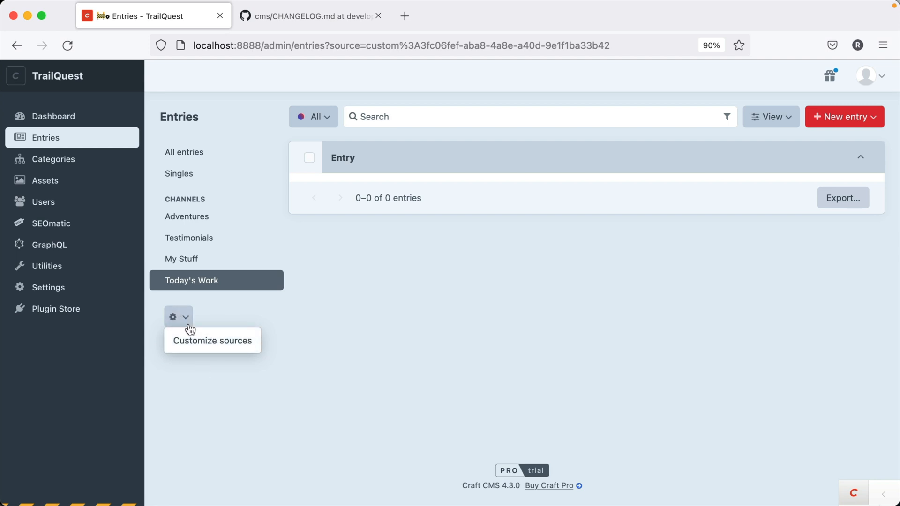
left_click(212, 340)
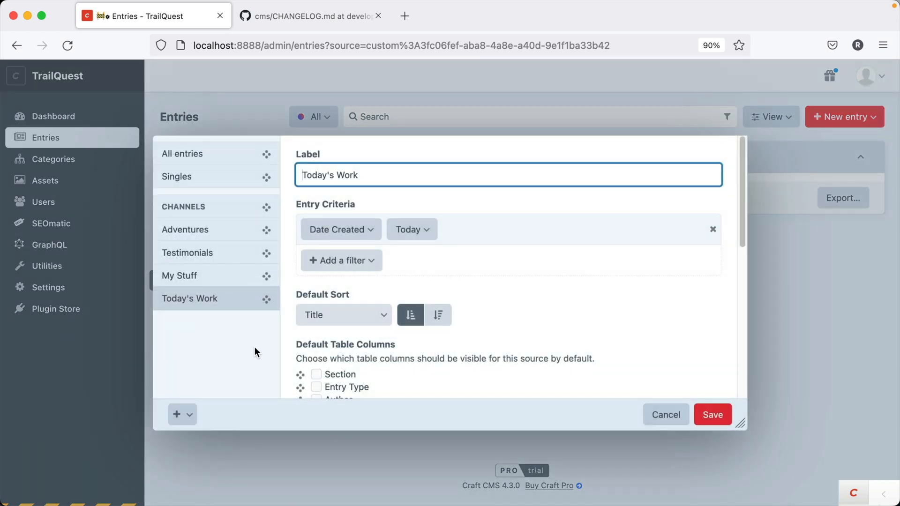
Step: Cancel the sources modal, check Categories and Assets, then reopen the Entries gear menu
left_click(712, 414)
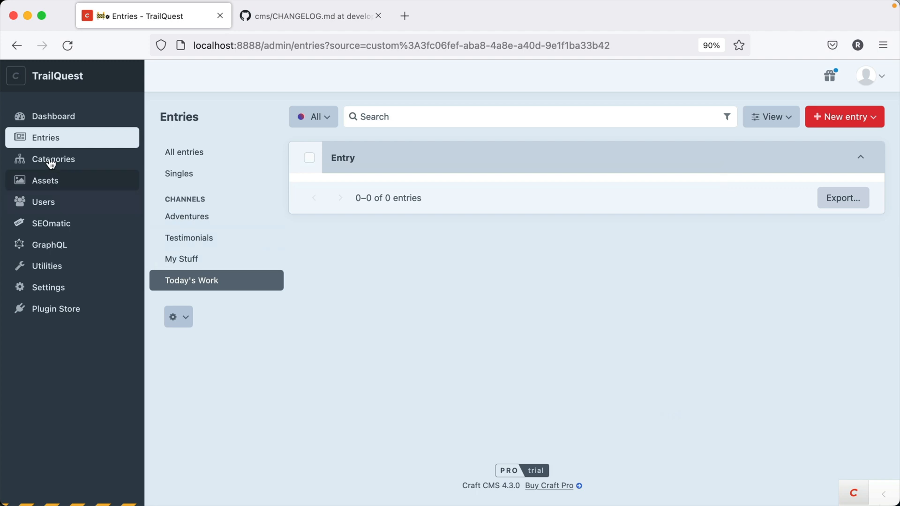
left_click(53, 159)
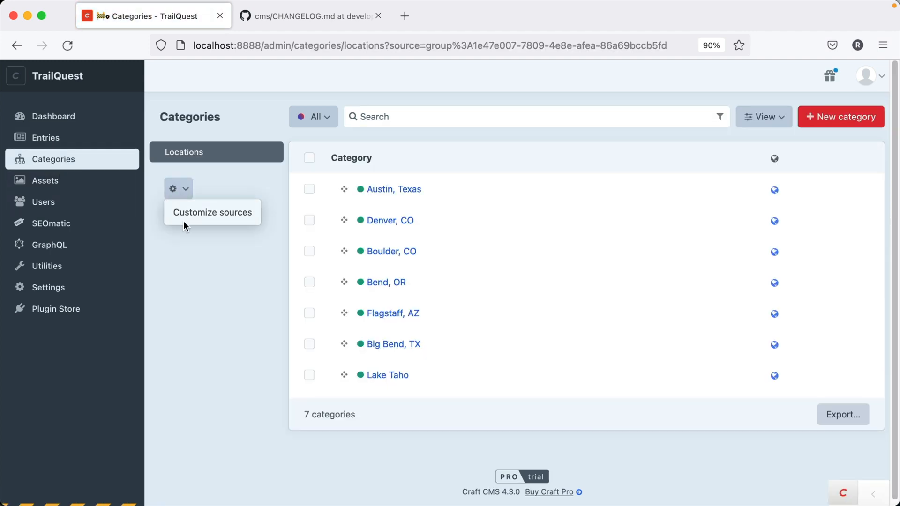
mouse_move(113, 197)
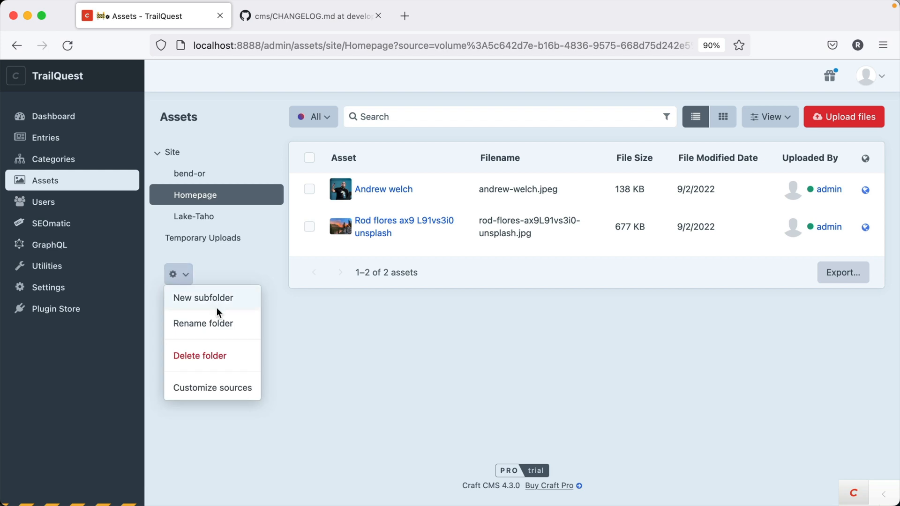
mouse_move(220, 301)
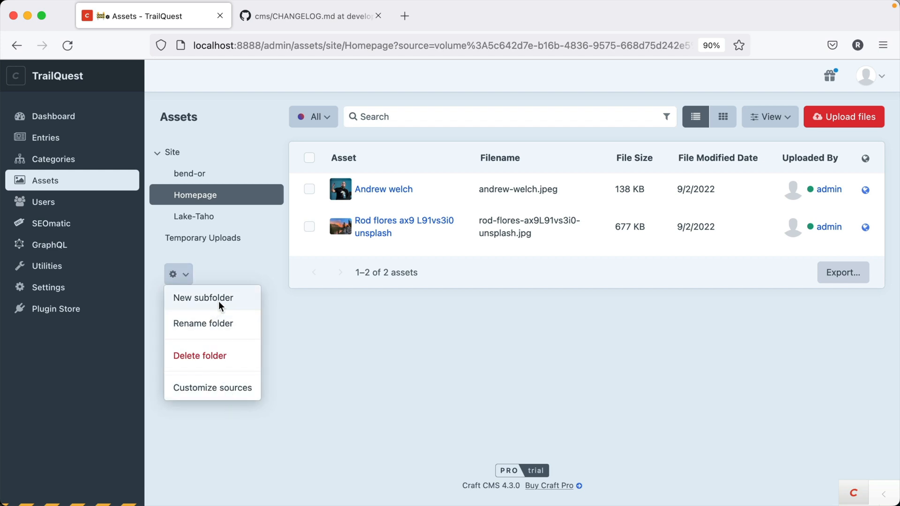
mouse_move(224, 338)
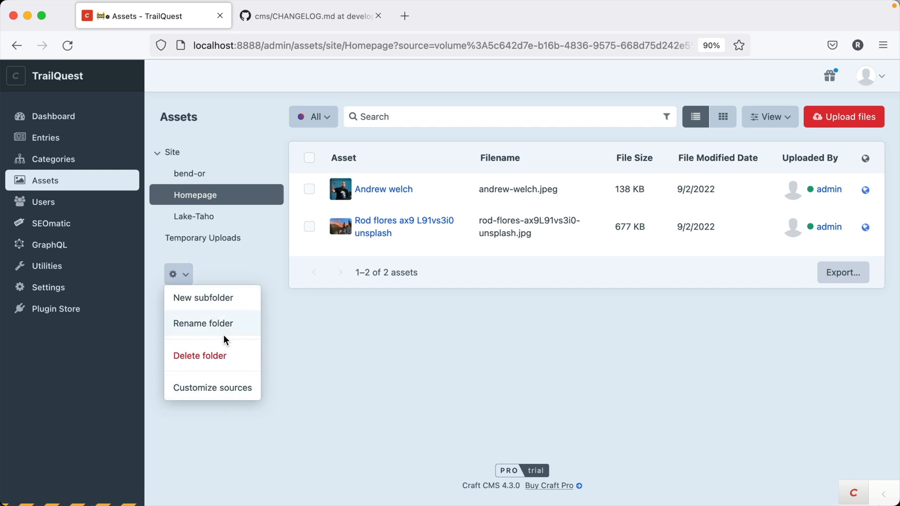
mouse_move(367, 373)
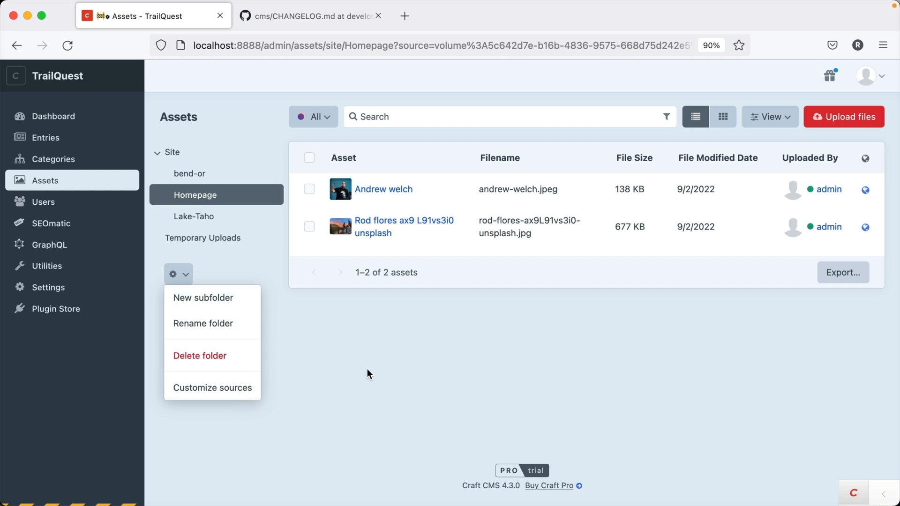
mouse_move(202, 323)
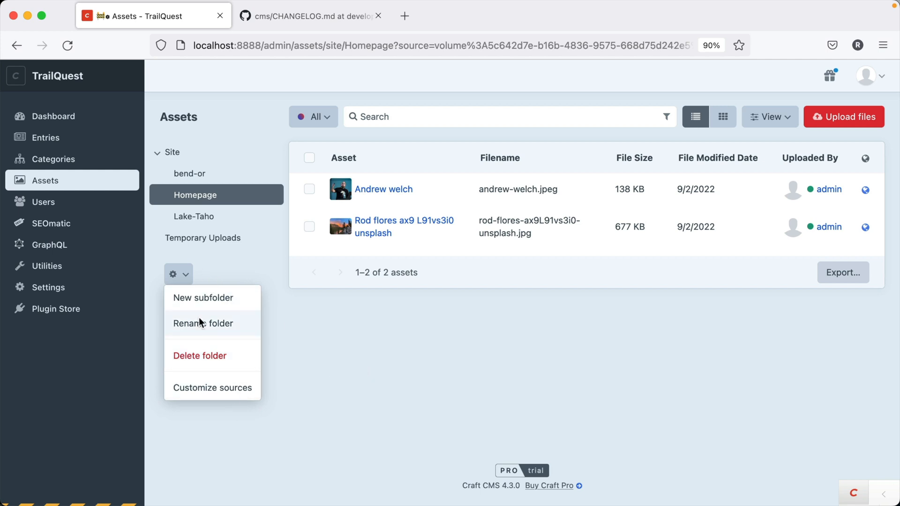
mouse_move(220, 270)
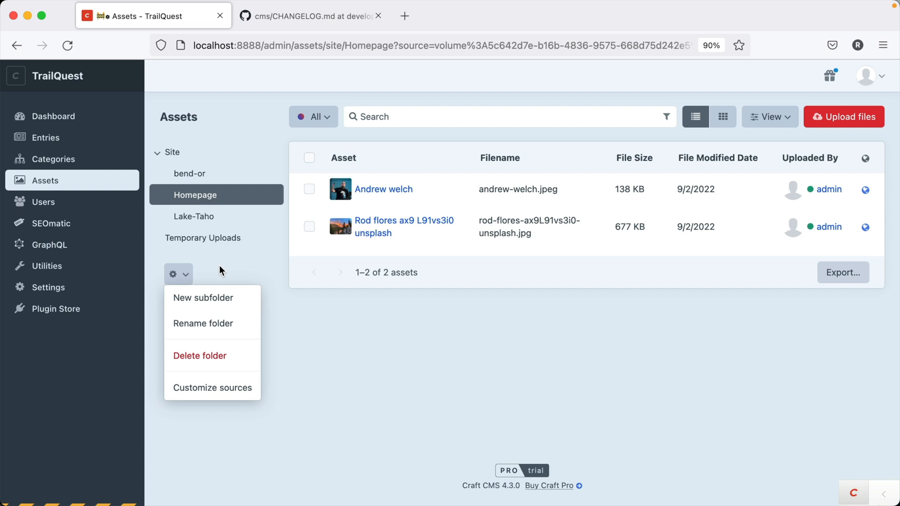
left_click(45, 137)
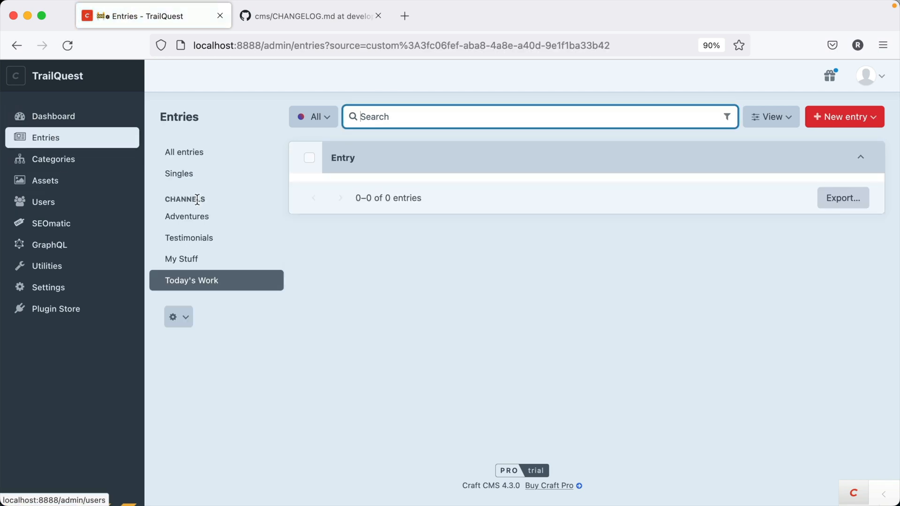
left_click(178, 316)
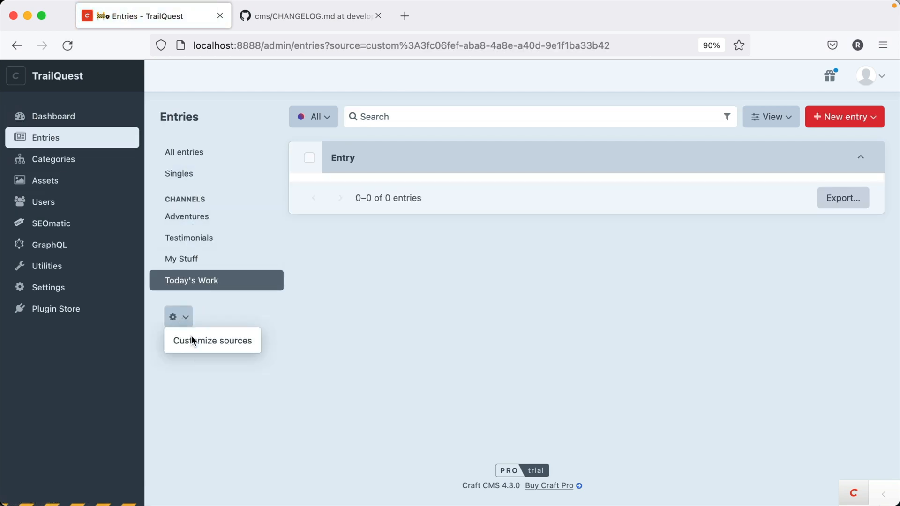
mouse_move(198, 363)
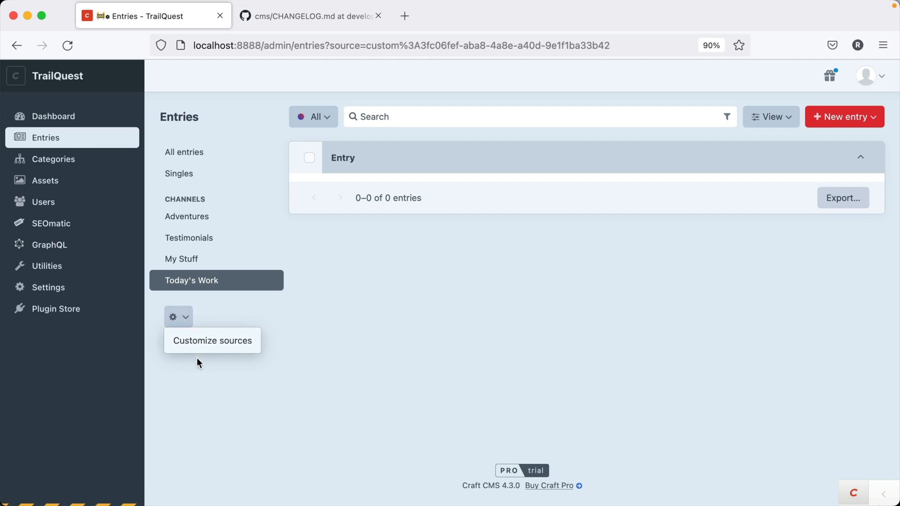
mouse_move(212, 340)
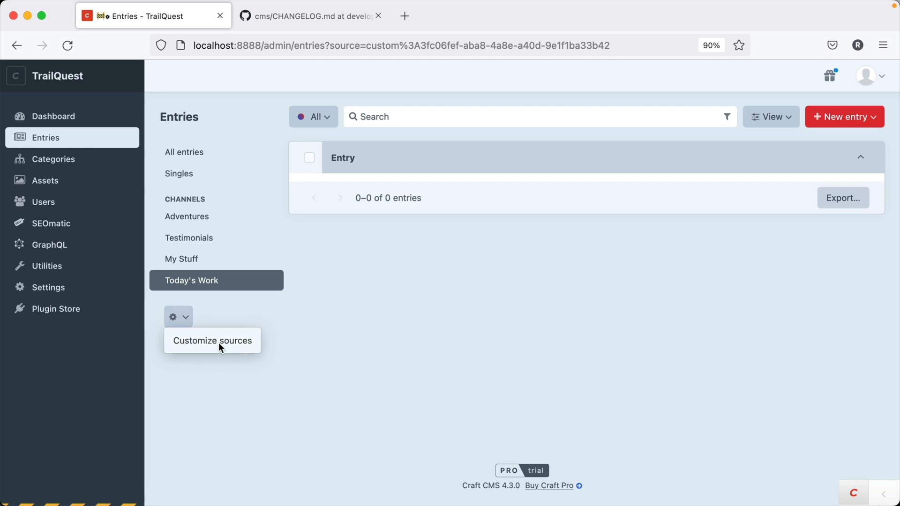
Step: Sort All entries by title ascending, hiding Expiry Date and showing the Entry Type column
left_click(184, 152)
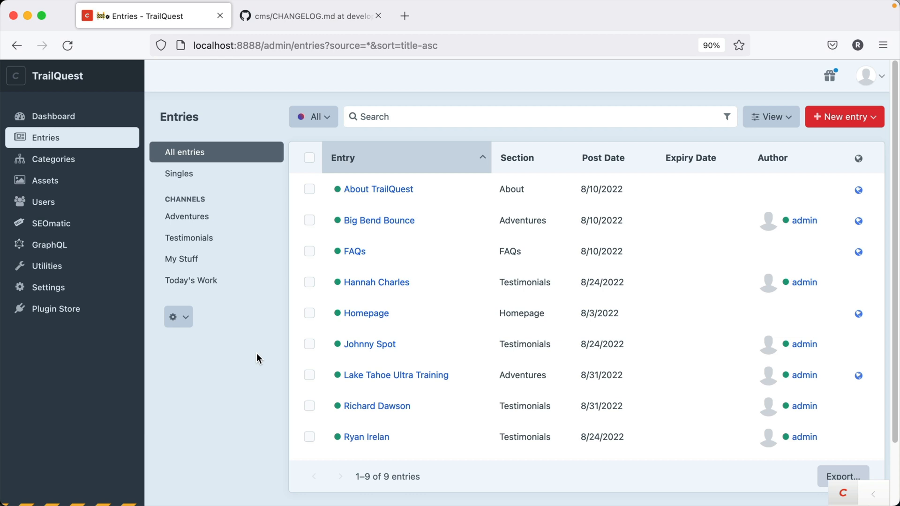
mouse_move(823, 160)
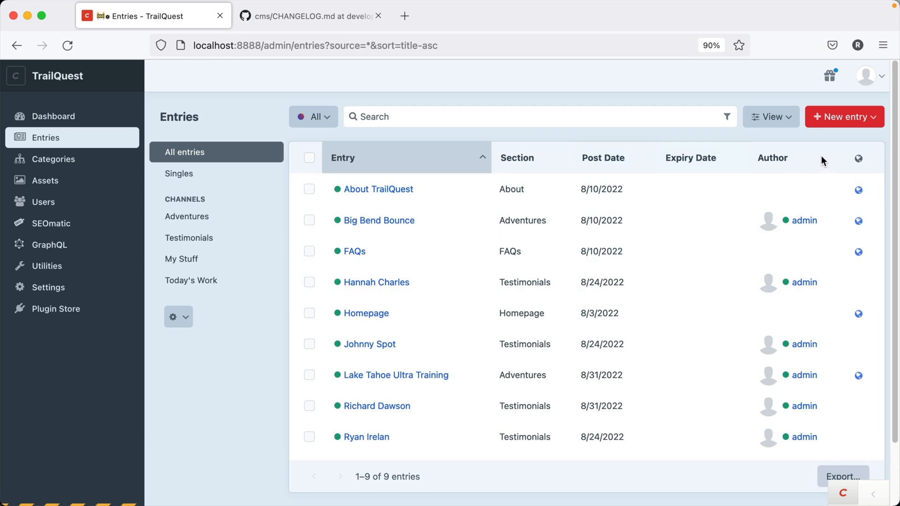
mouse_move(642, 279)
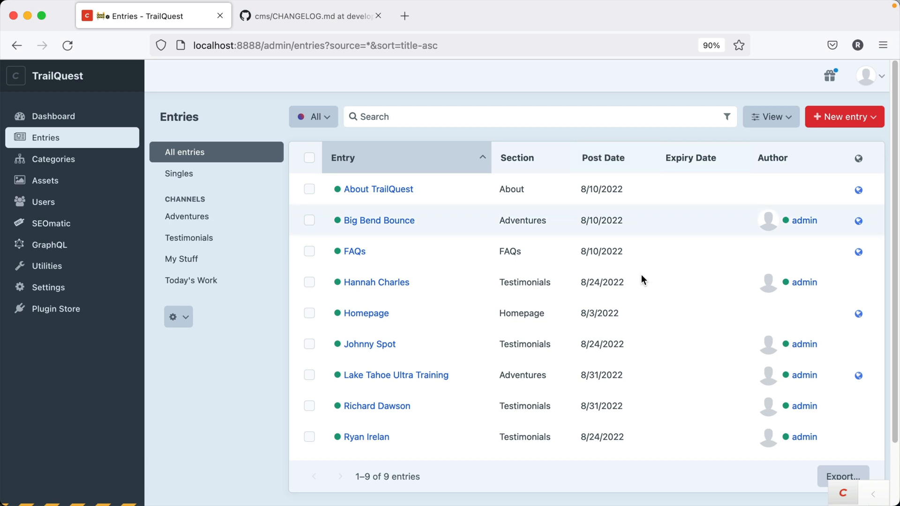
left_click(770, 117)
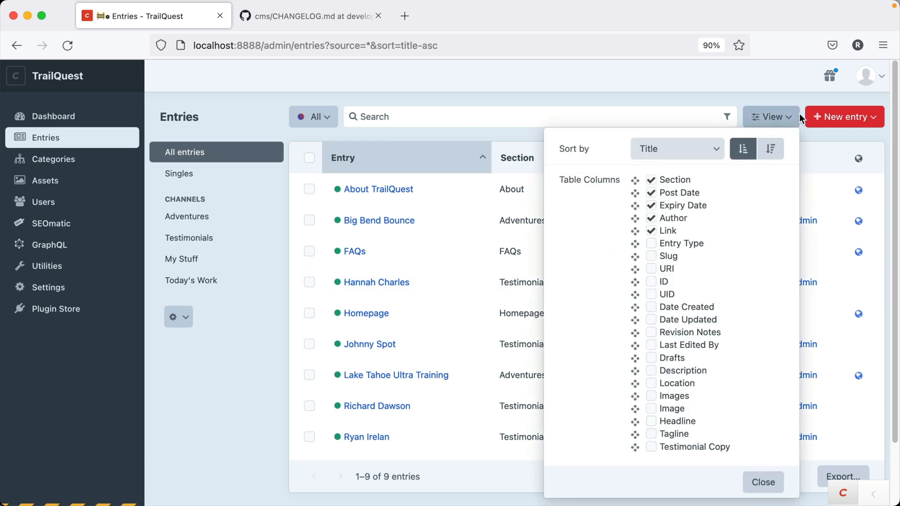
left_click(677, 148)
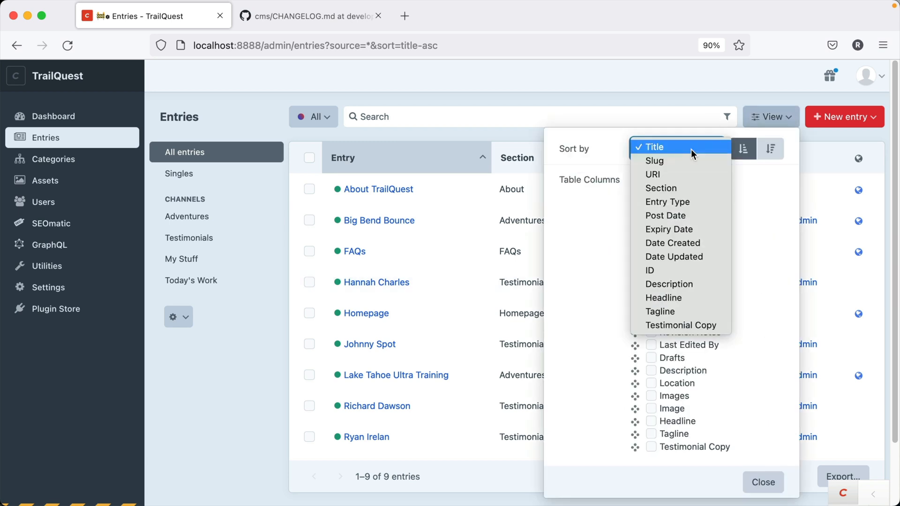
left_click(770, 148)
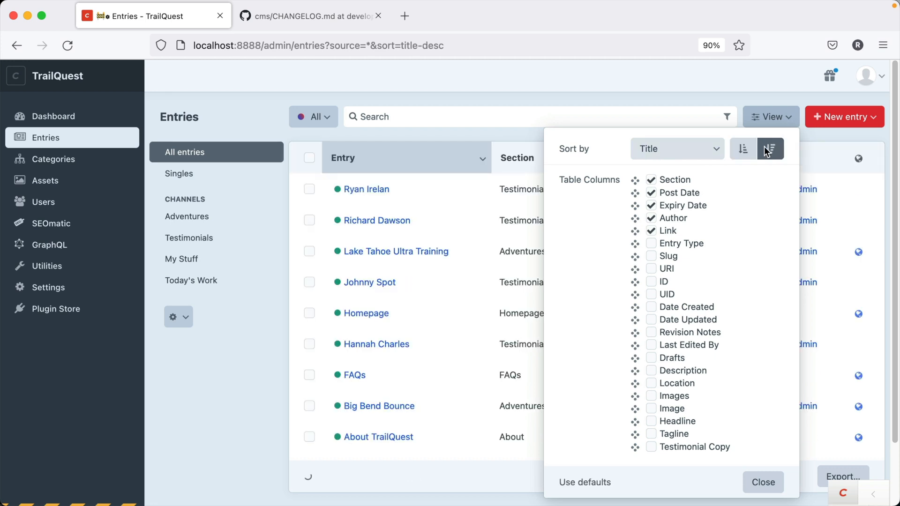
left_click(742, 149)
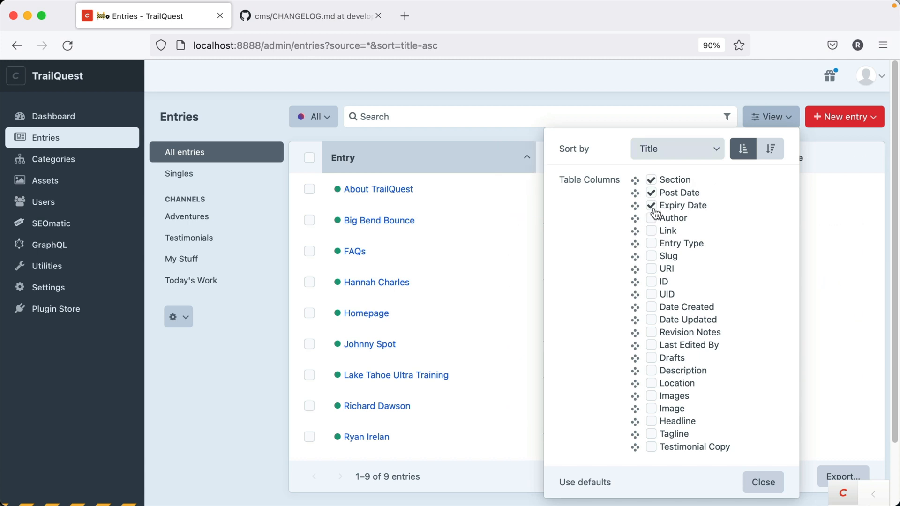
left_click(649, 205)
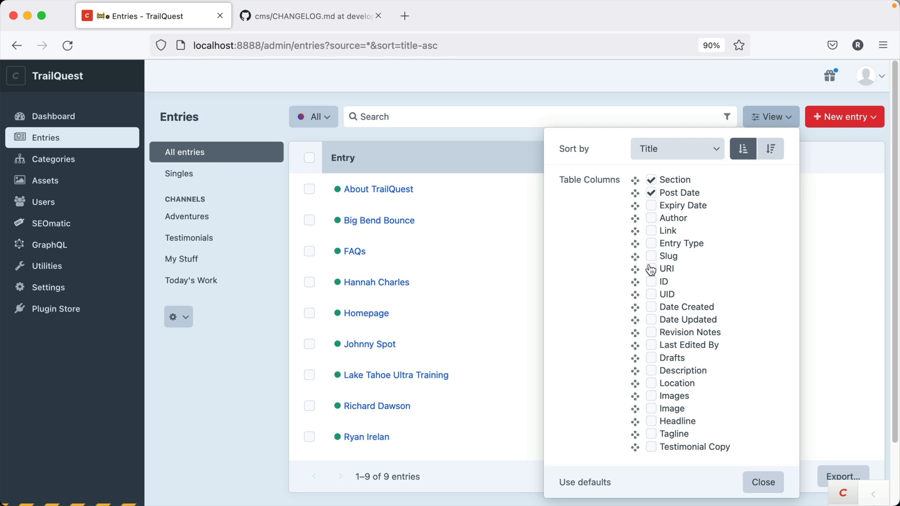
left_click(650, 242)
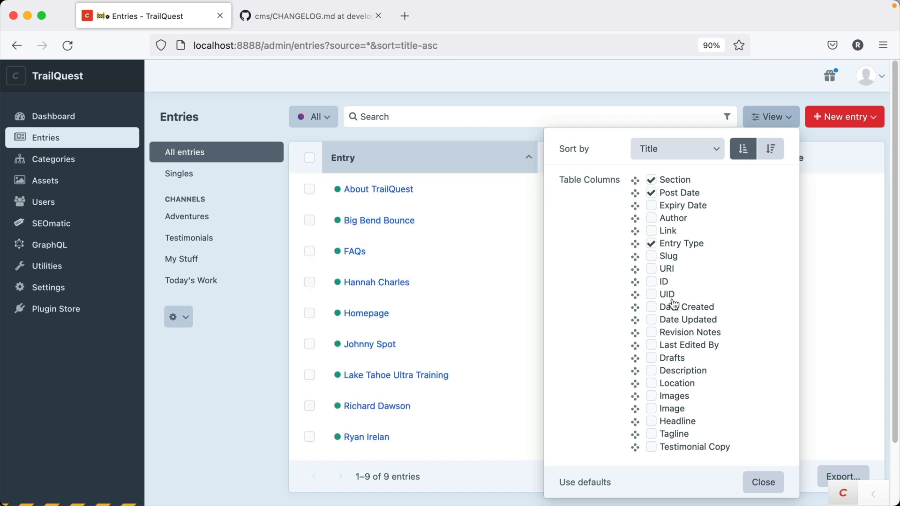
left_click(762, 482)
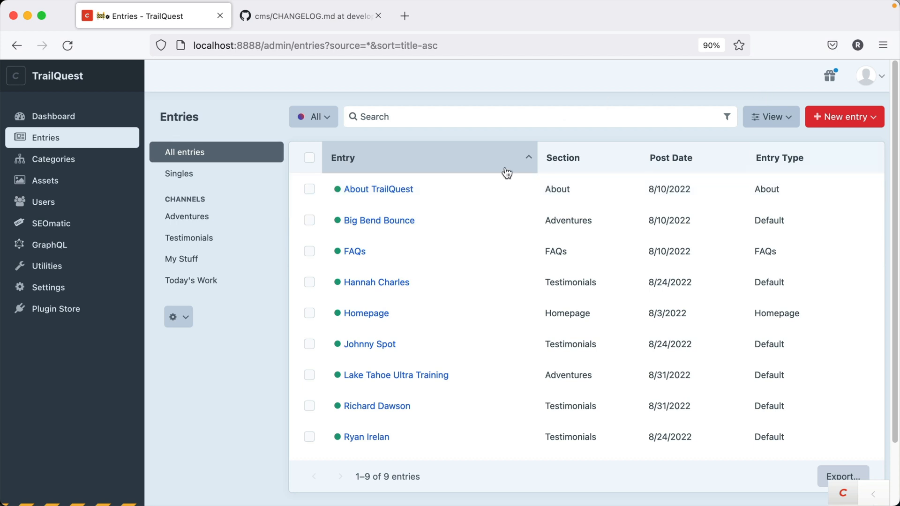
mouse_move(617, 319)
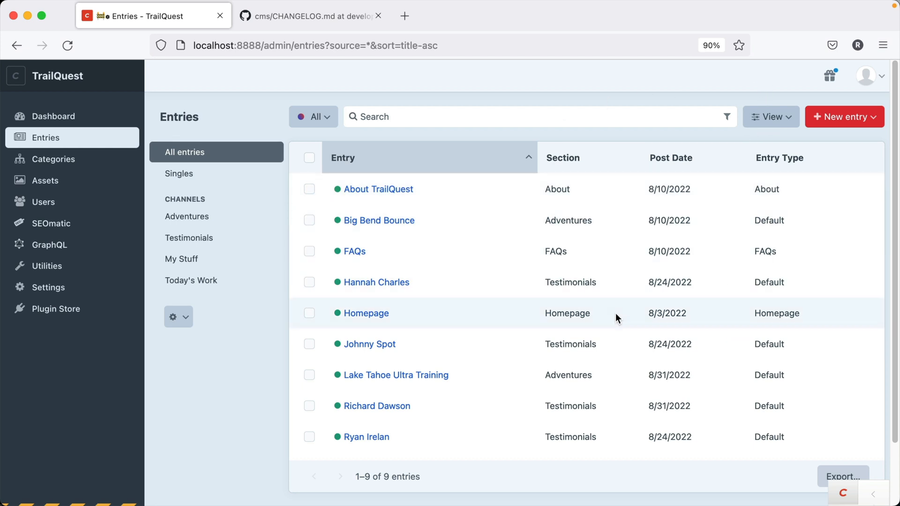
mouse_move(521, 318)
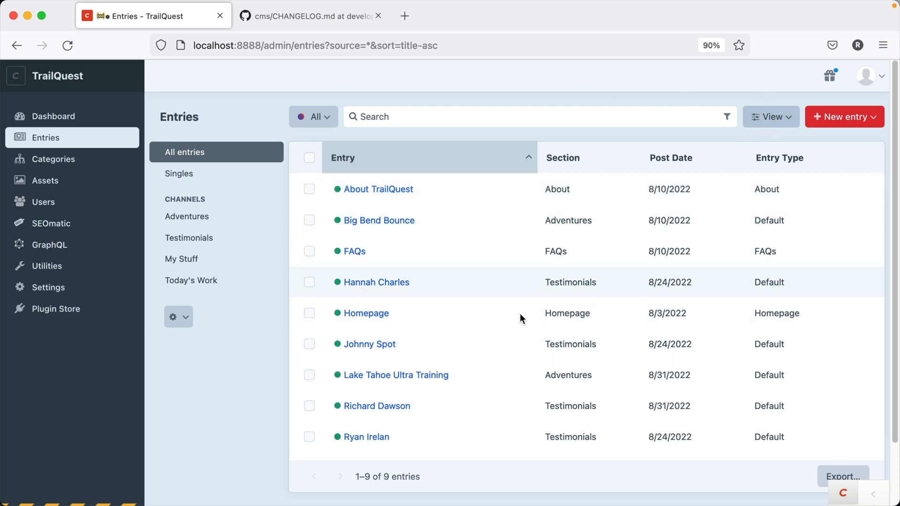
mouse_move(531, 375)
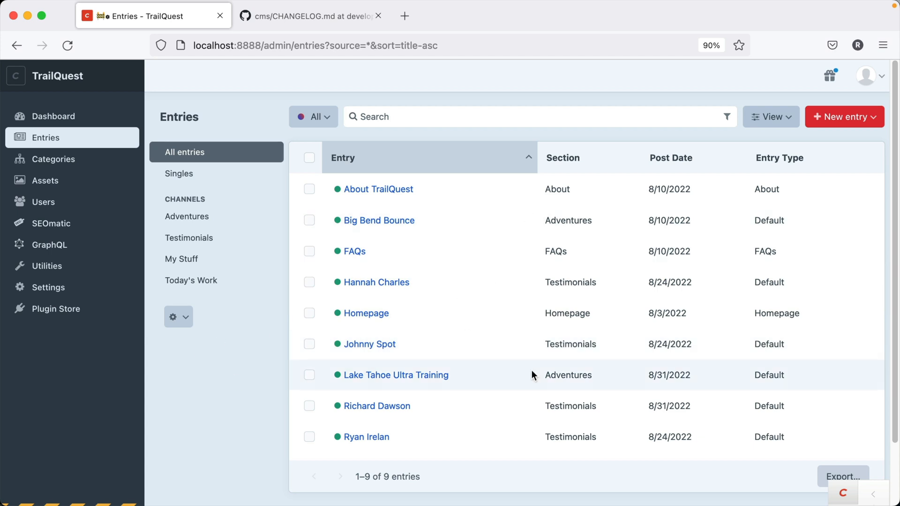
mouse_move(309, 384)
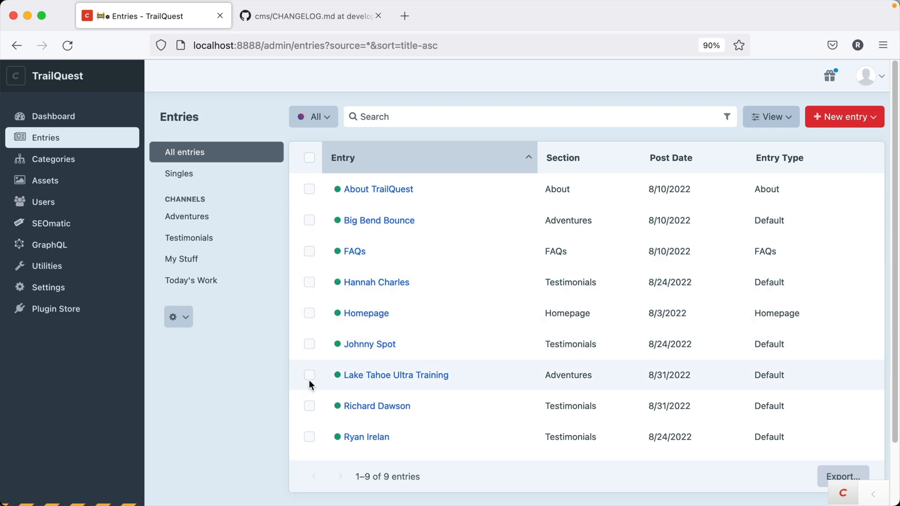
left_click(43, 202)
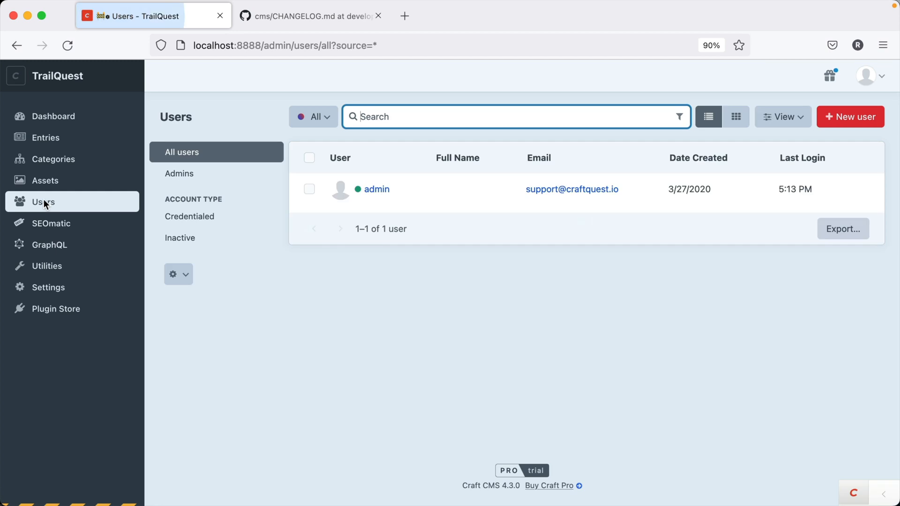
left_click(45, 137)
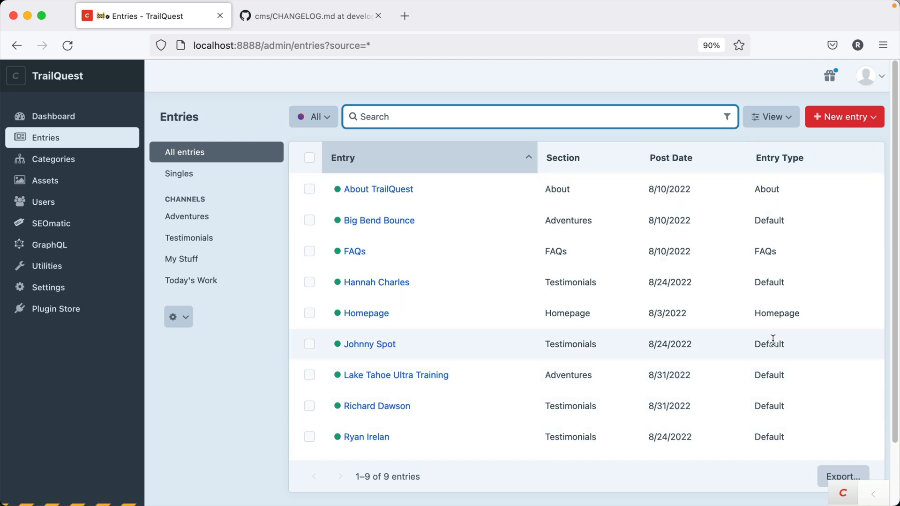
left_click(179, 316)
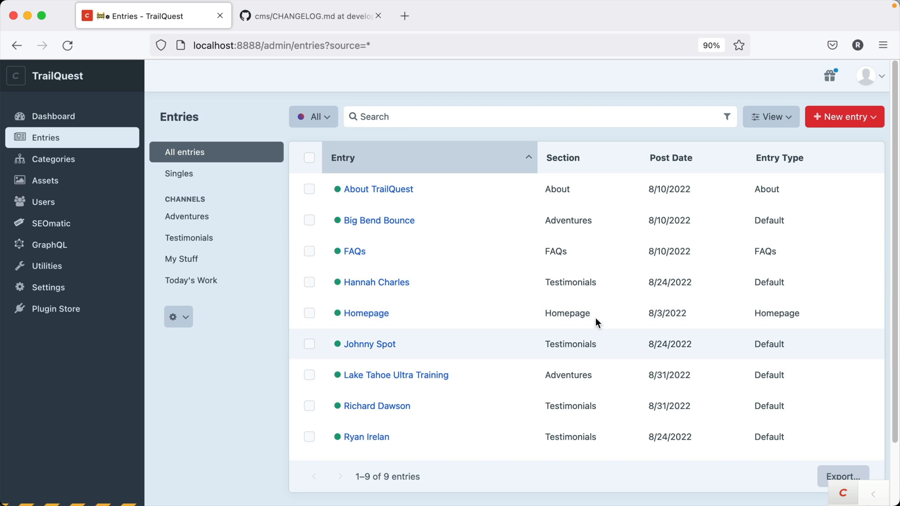
mouse_move(680, 212)
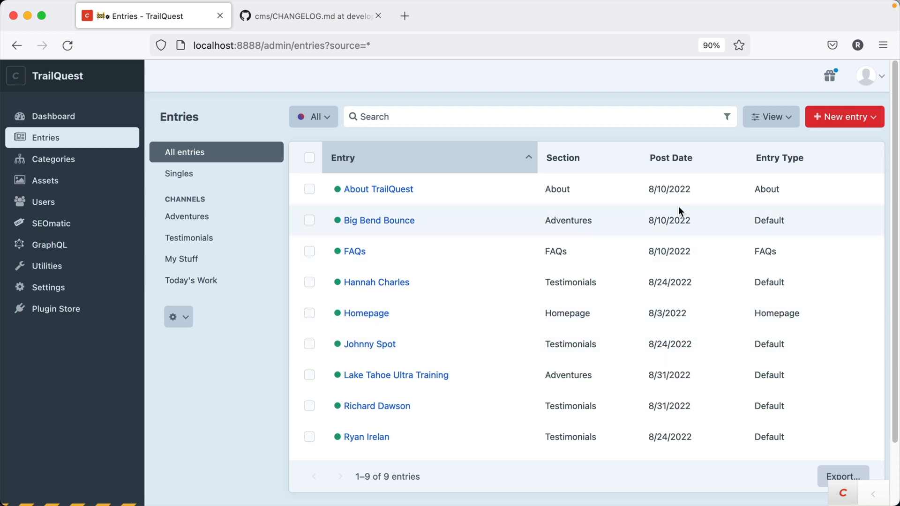
mouse_move(652, 309)
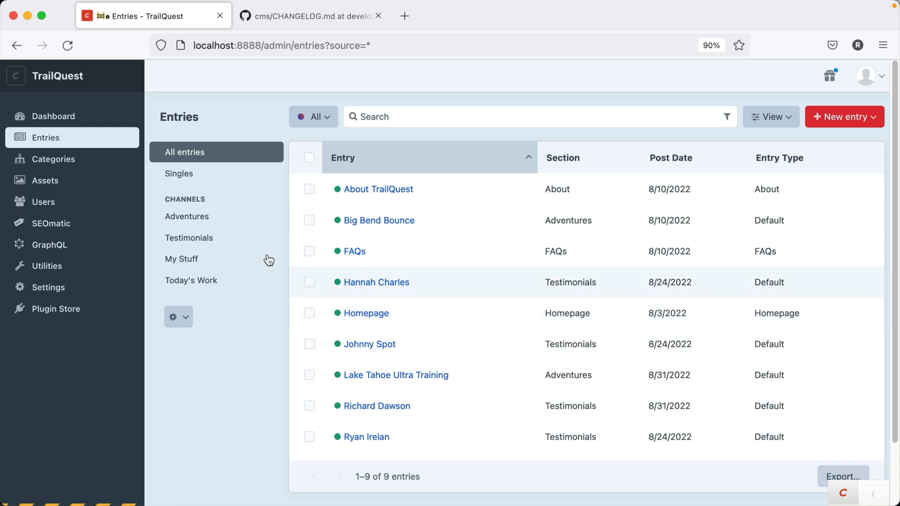
left_click(53, 159)
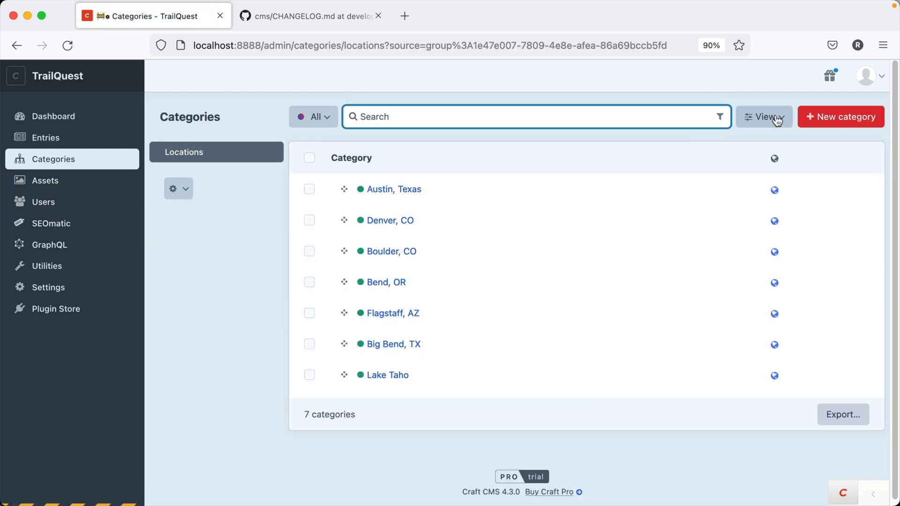
left_click(764, 116)
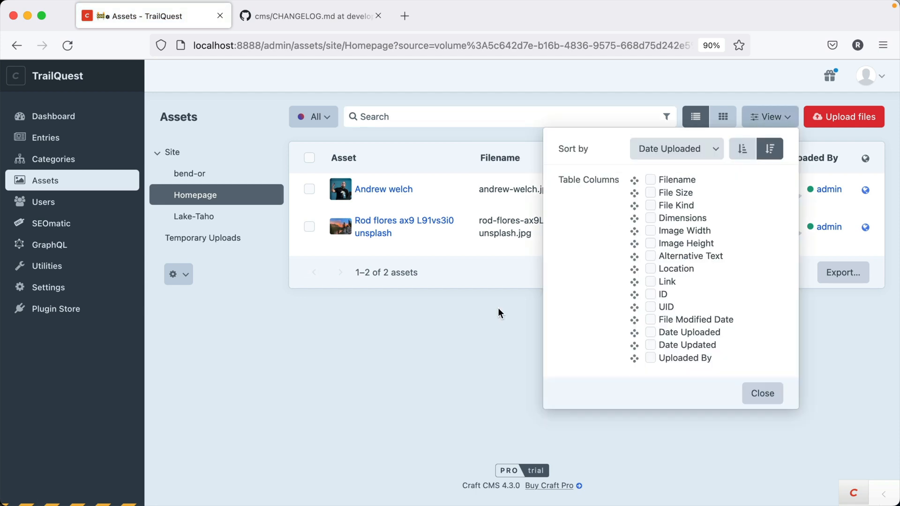
left_click(762, 393)
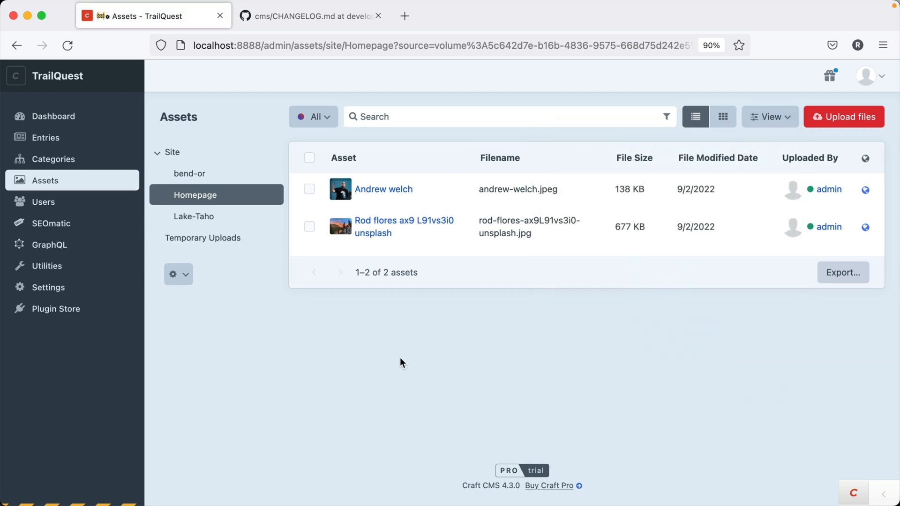
mouse_move(80, 166)
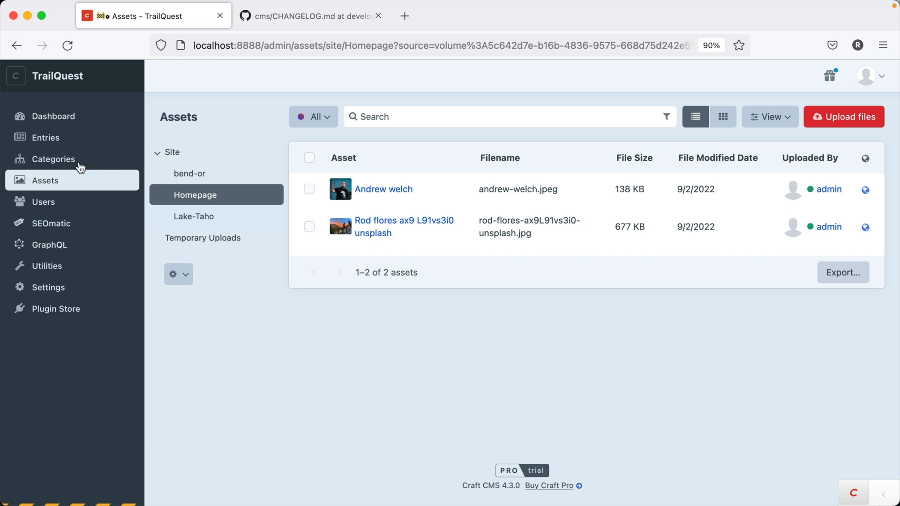
left_click(45, 137)
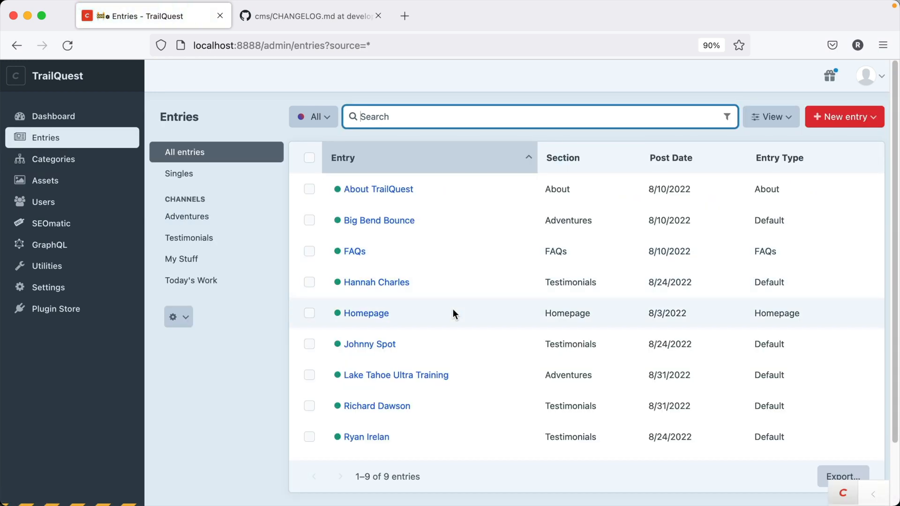
Step: Open Today's Work source settings and try Expiry Date range and Level between filters
left_click(192, 280)
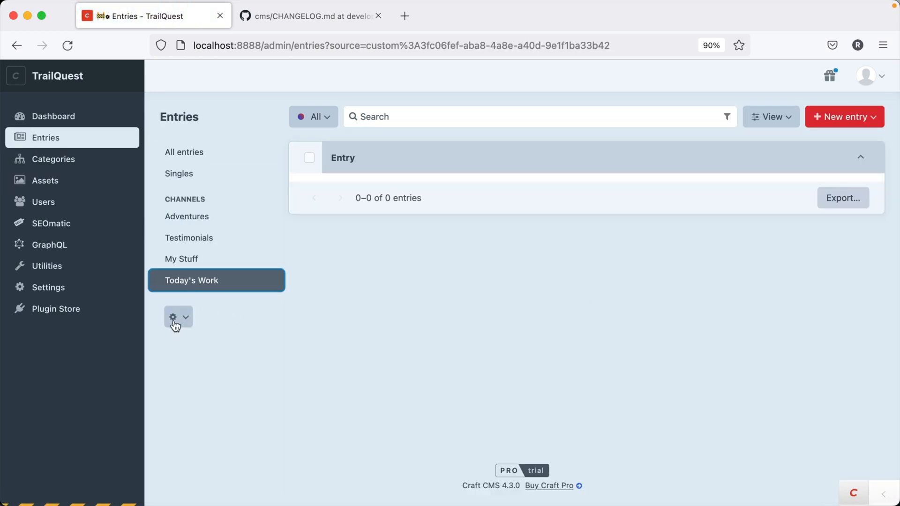
left_click(173, 316)
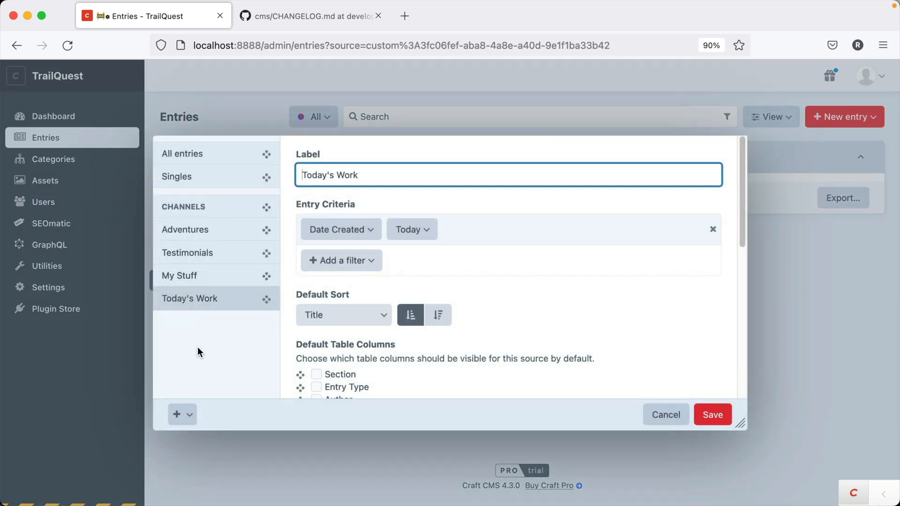
mouse_move(208, 308)
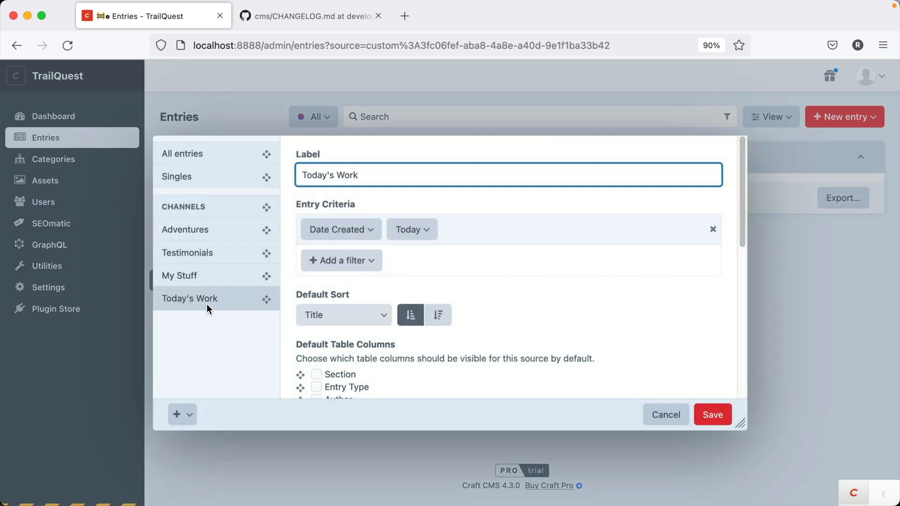
mouse_move(353, 276)
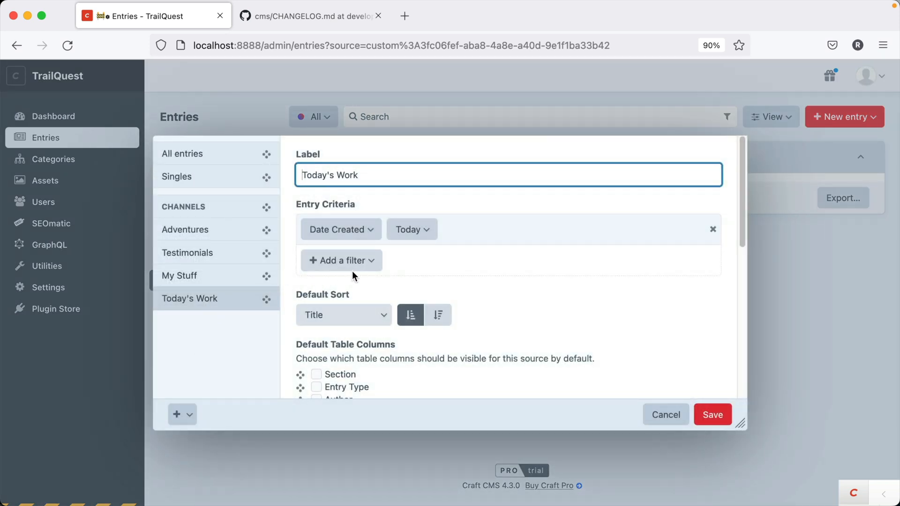
left_click(341, 260)
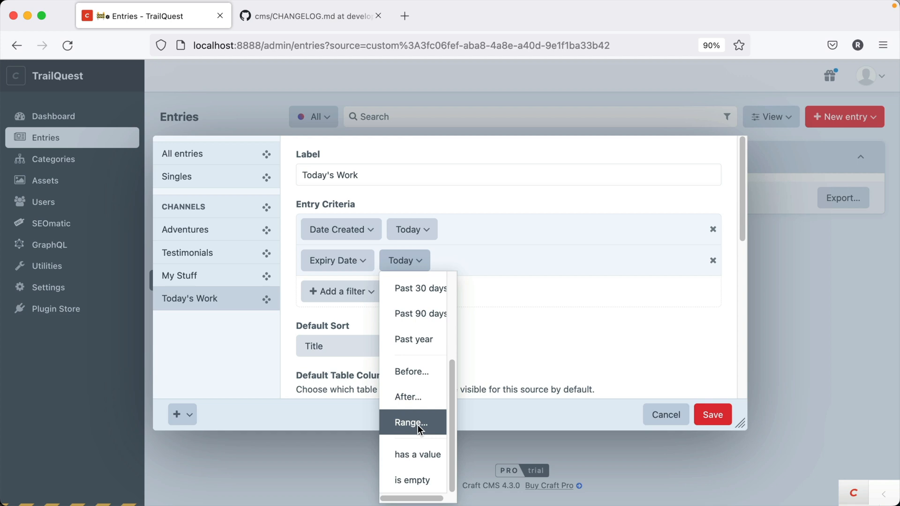
left_click(411, 422)
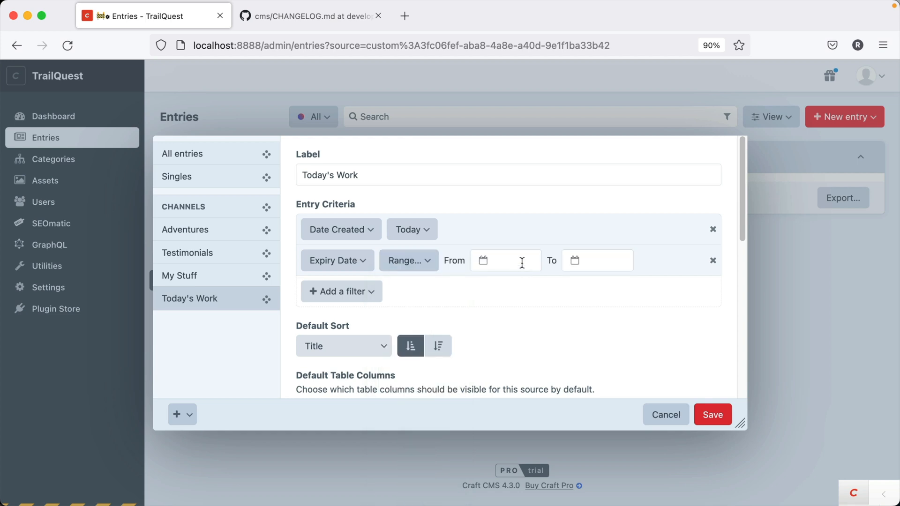
left_click(503, 260)
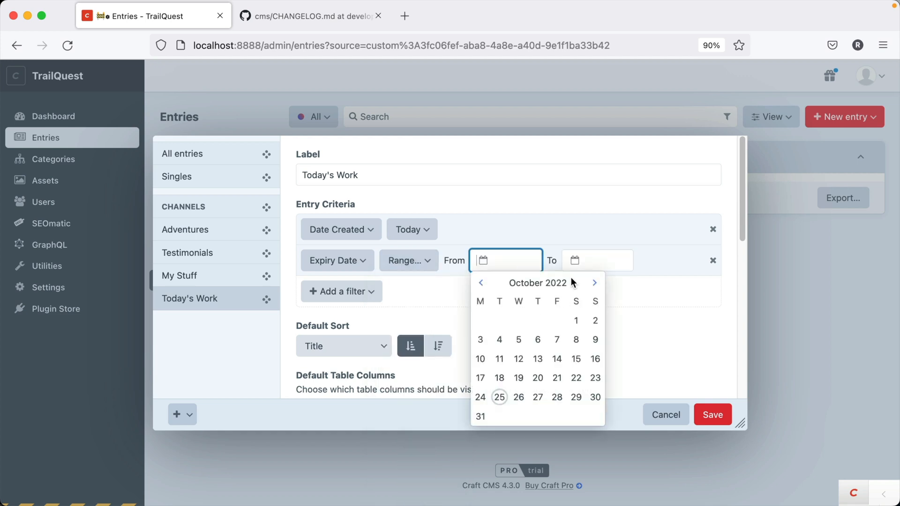
left_click(507, 315)
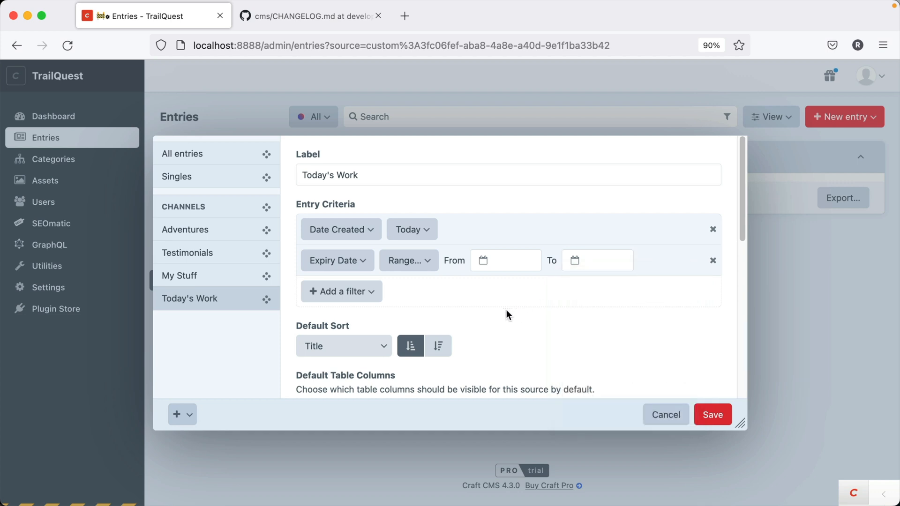
mouse_move(501, 313)
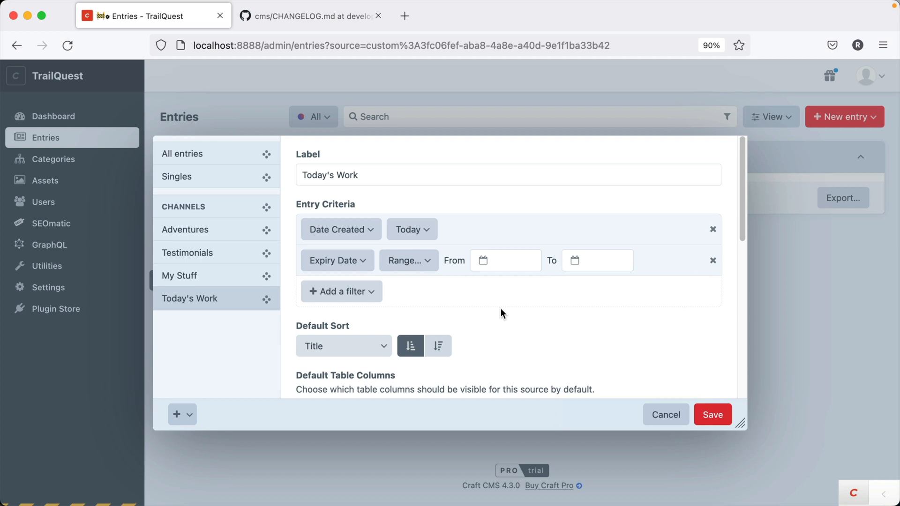
mouse_move(523, 279)
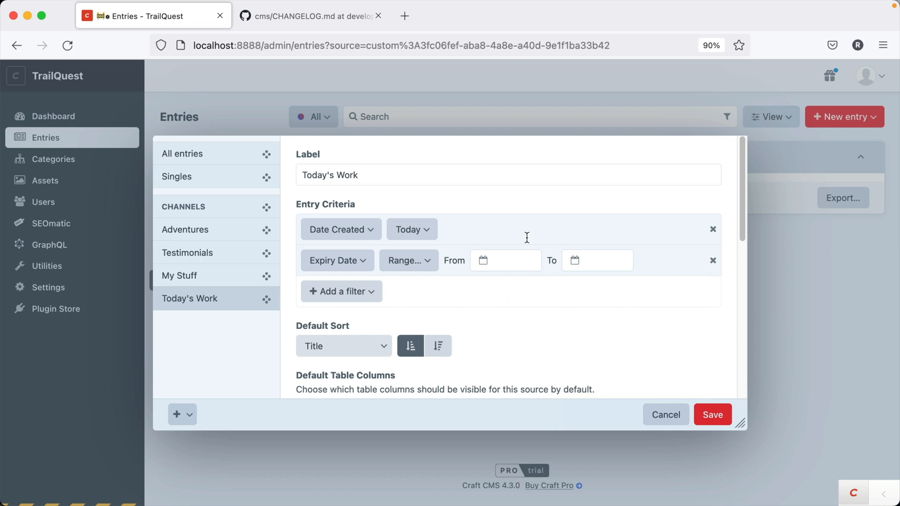
mouse_move(390, 273)
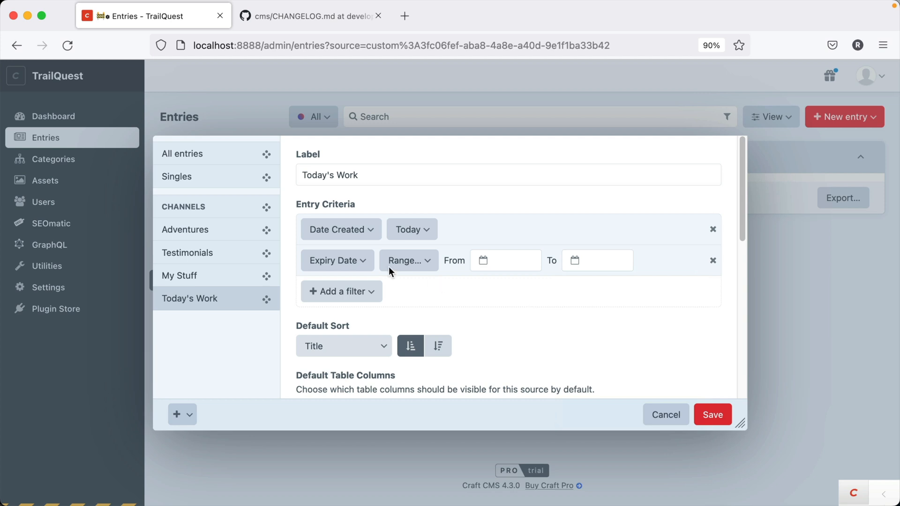
left_click(340, 291)
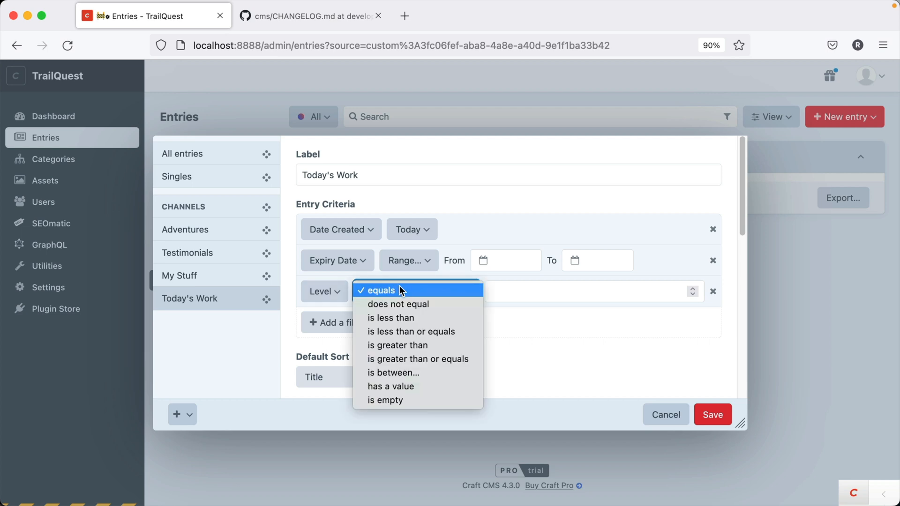
mouse_move(410, 373)
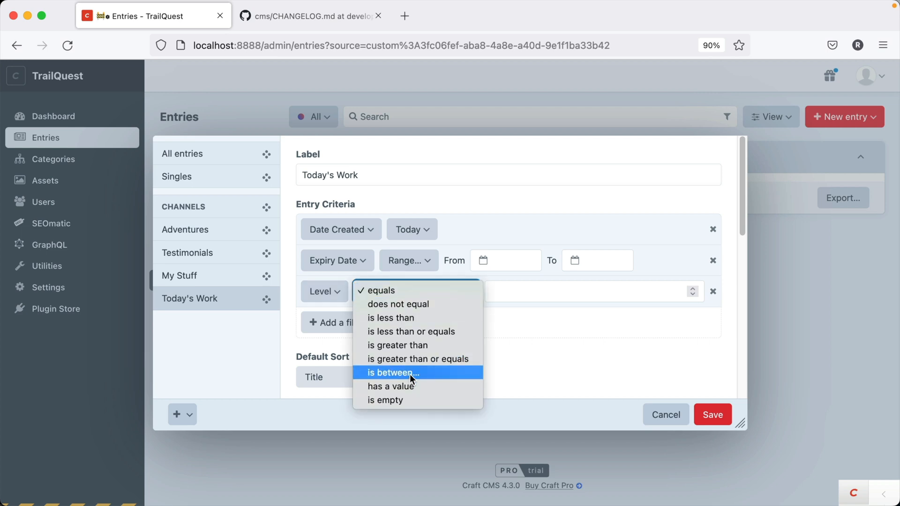
left_click(392, 373)
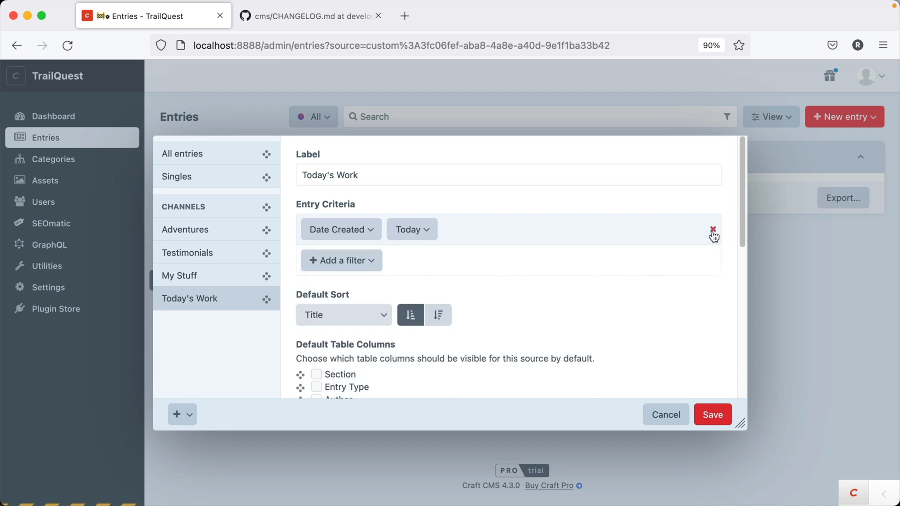
Step: Replace My Stuff's Author filter with an enabled Editable filter and save the sources
left_click(713, 229)
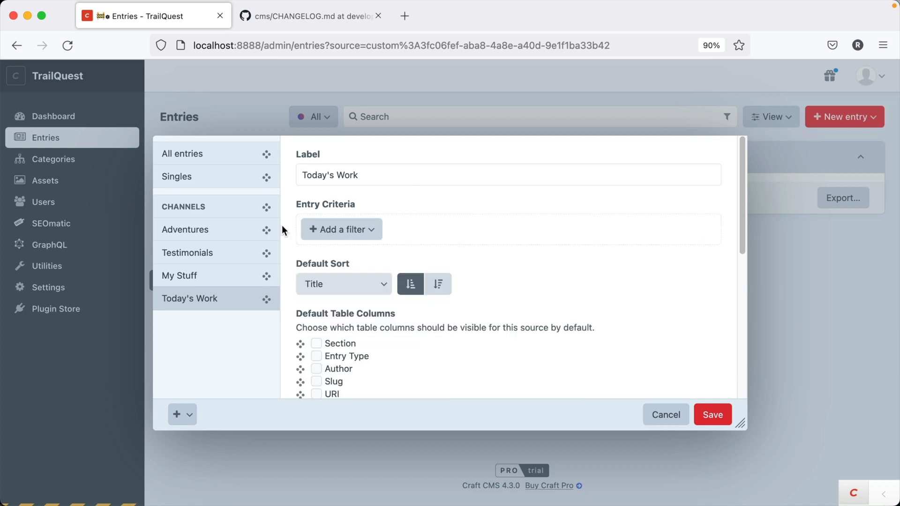
left_click(179, 276)
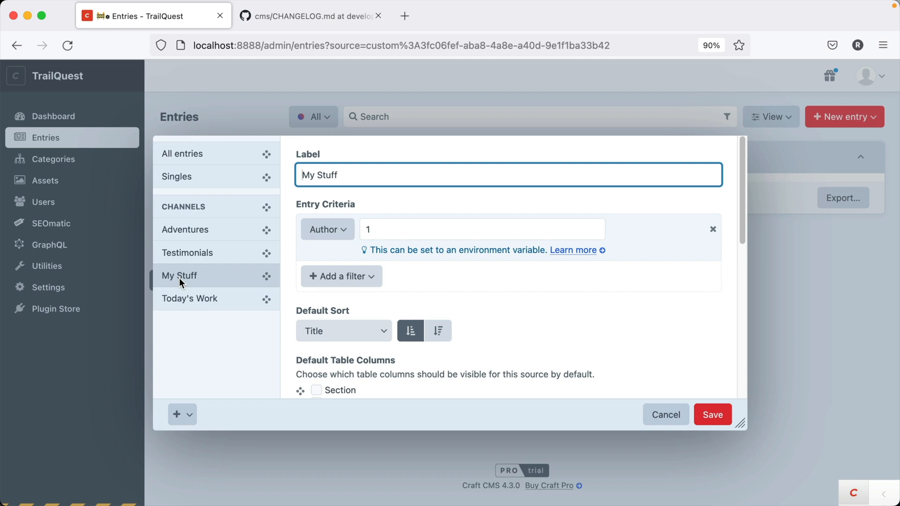
double_click(328, 175)
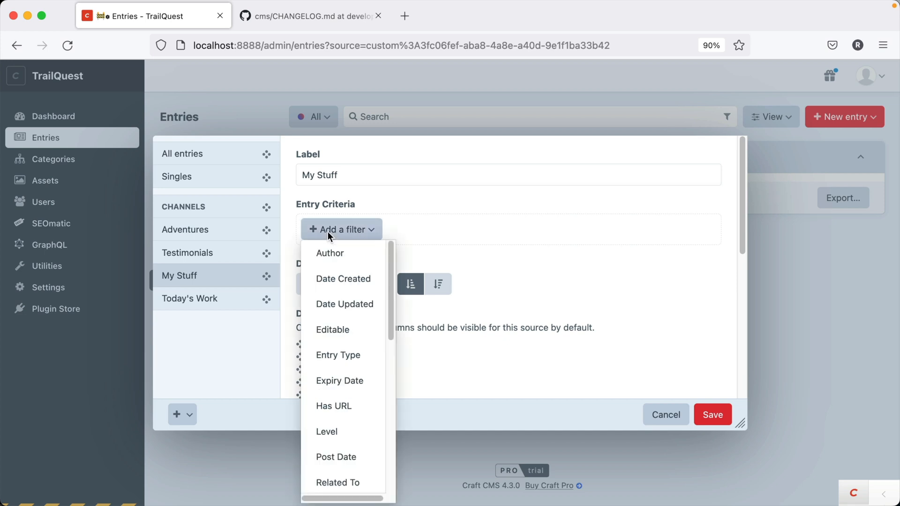
mouse_move(343, 329)
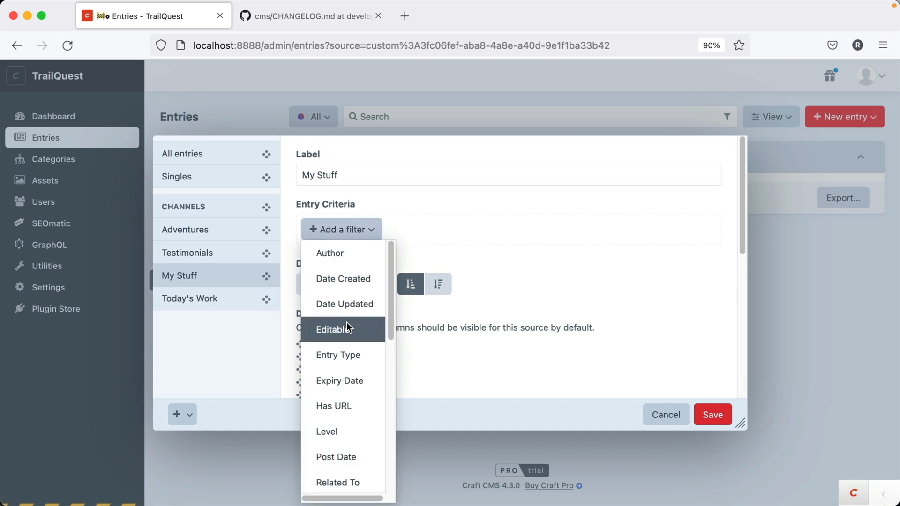
left_click(334, 329)
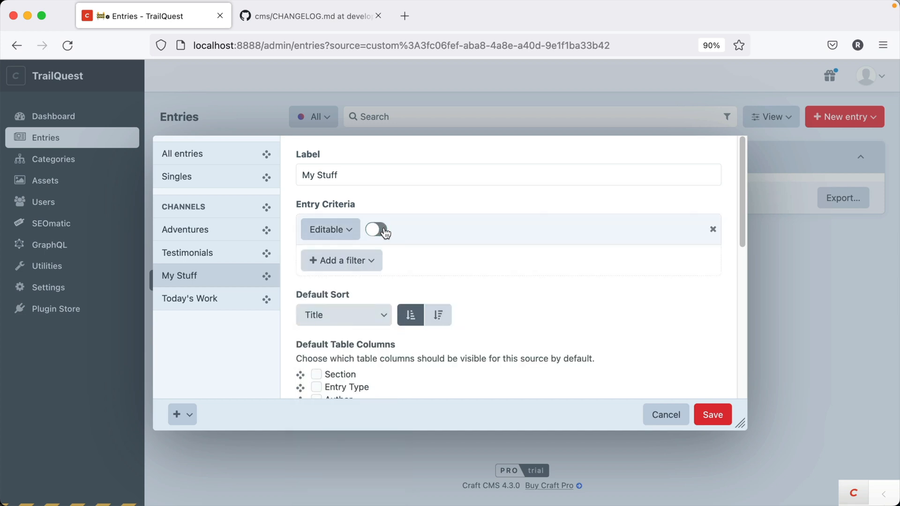
left_click(375, 229)
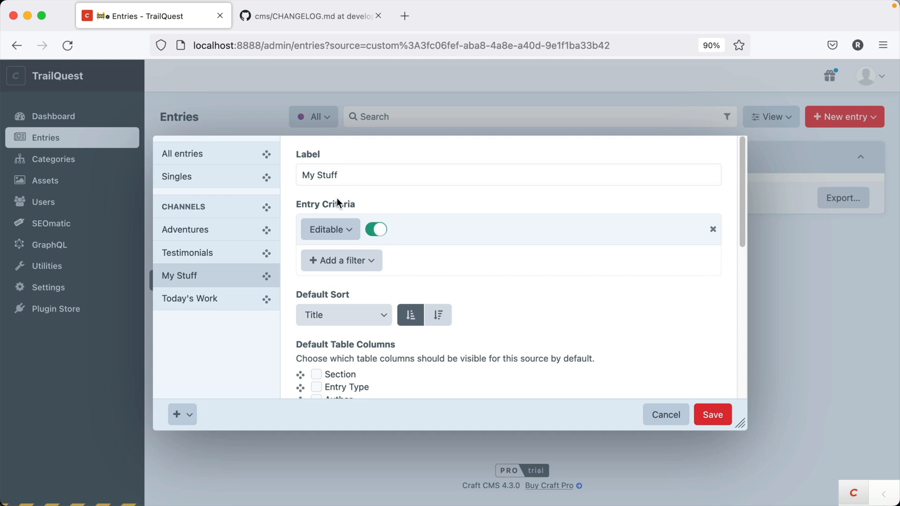
mouse_move(347, 226)
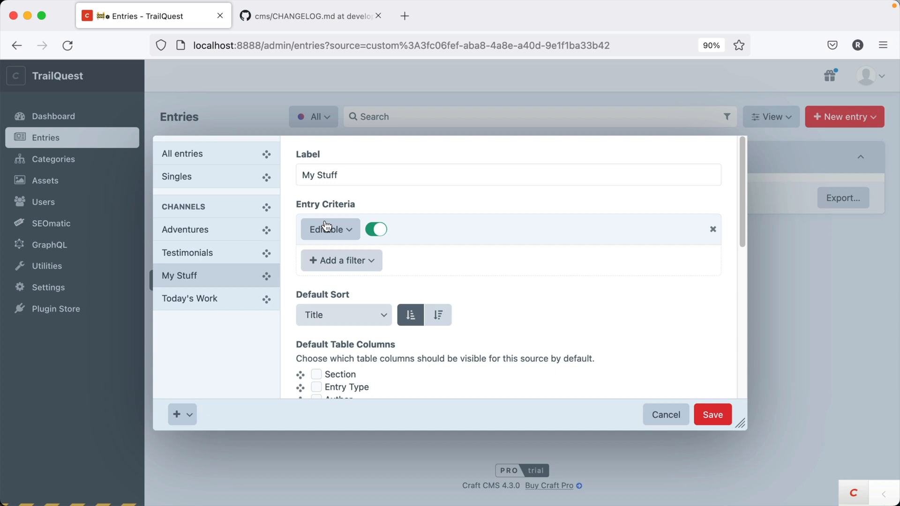
mouse_move(519, 224)
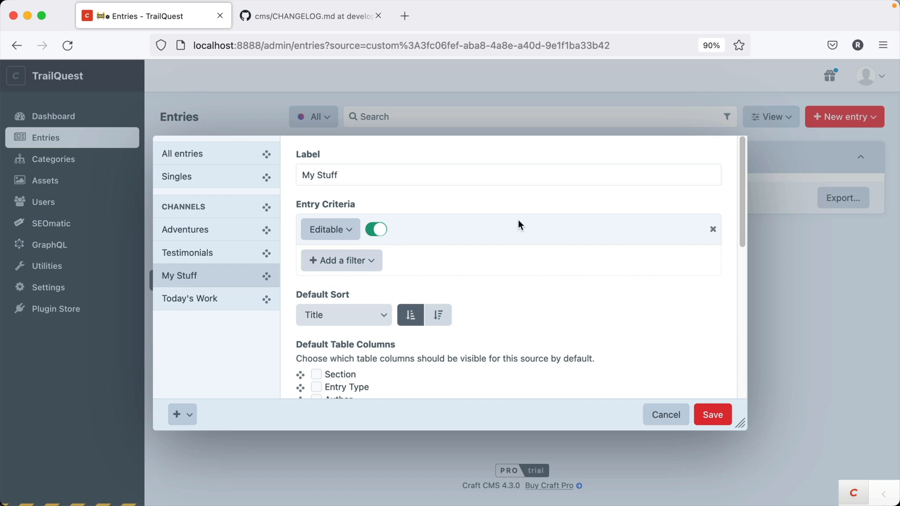
left_click(712, 414)
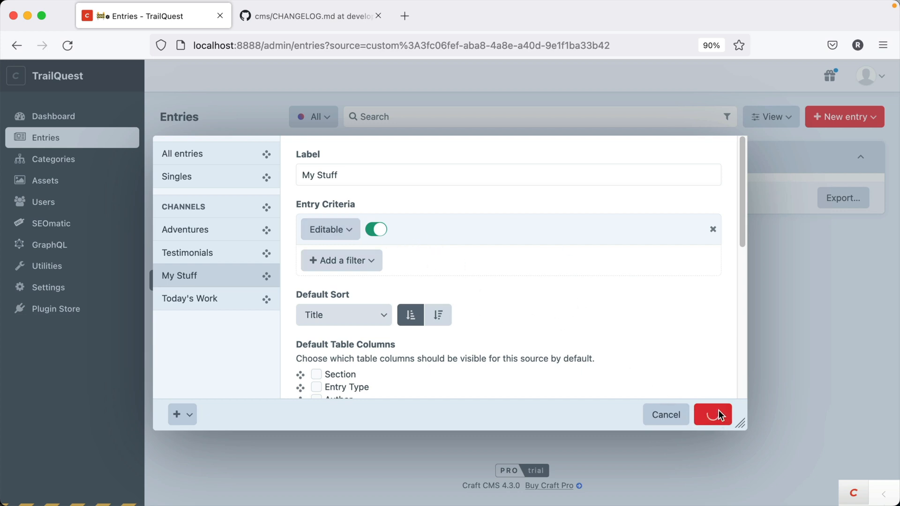
left_click(712, 414)
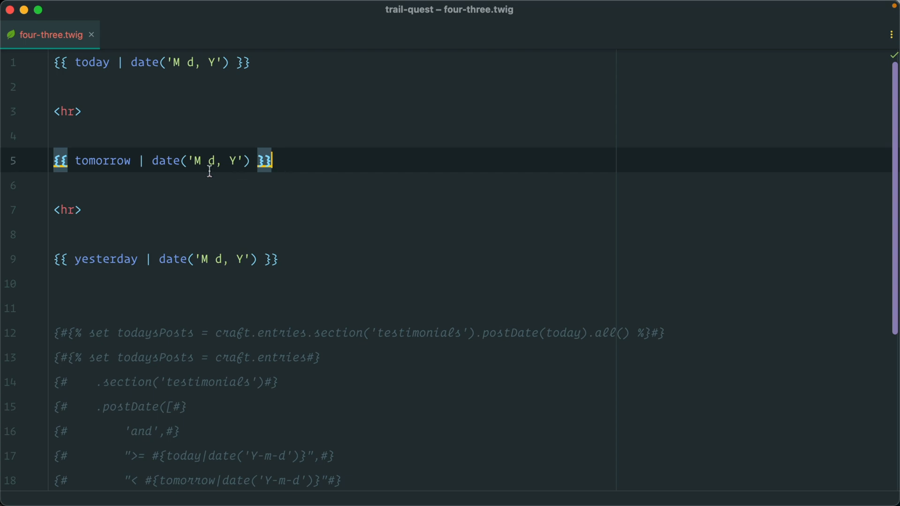
mouse_move(105, 84)
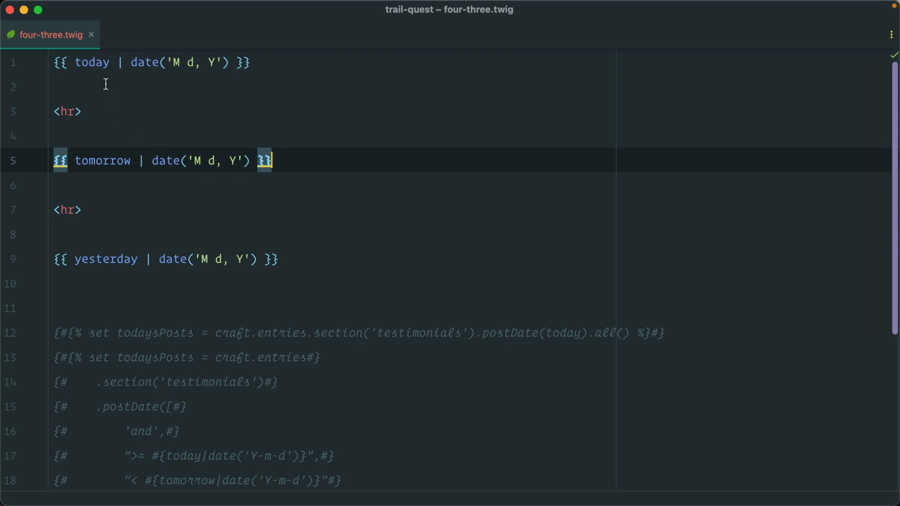
Step: Compare four-three.twig's today, tomorrow and yesterday variables with the rendered Oct 26, 27 and 25 dates
double_click(102, 160)
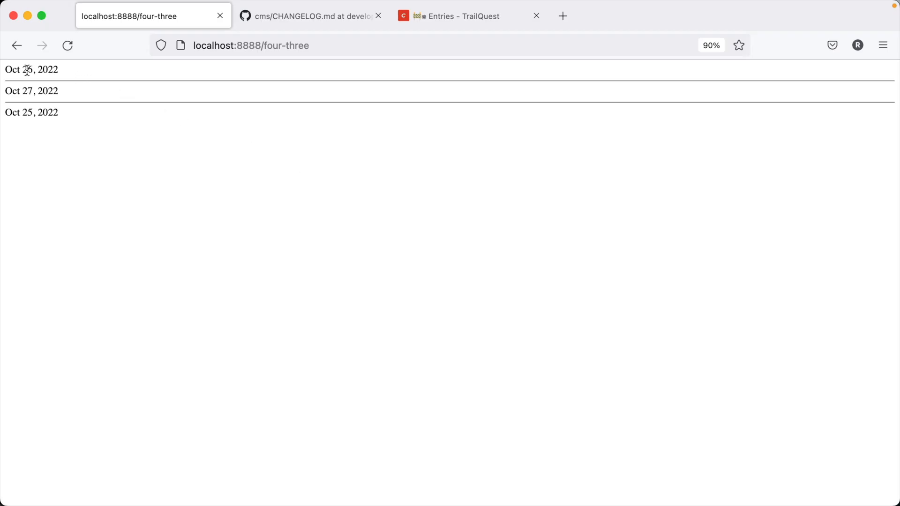
double_click(28, 91)
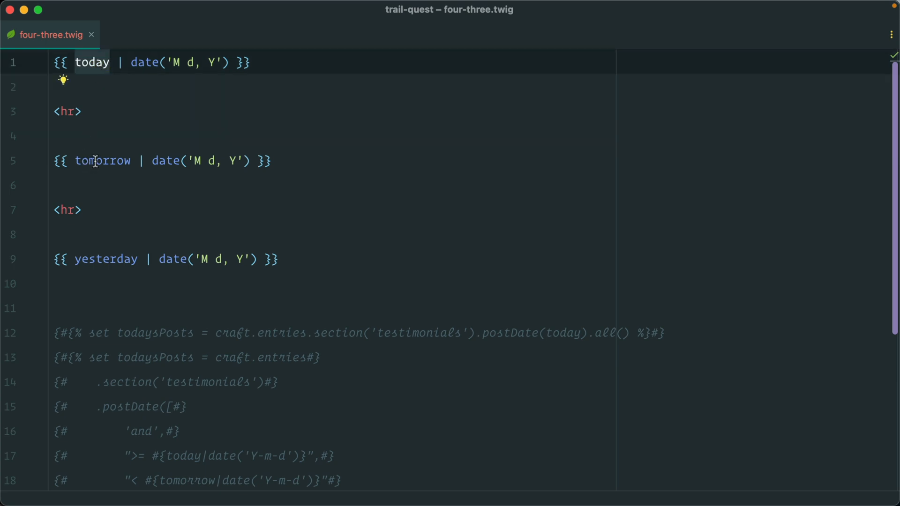
double_click(102, 160)
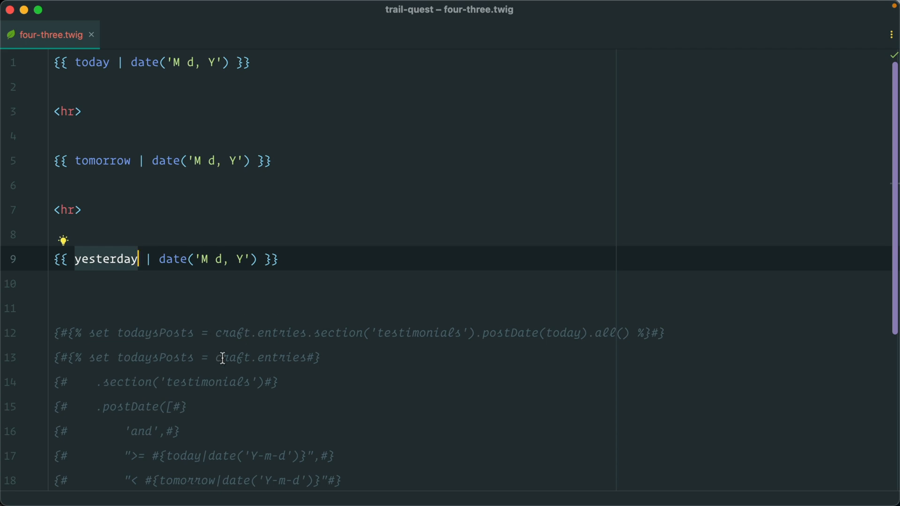
scroll("down", 3)
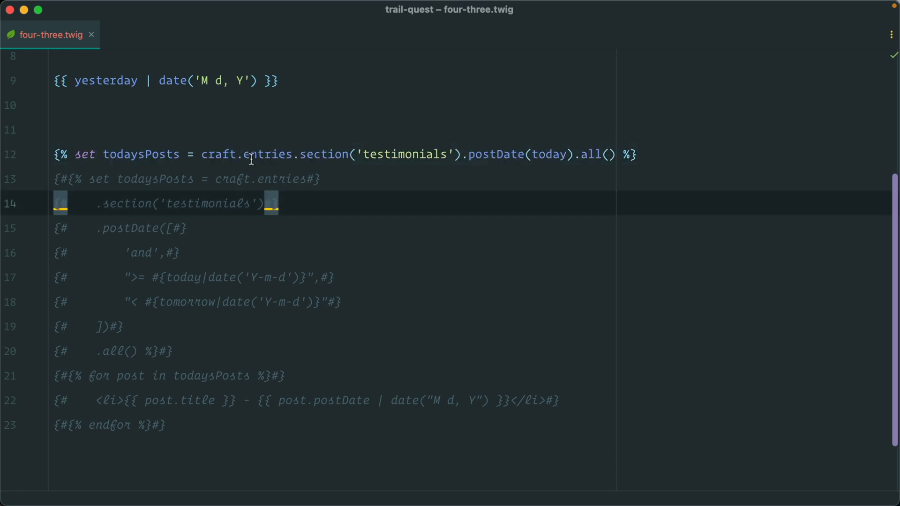
mouse_move(425, 154)
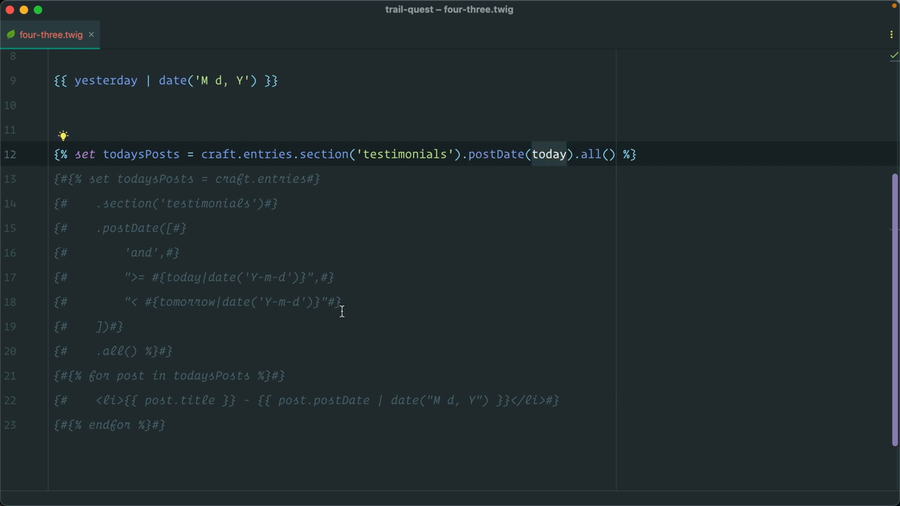
mouse_move(204, 375)
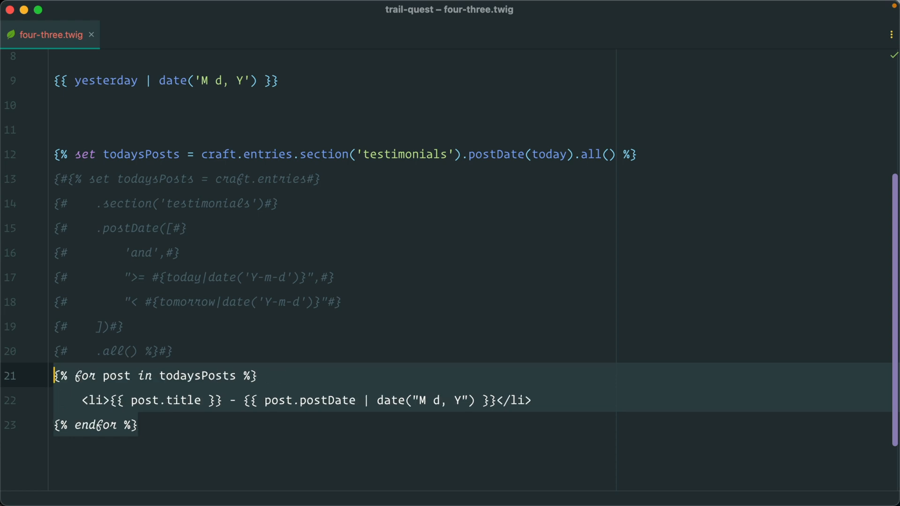
double_click(182, 400)
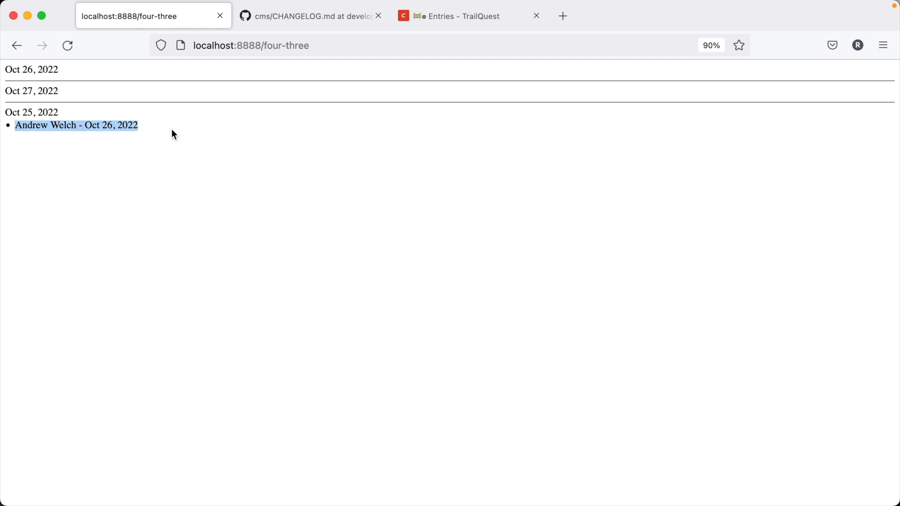
left_click(350, 74)
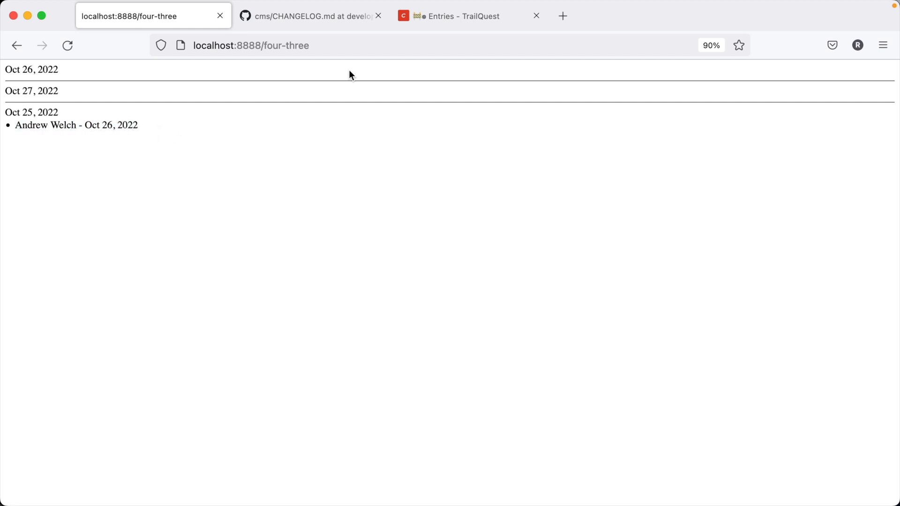
left_click(456, 15)
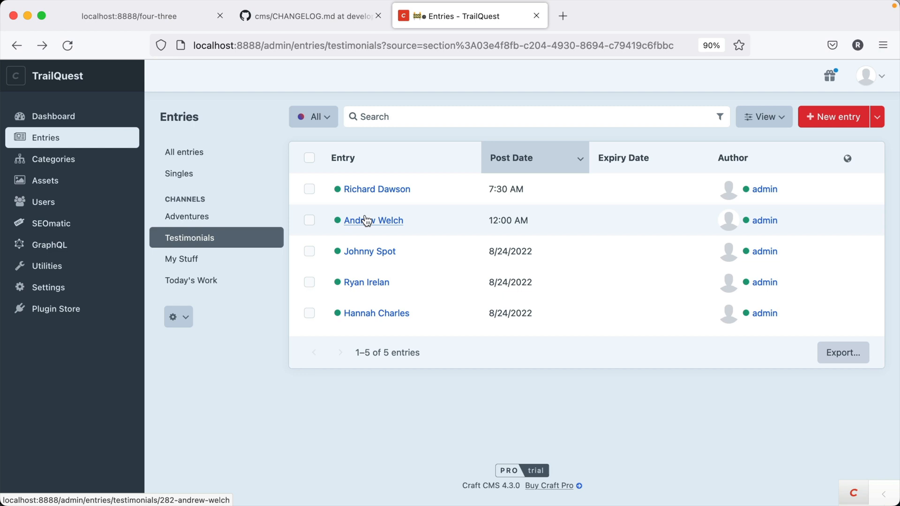
left_click(373, 220)
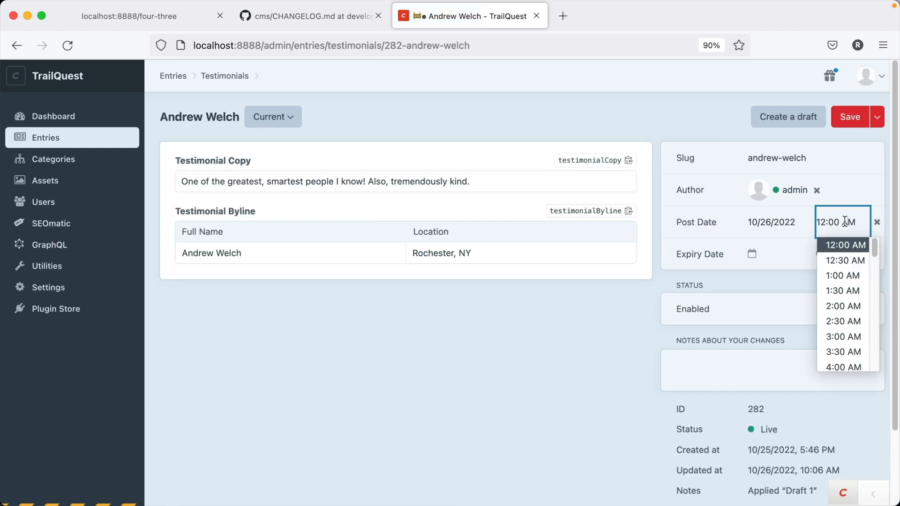
mouse_move(570, 332)
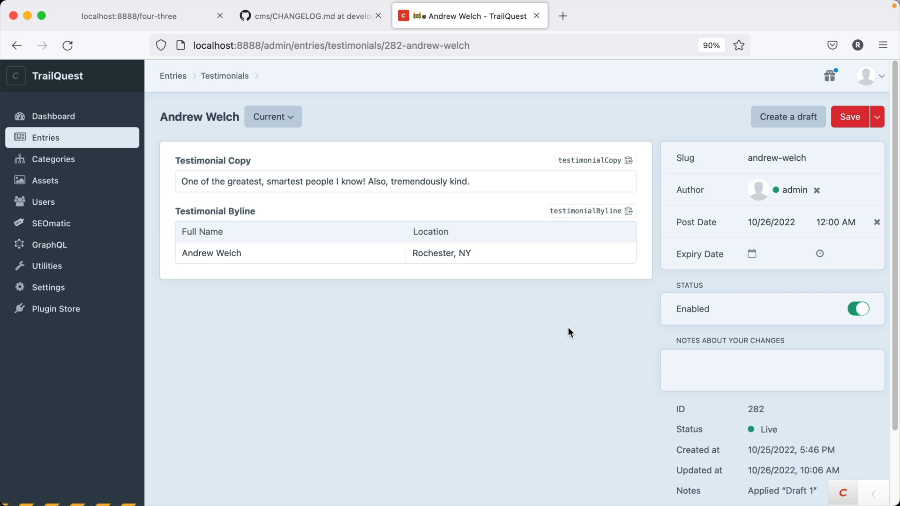
left_click(838, 222)
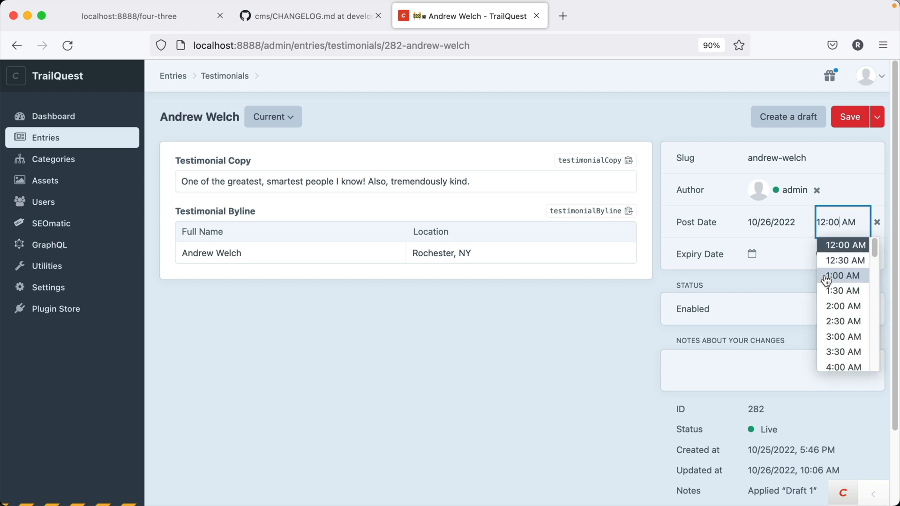
left_click(843, 320)
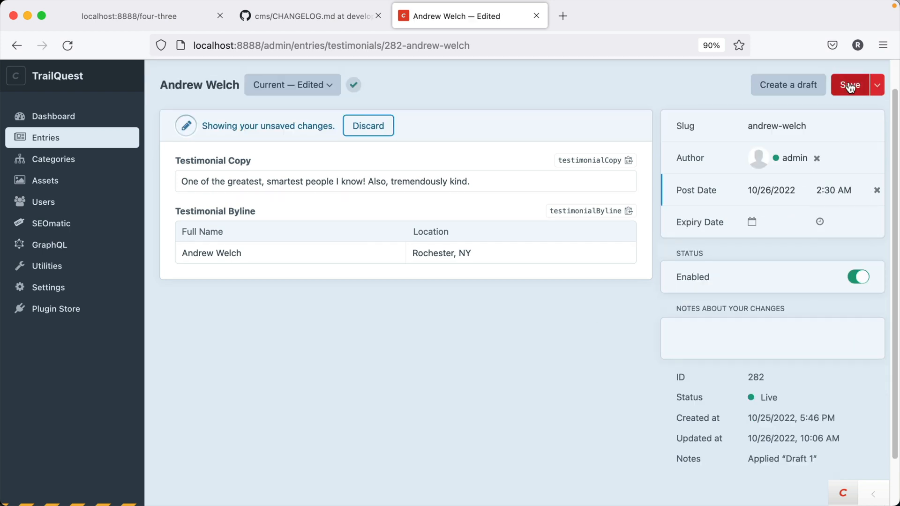
left_click(129, 16)
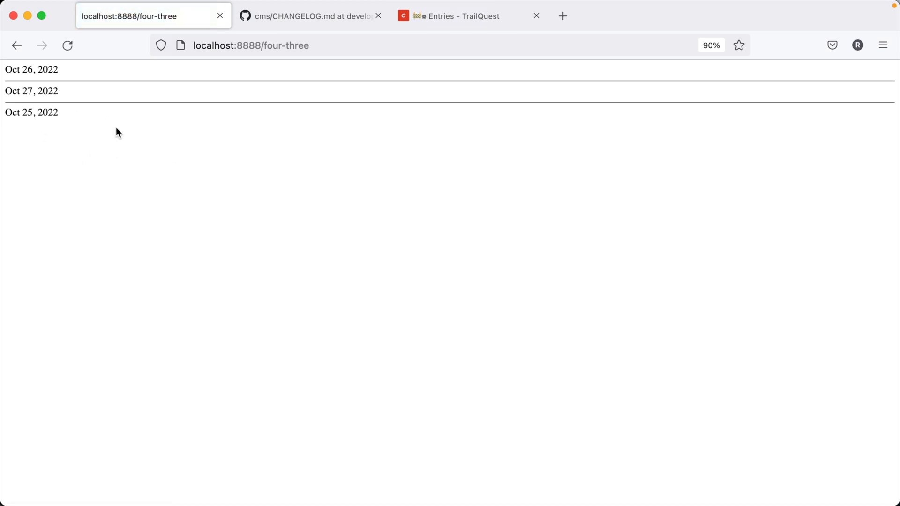
mouse_move(102, 155)
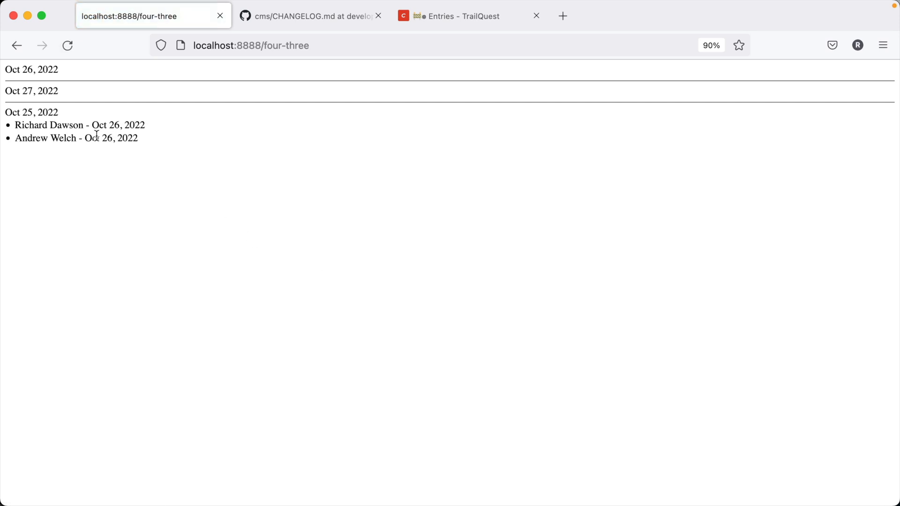
triple_click(76, 138)
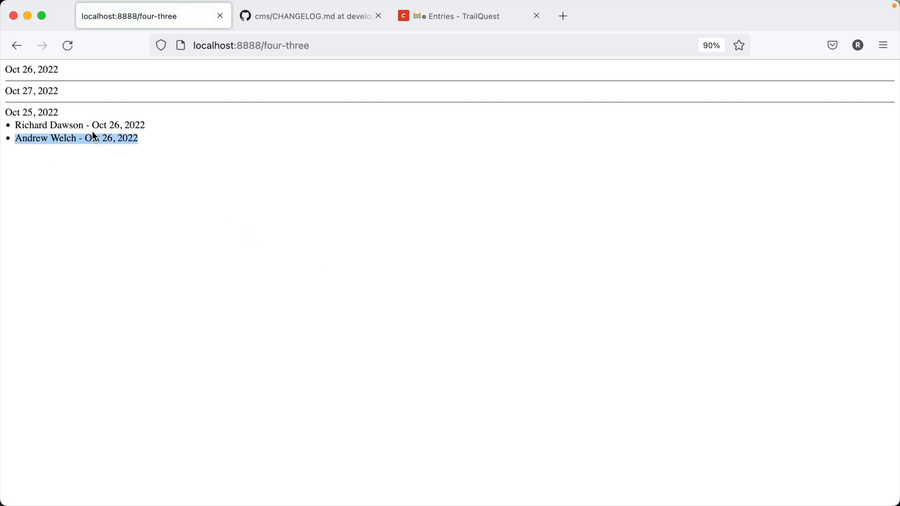
left_click(384, 68)
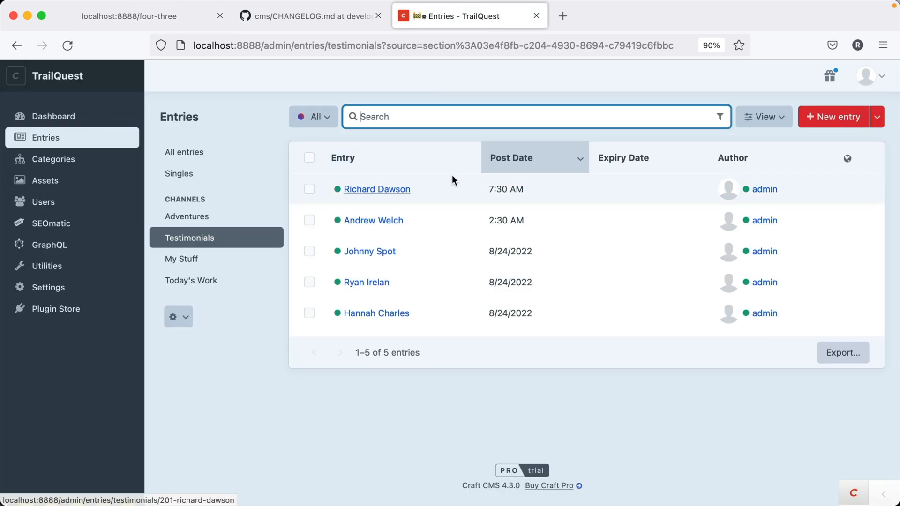
mouse_move(505, 188)
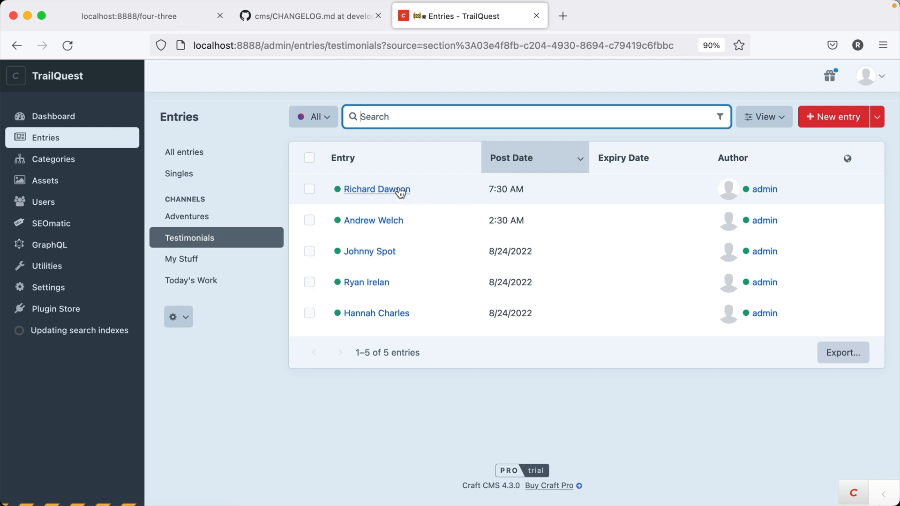
left_click(376, 189)
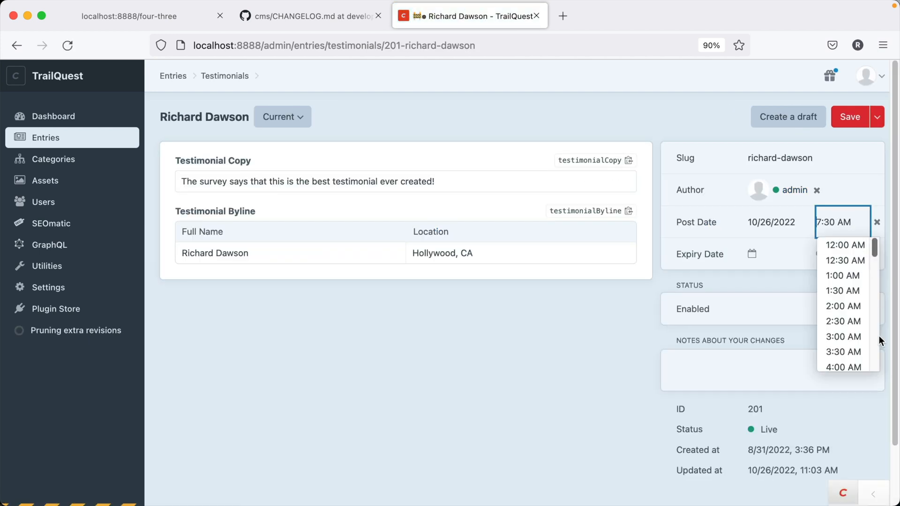
left_click(842, 305)
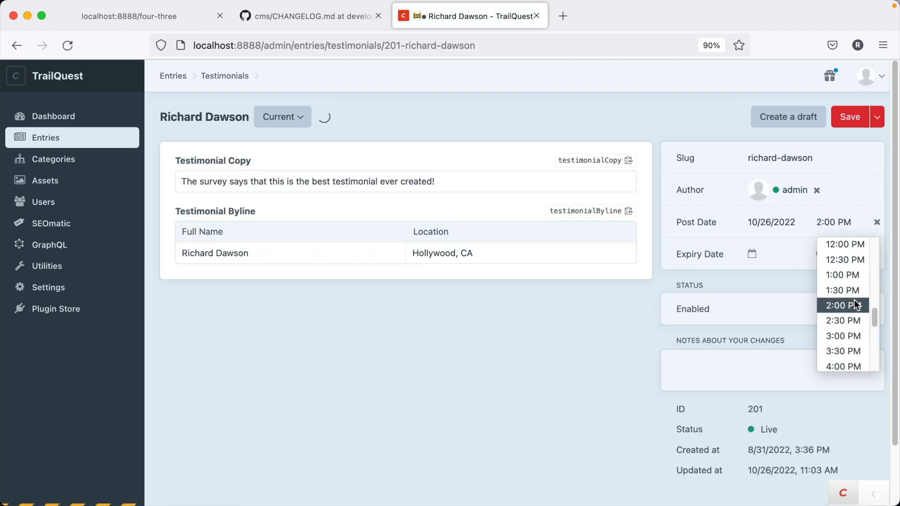
left_click(843, 304)
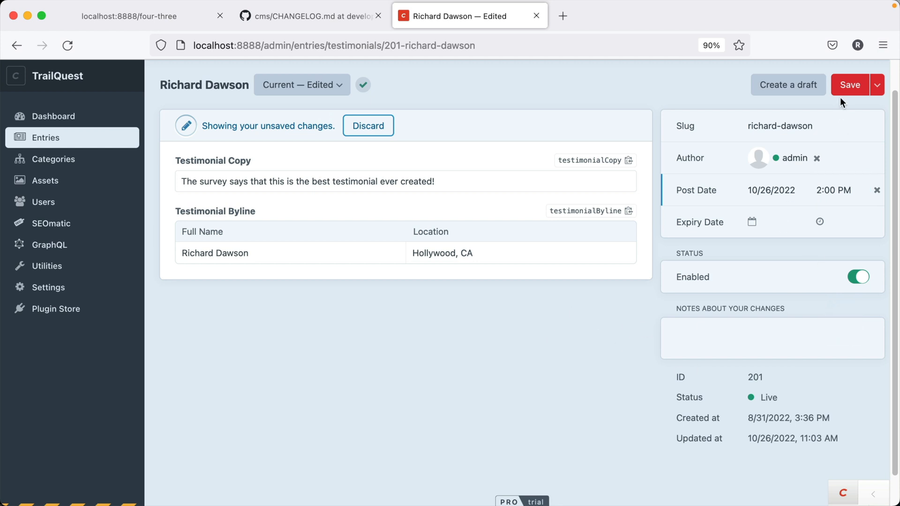
left_click(849, 85)
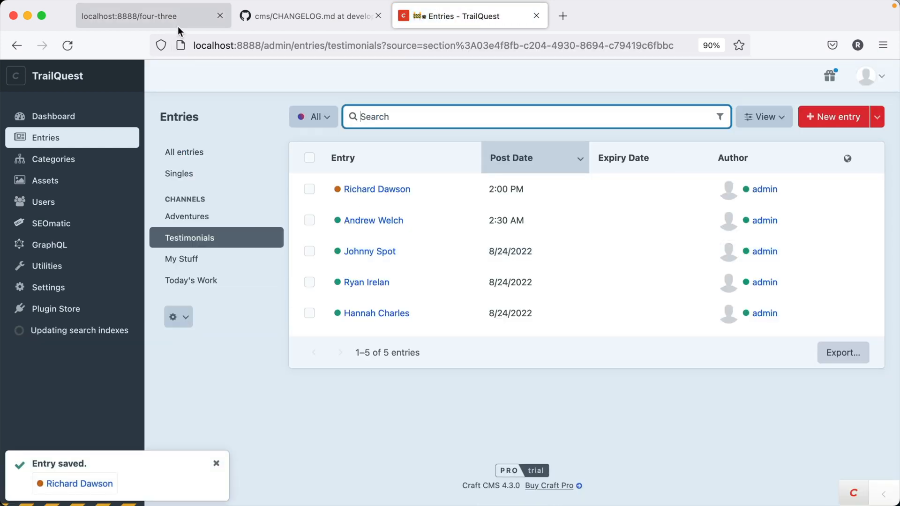
Step: After checking the four-three page, set Richard Dawson's testimonial post time to 10:00 AM
left_click(151, 16)
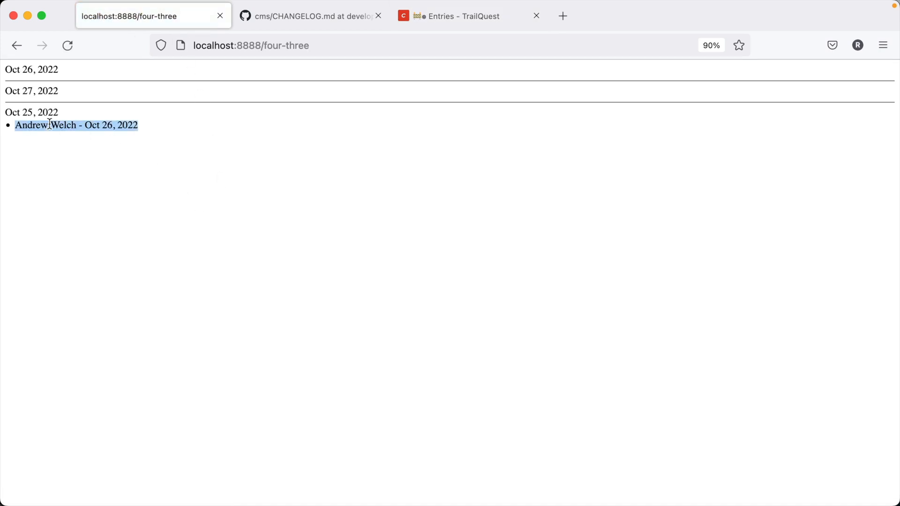
mouse_move(485, 70)
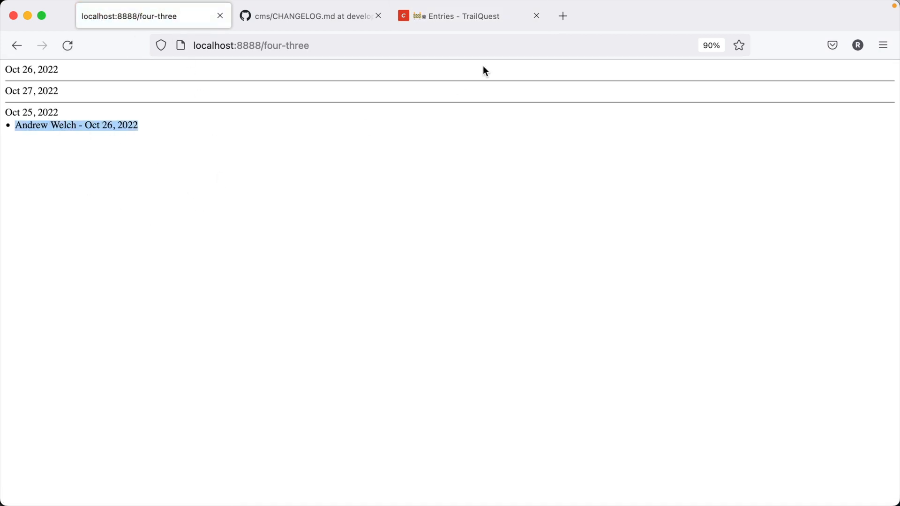
left_click(457, 16)
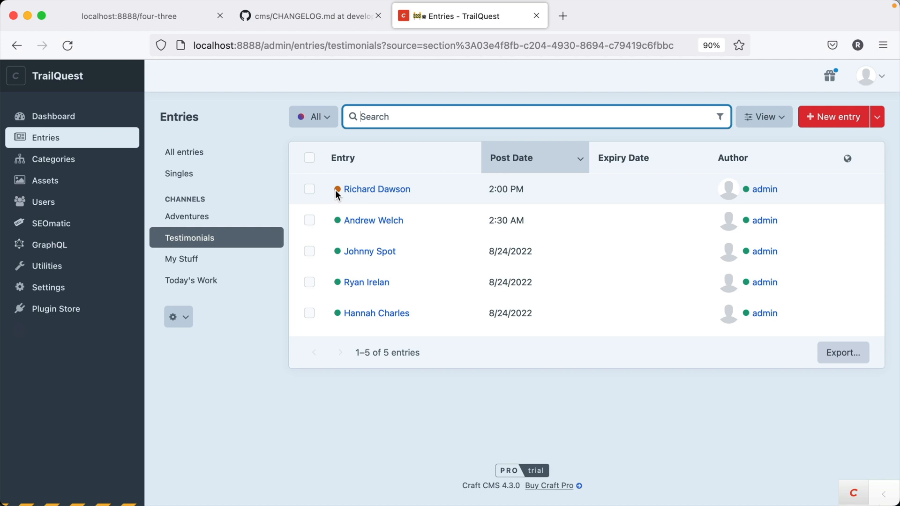
left_click(312, 117)
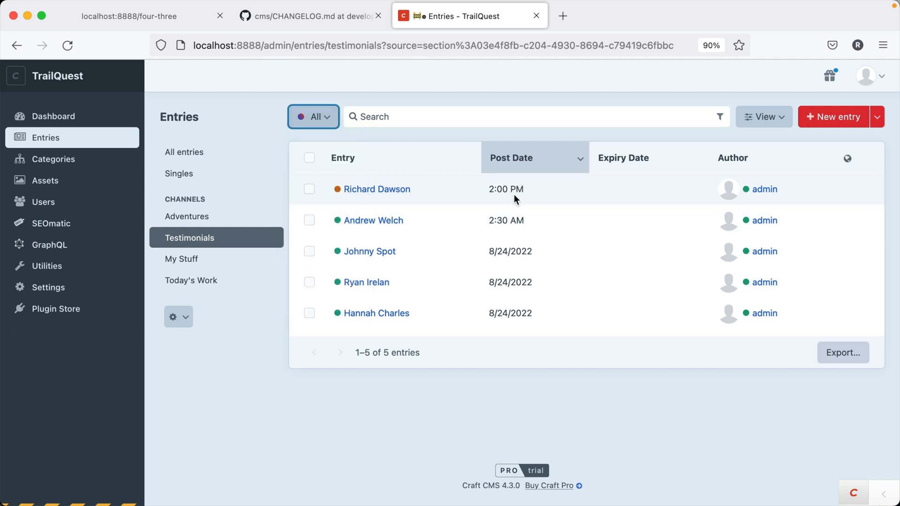
left_click(376, 189)
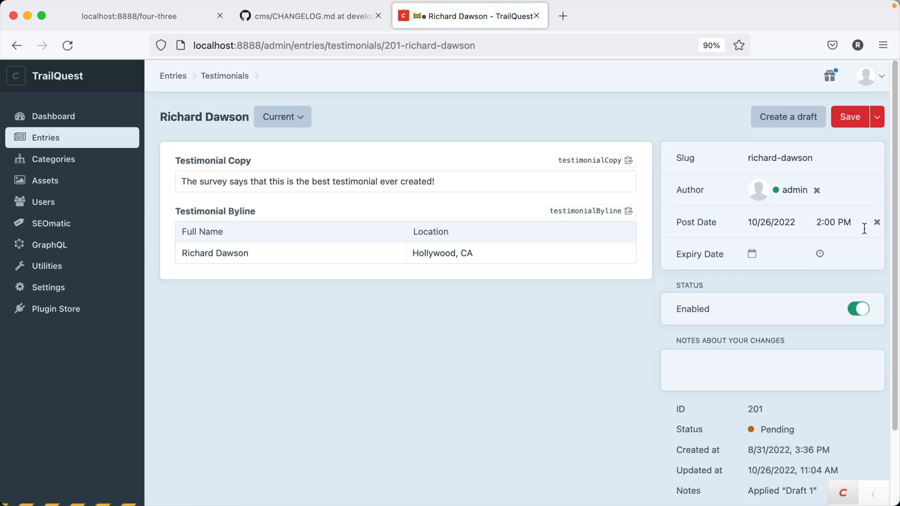
left_click(838, 222)
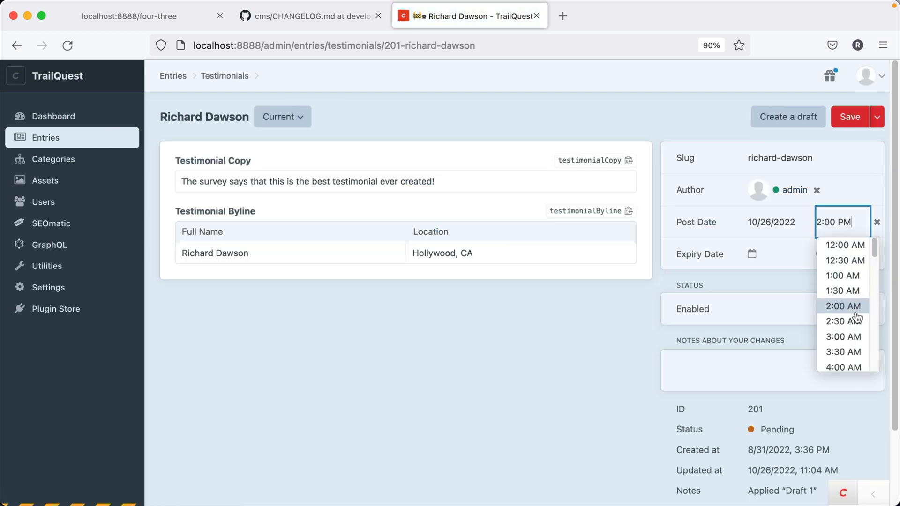
scroll("down", 3)
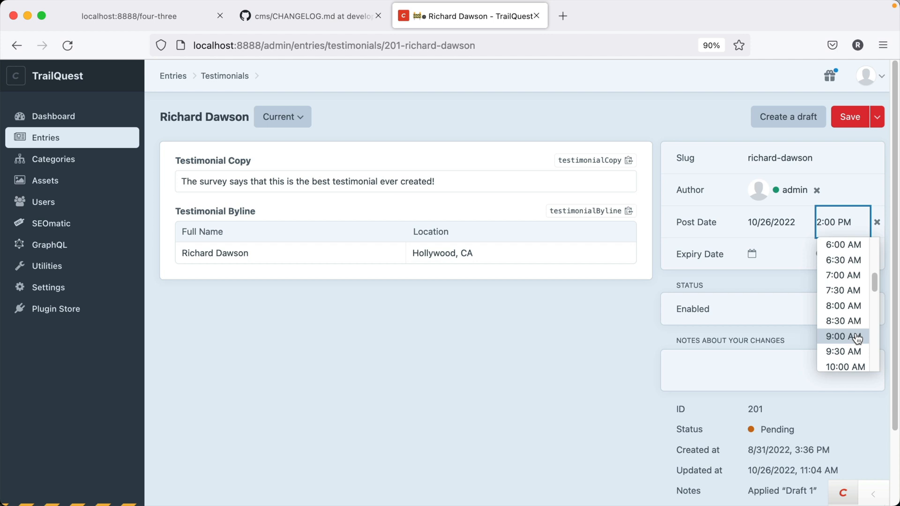
scroll("down", 3)
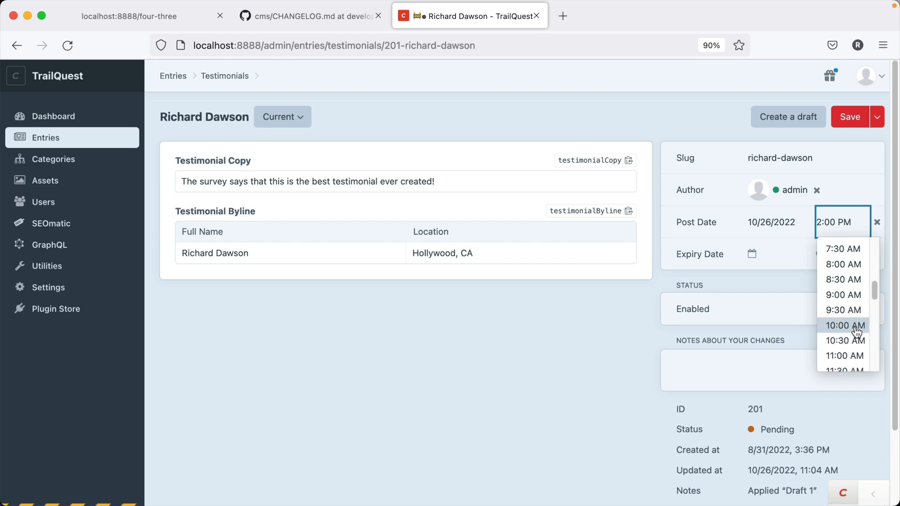
left_click(844, 325)
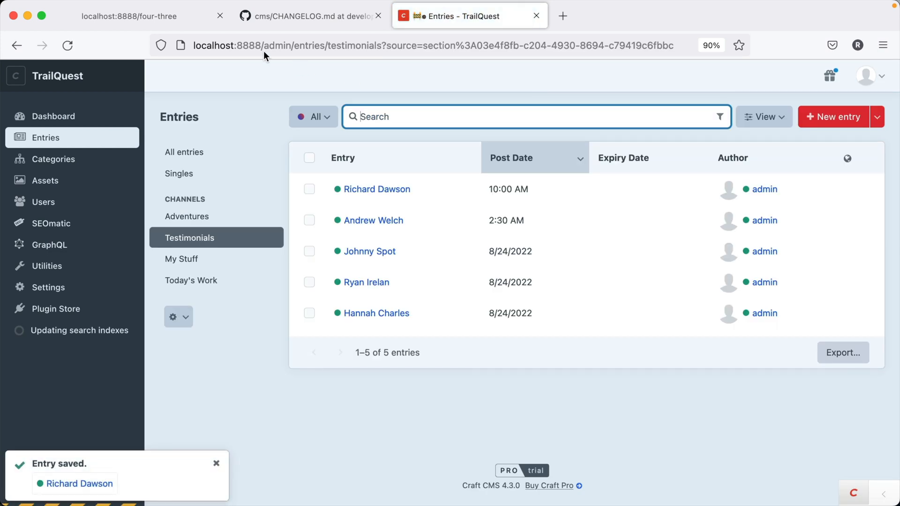
Step: Review the four-three.twig testimonials query with its postDate range from today to tomorrow
left_click(130, 16)
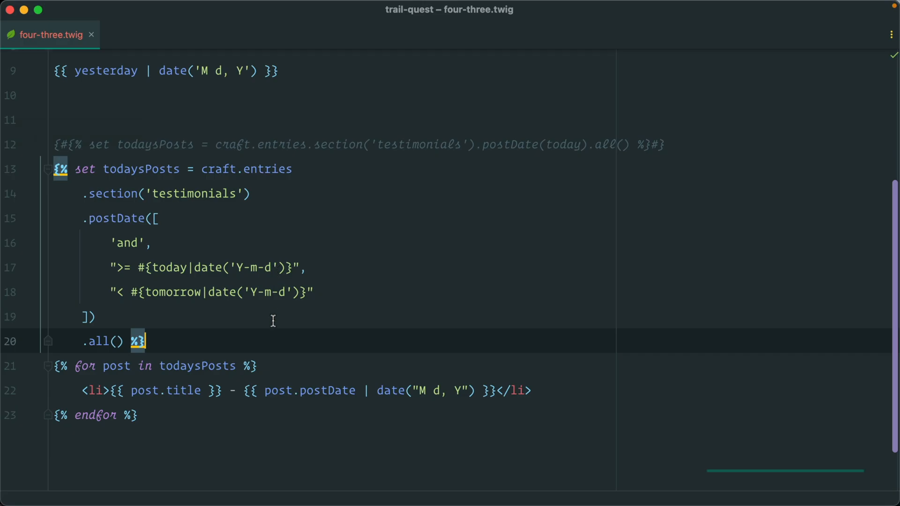
mouse_move(164, 341)
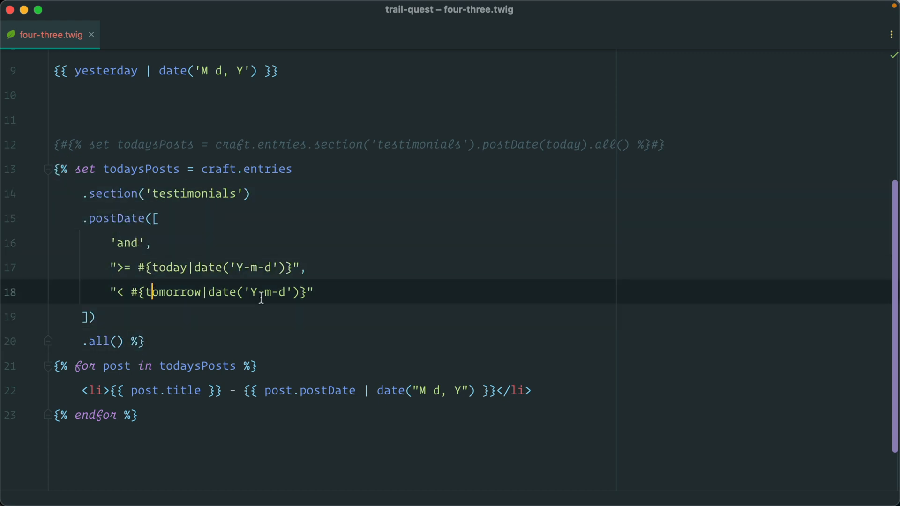
double_click(173, 292)
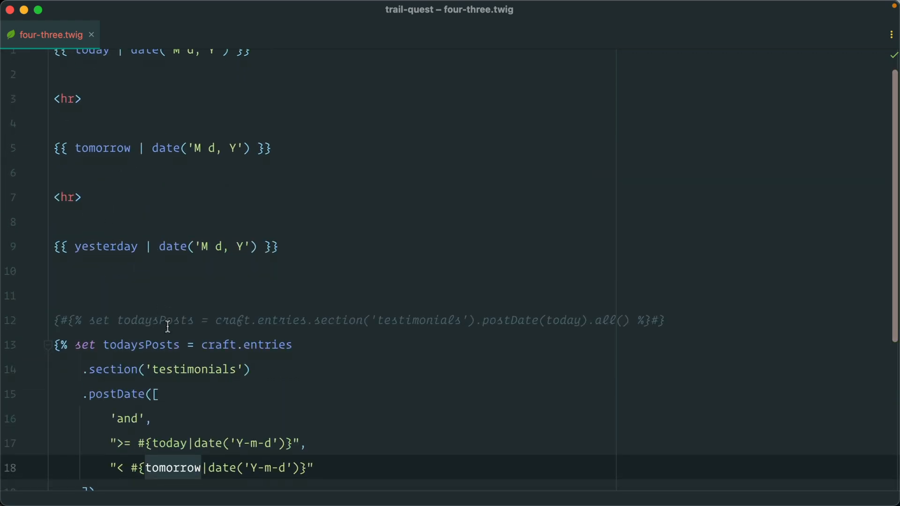
scroll("down", 3)
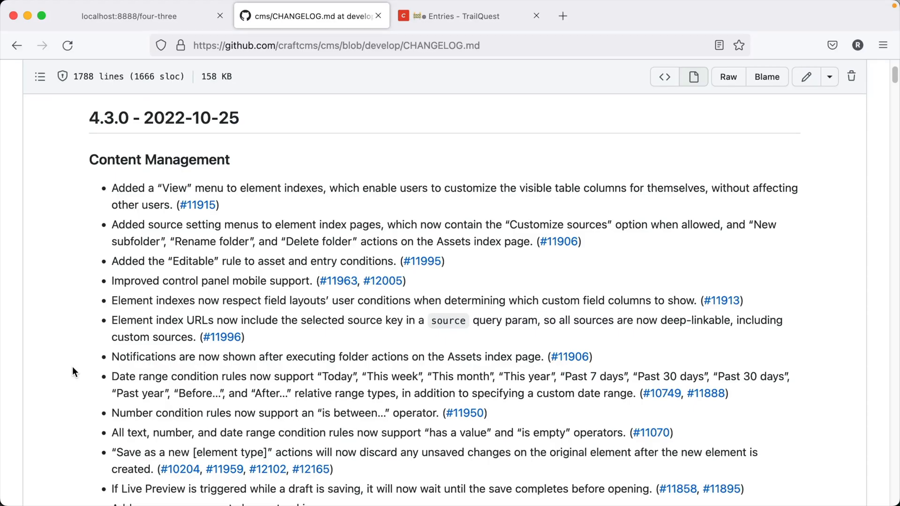
scroll("down", 3)
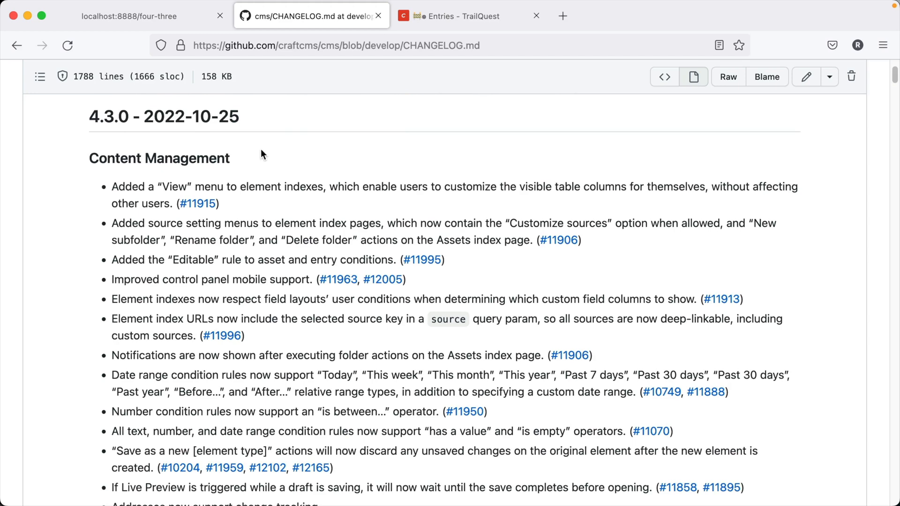
double_click(159, 158)
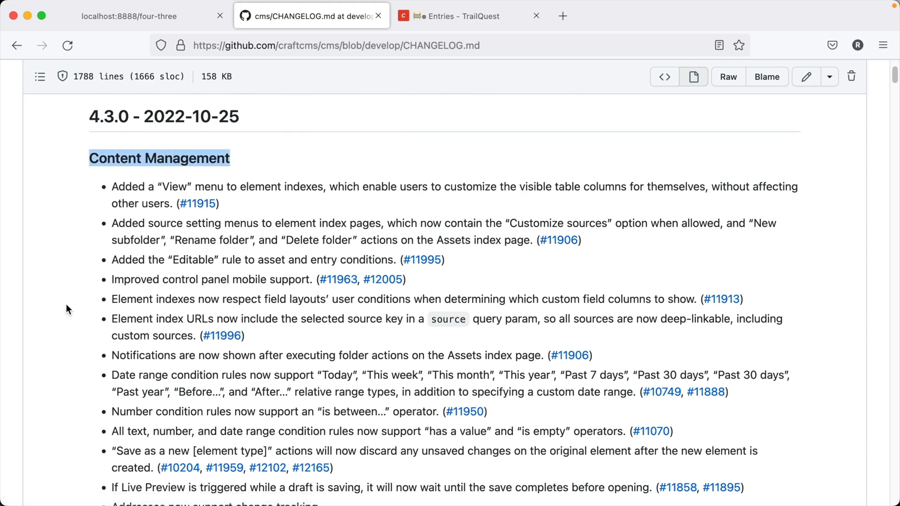
scroll("down", 3)
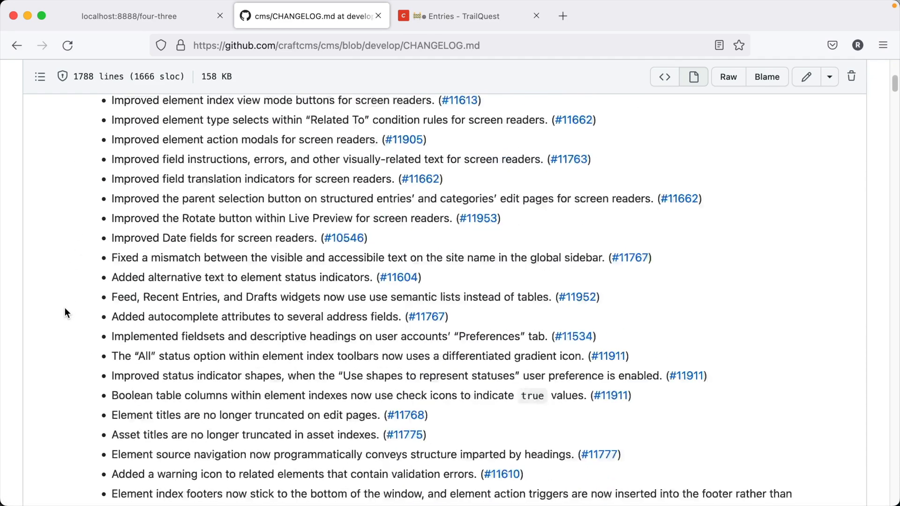
scroll("down", 3)
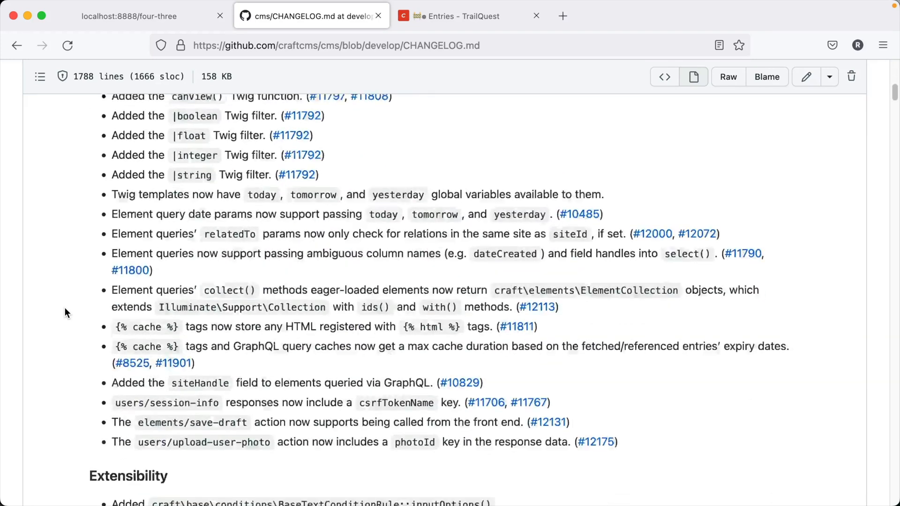
scroll("down", 3)
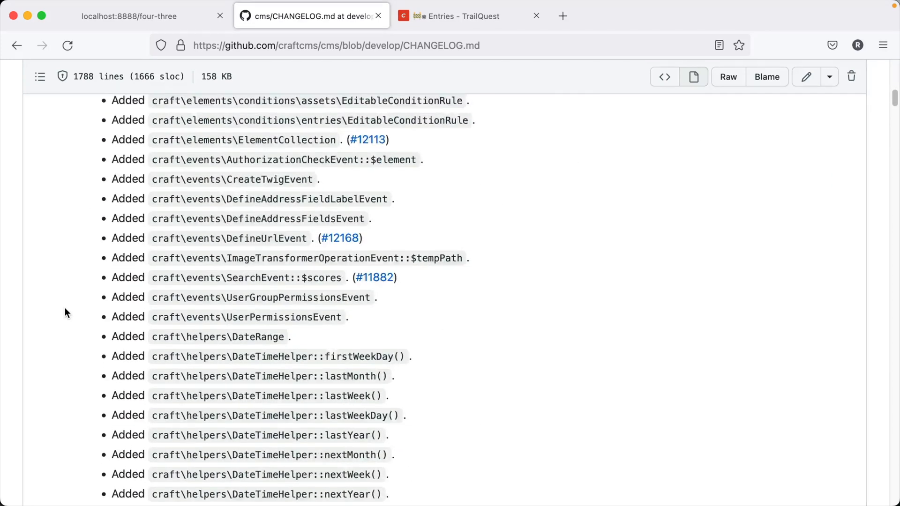
scroll("down", 3)
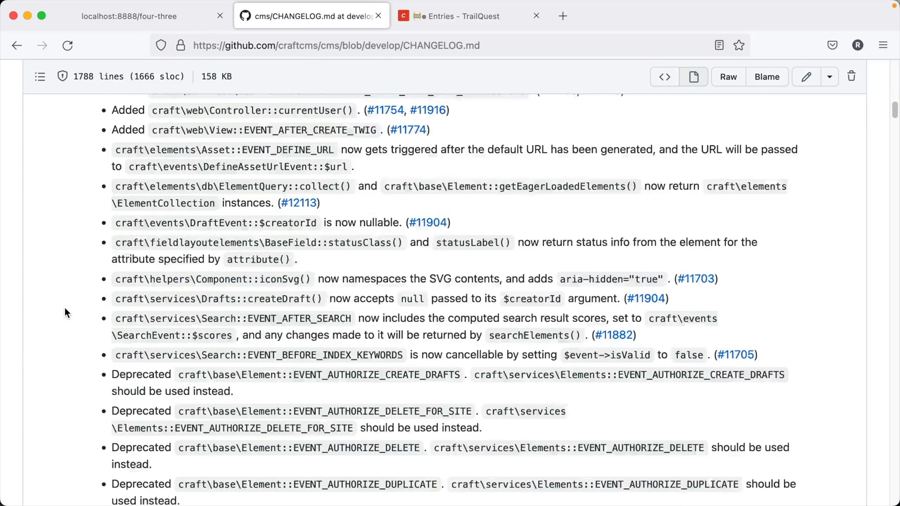
scroll("down", 3)
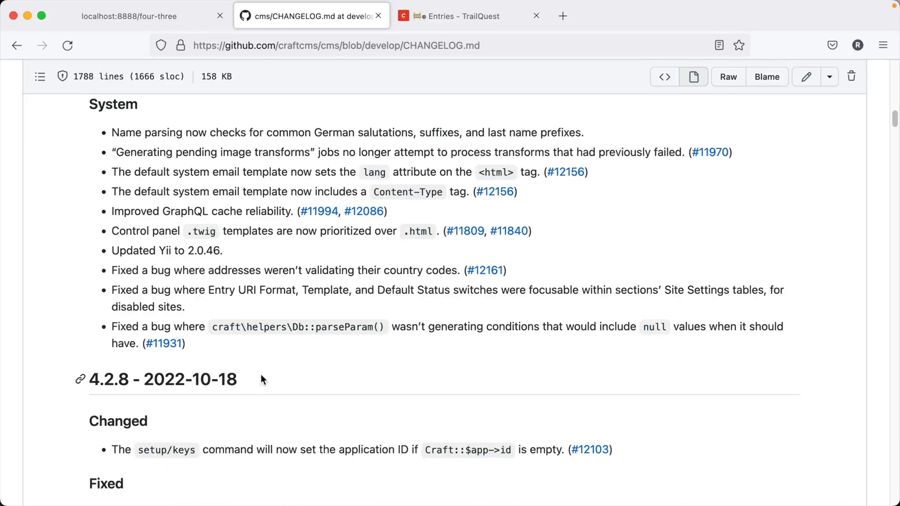
scroll("down", 3)
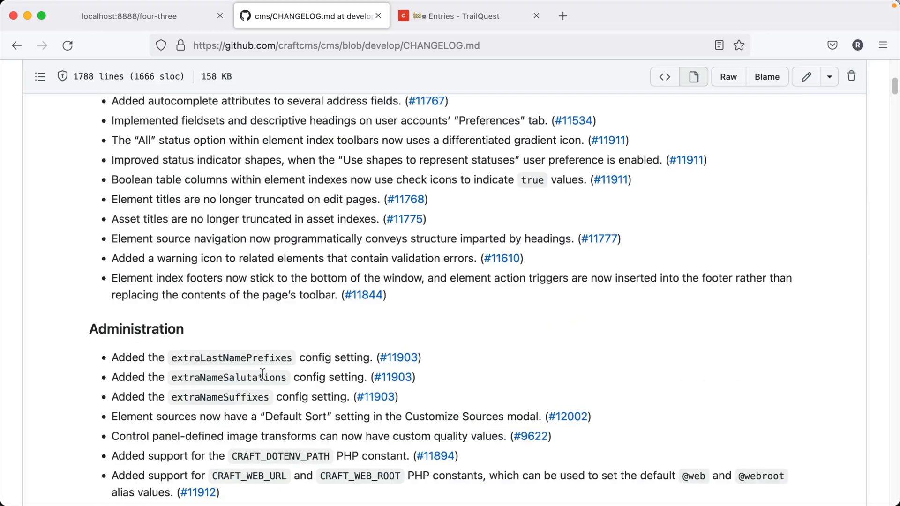
scroll("up", 3)
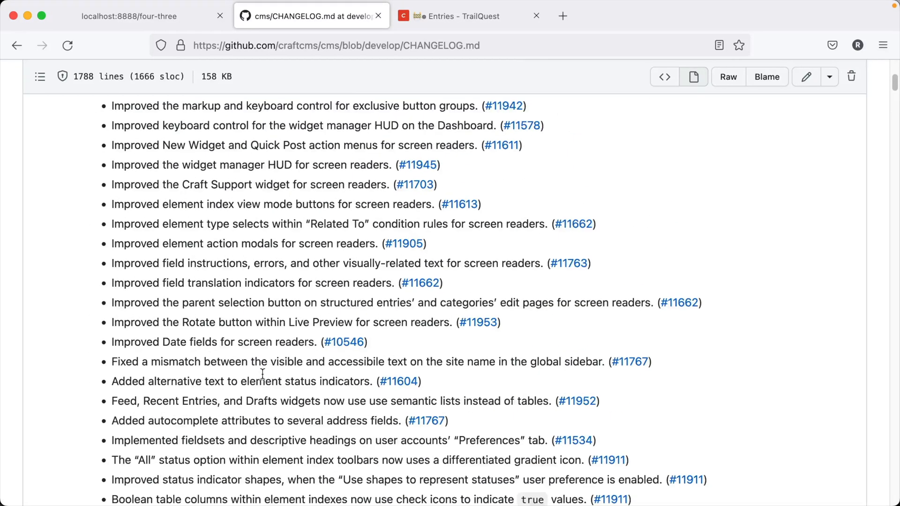